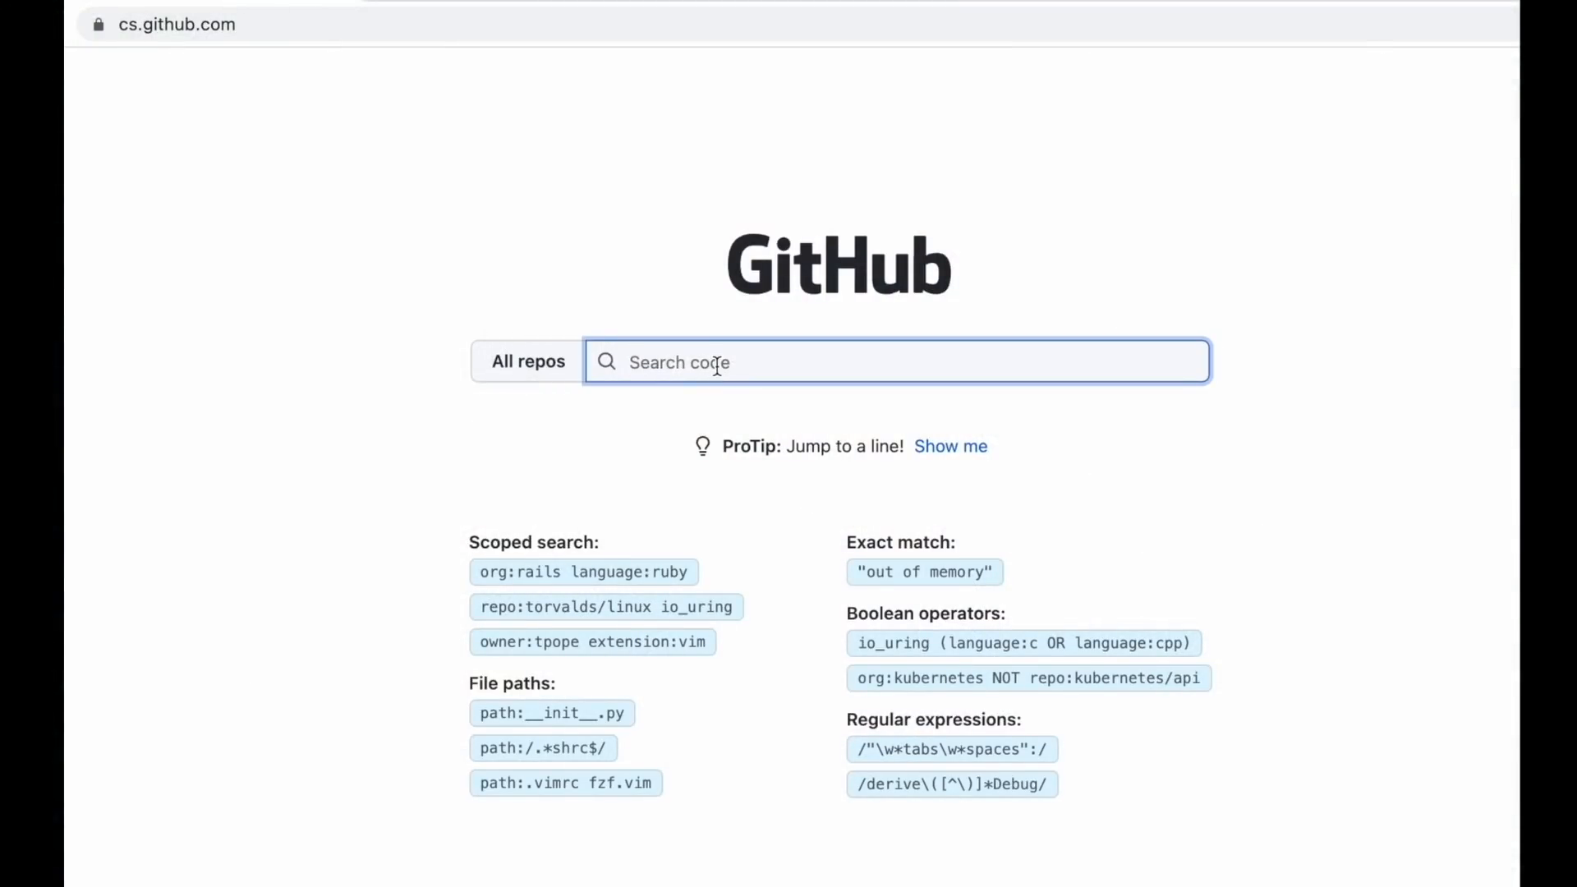
Run the regex query /git.*push/ across all repos, returning 100+ matching files.
type("/git.")
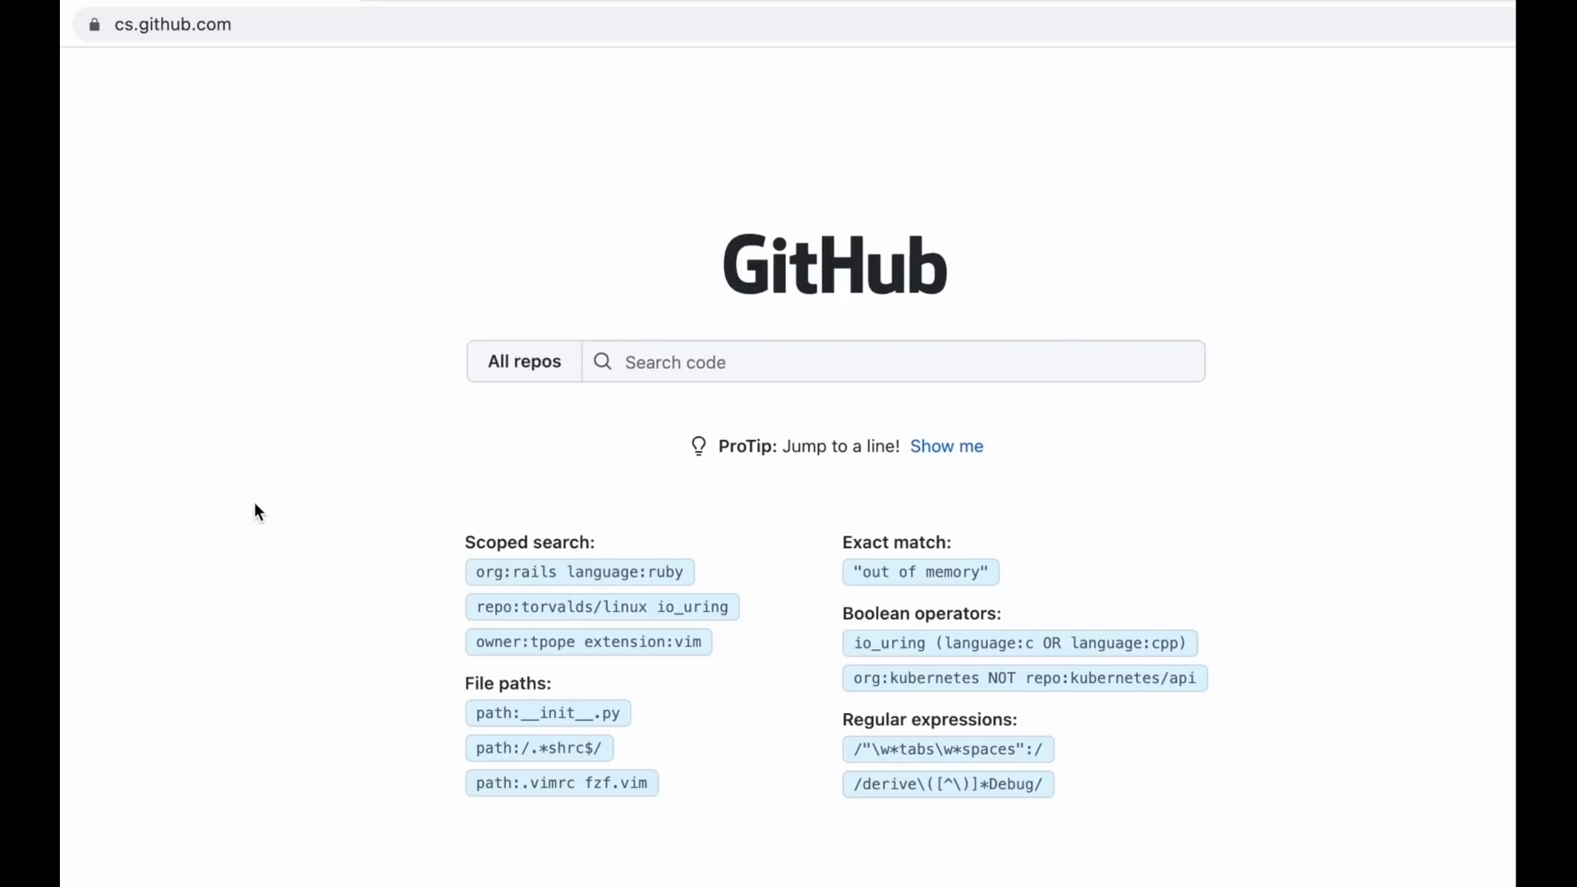
mouse_move(462, 512)
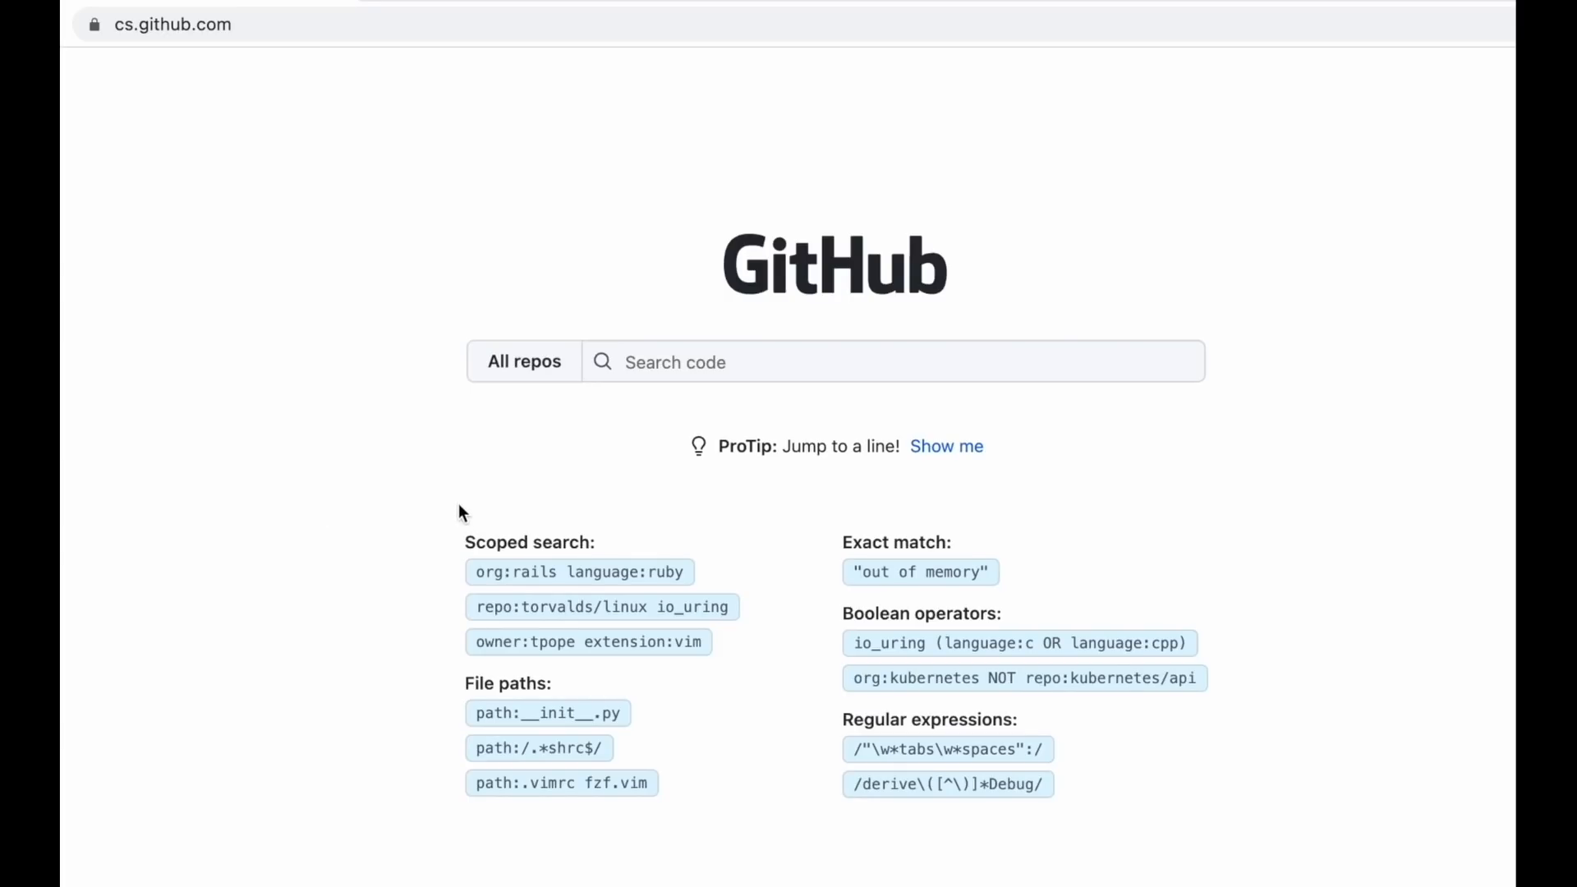
mouse_move(647, 502)
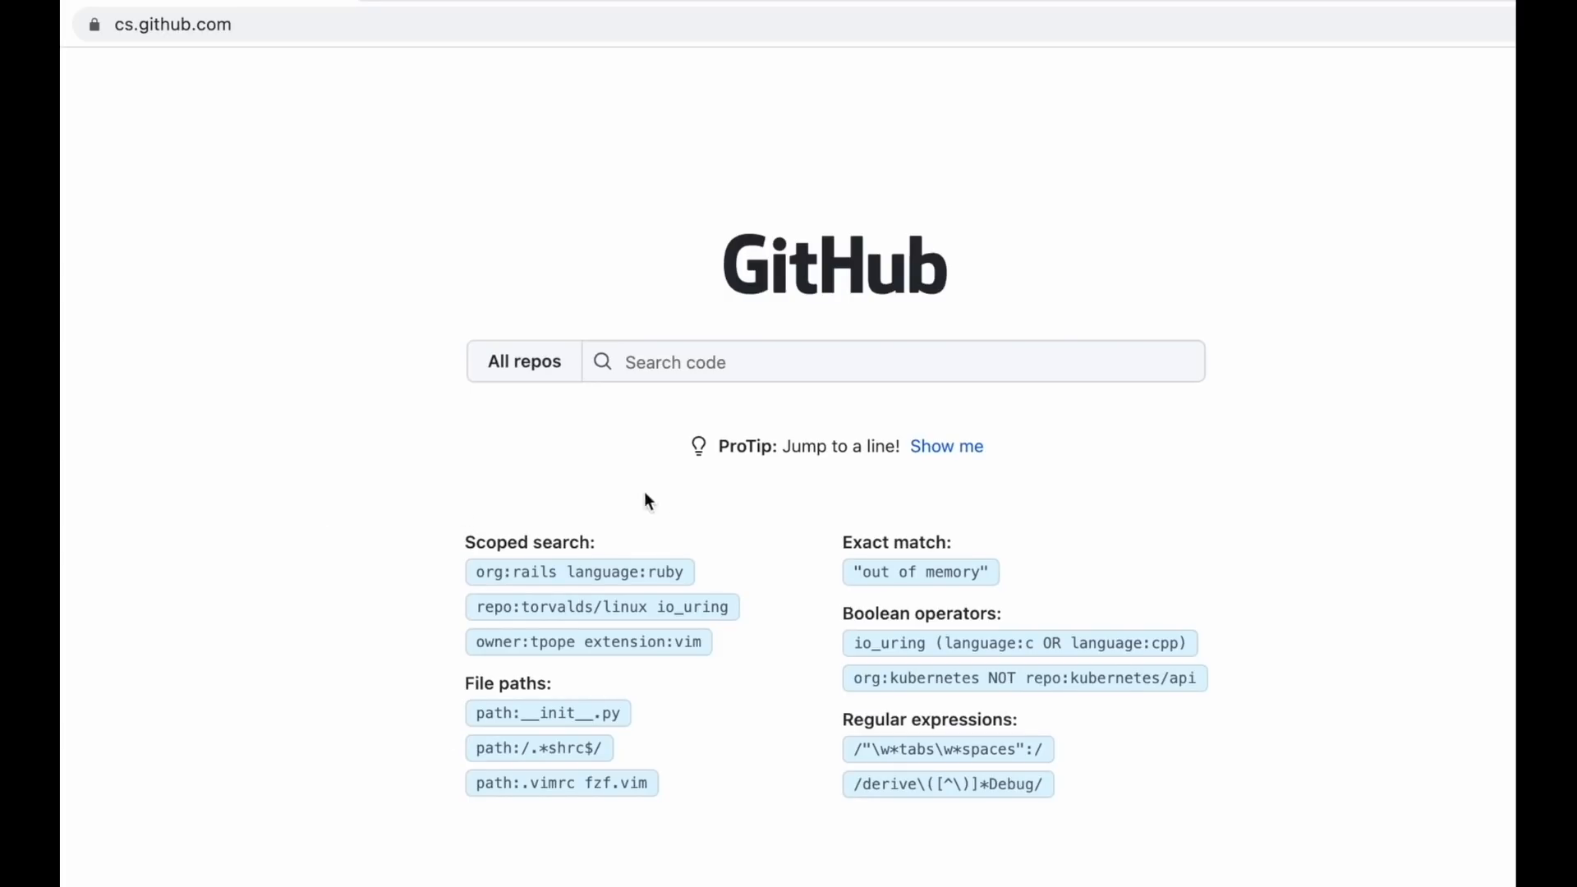
mouse_move(533, 585)
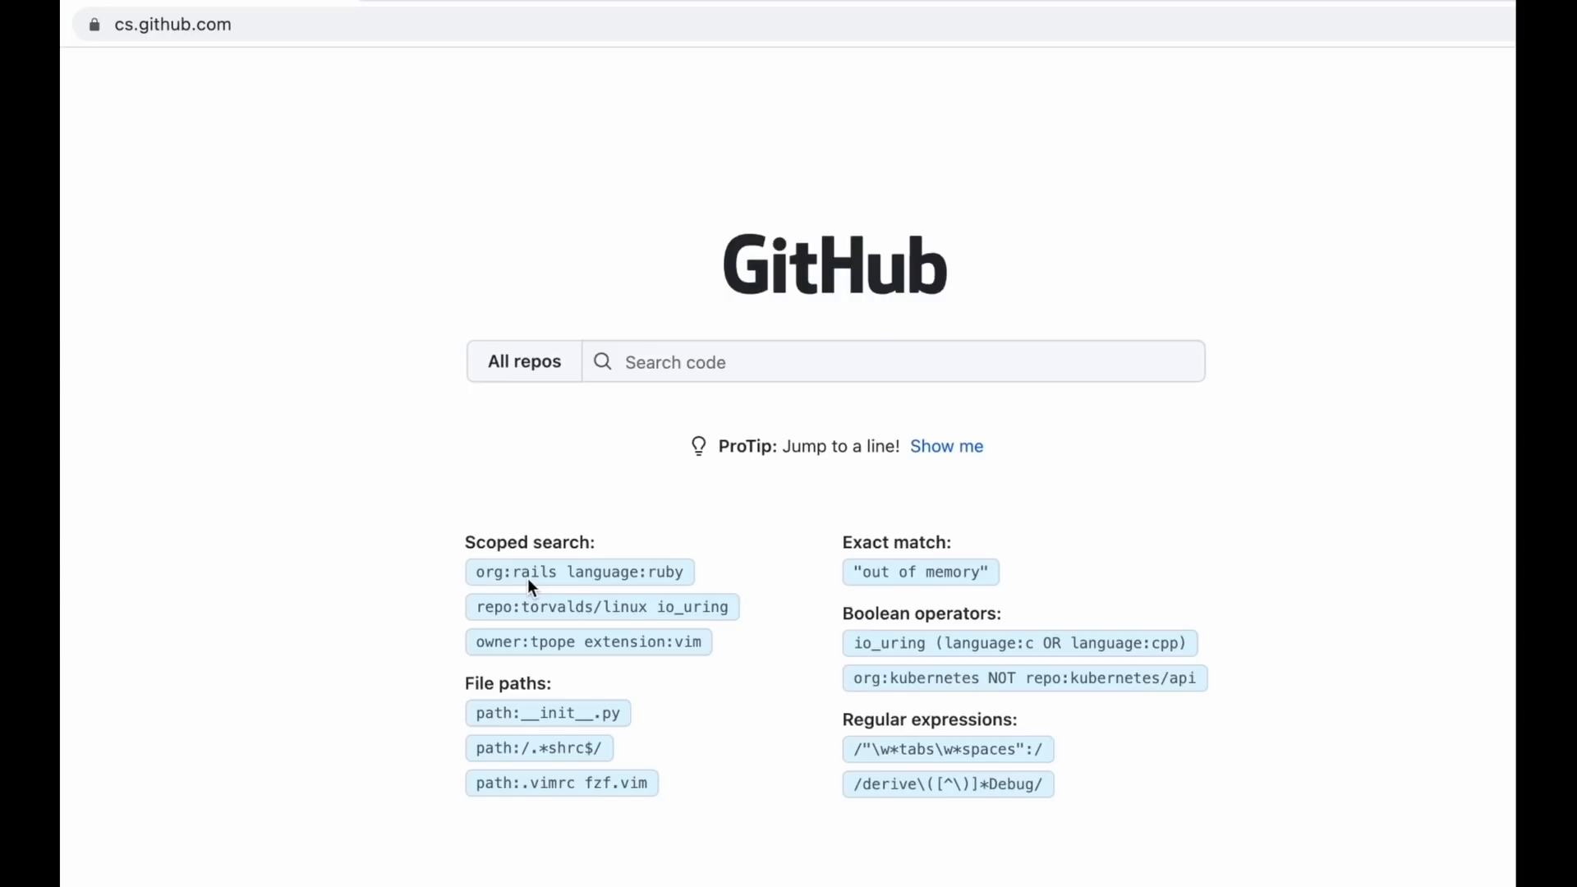
mouse_move(569, 585)
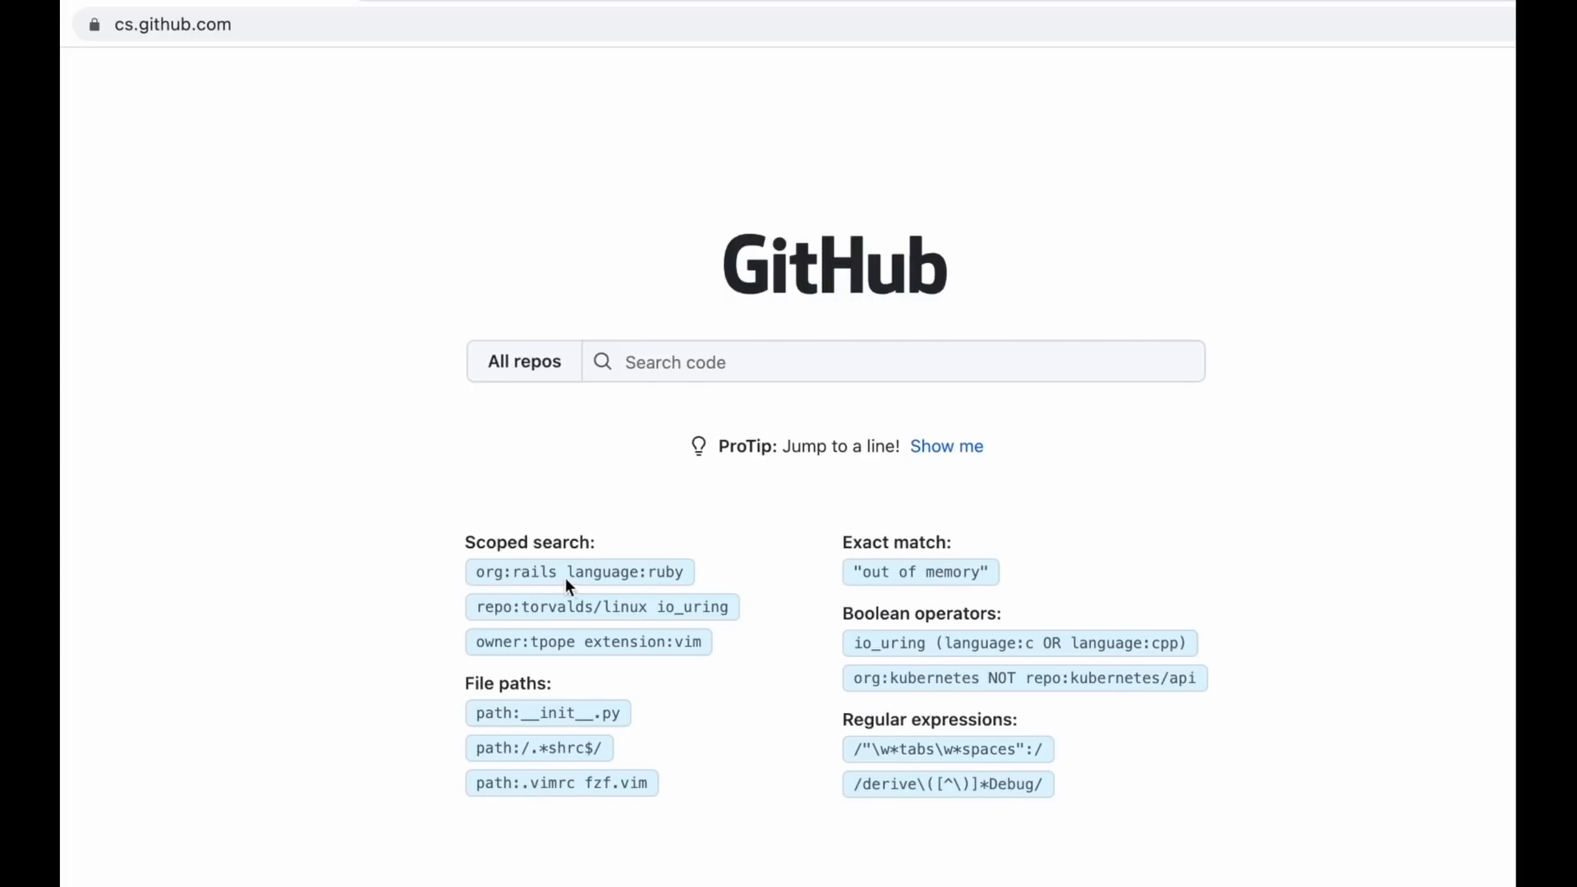
mouse_move(624, 585)
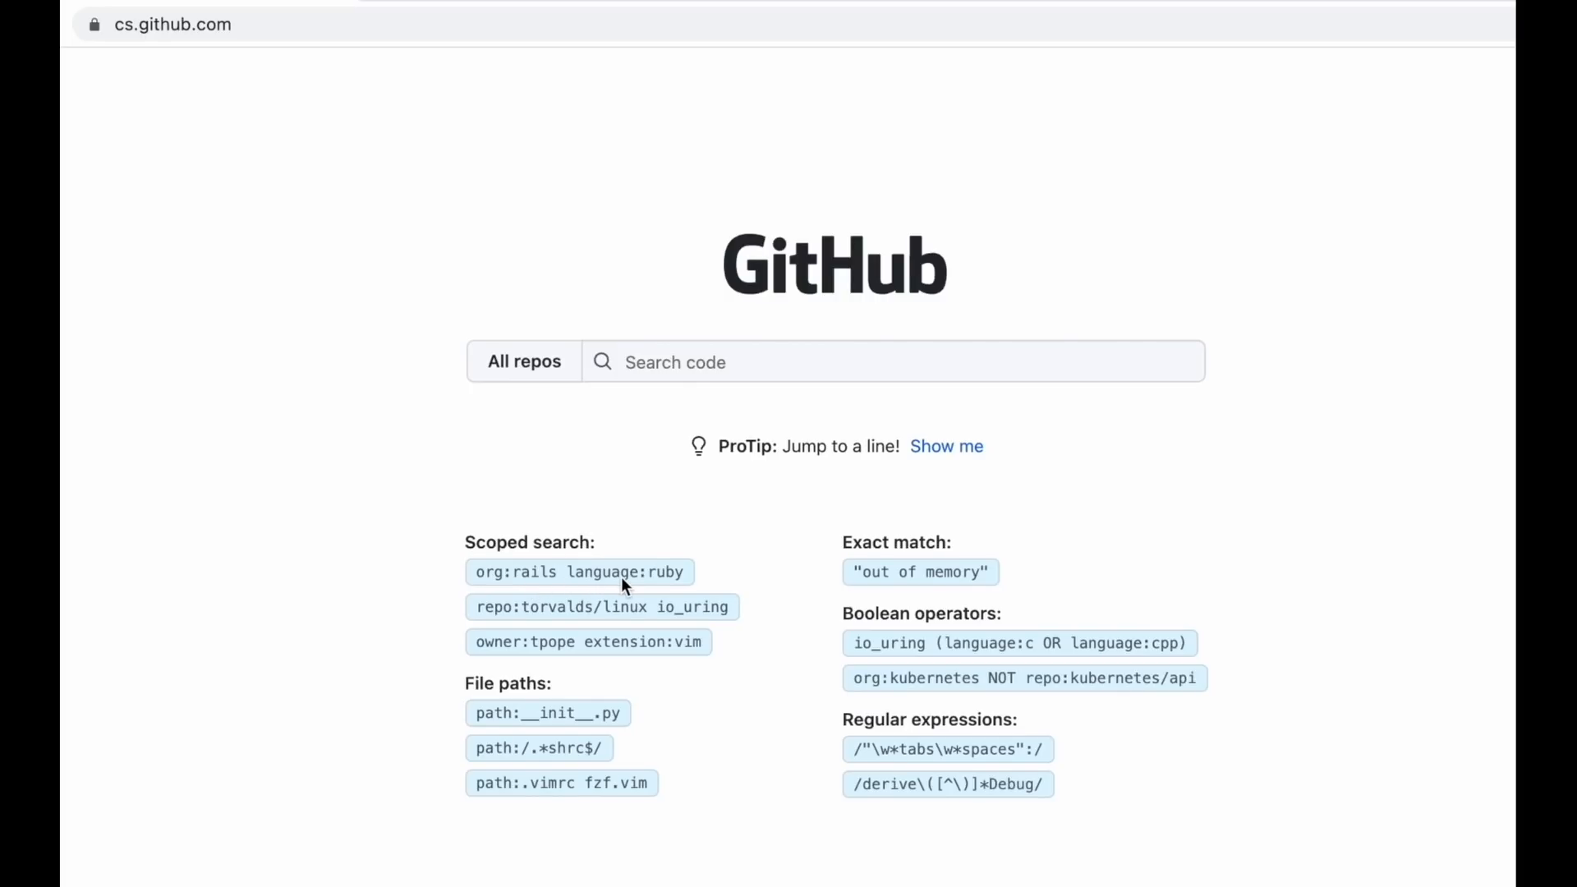
mouse_move(453, 629)
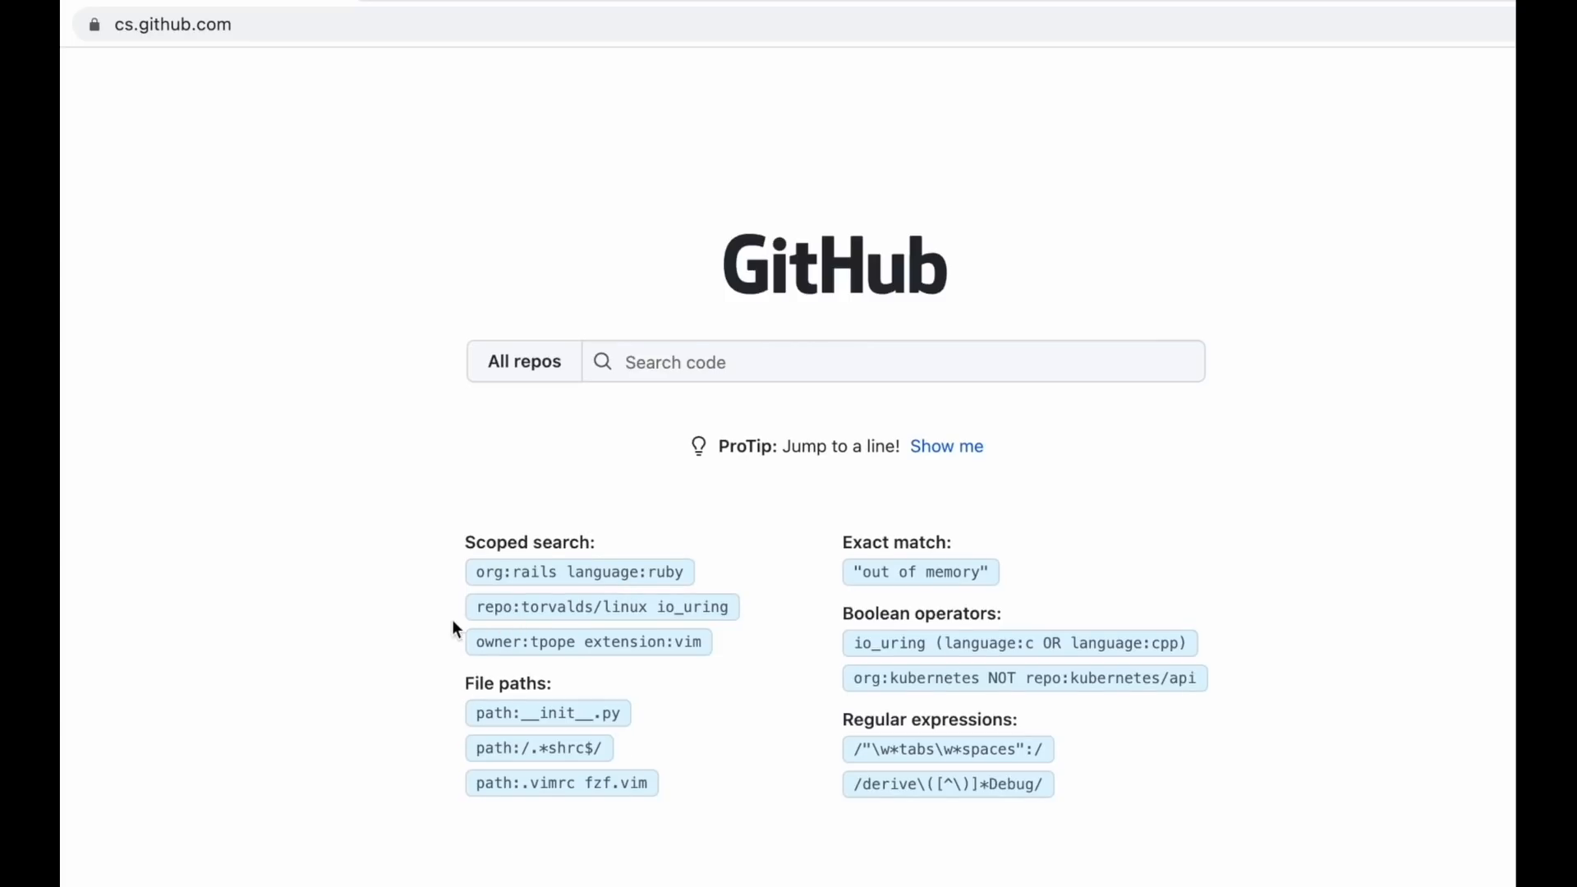
mouse_move(928, 585)
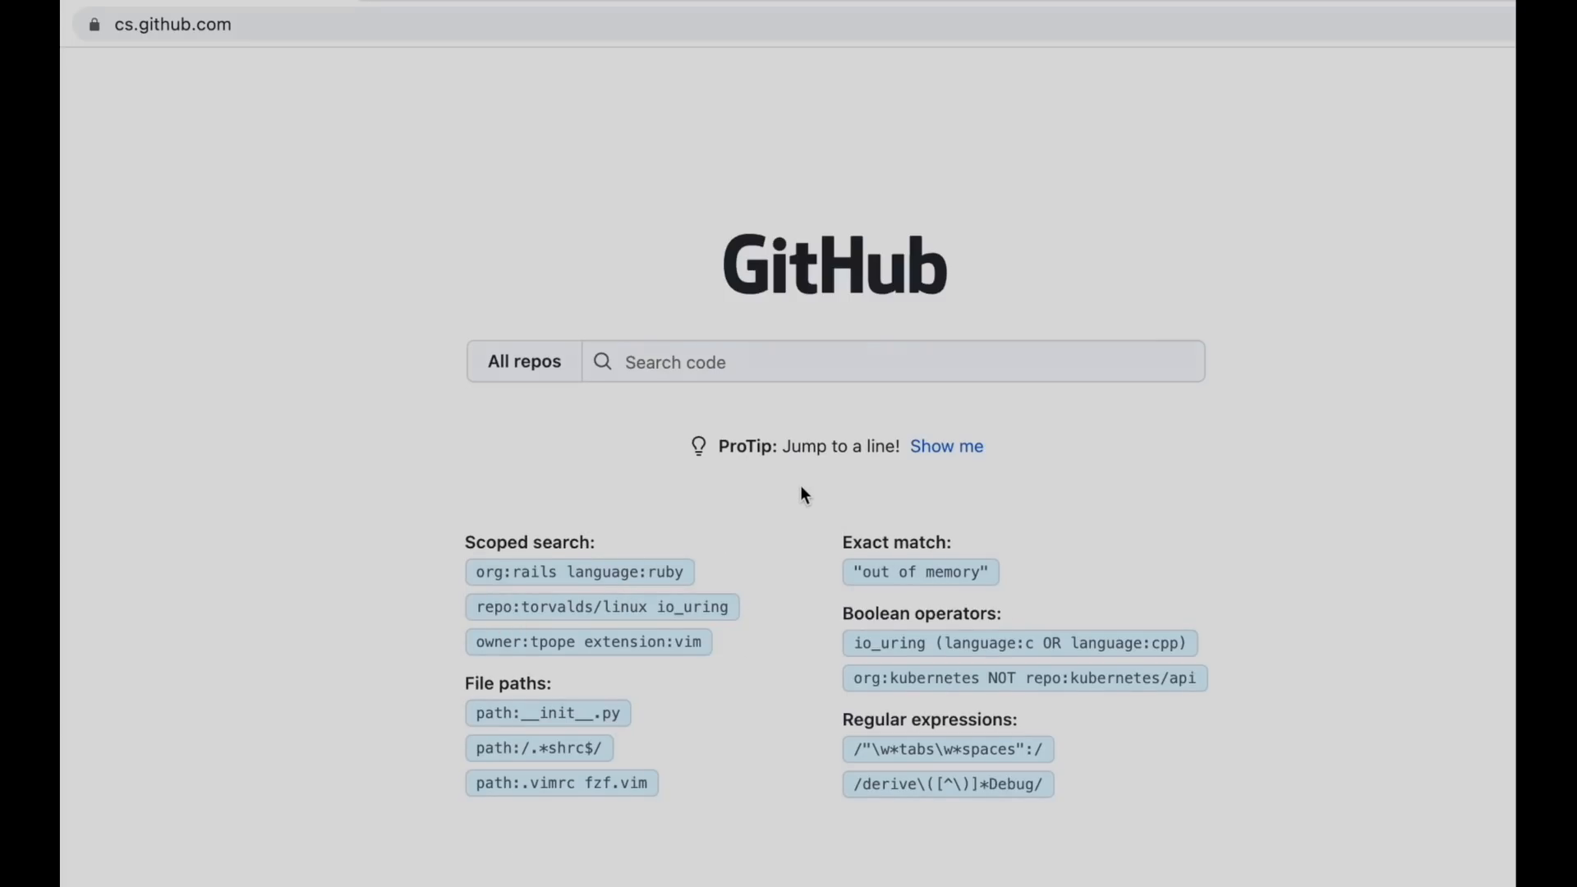
type("/git.*push/")
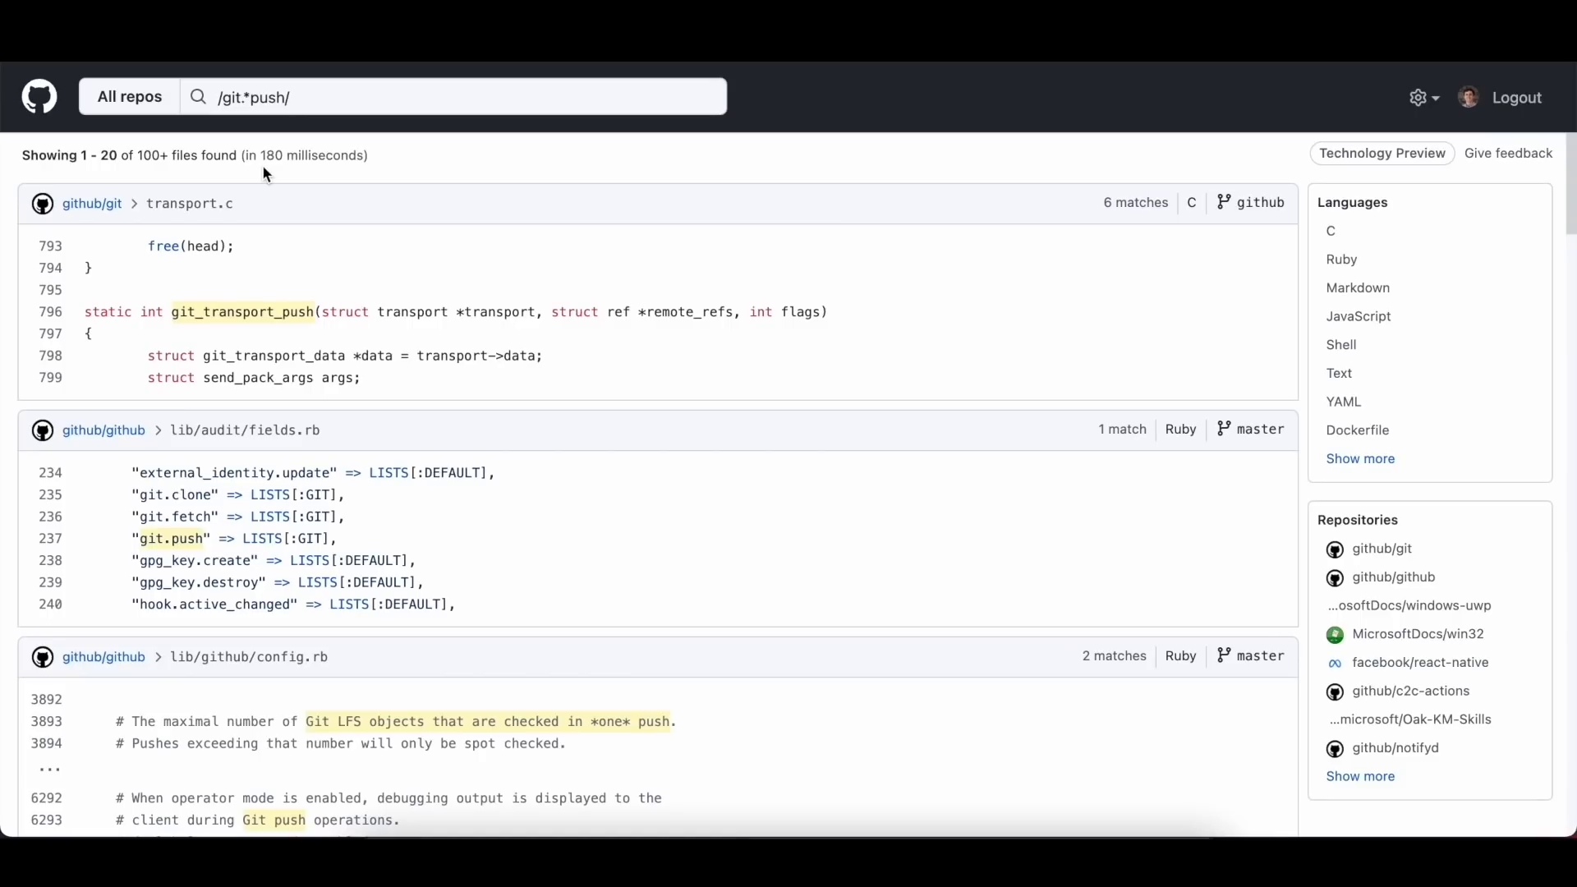
mouse_move(40, 98)
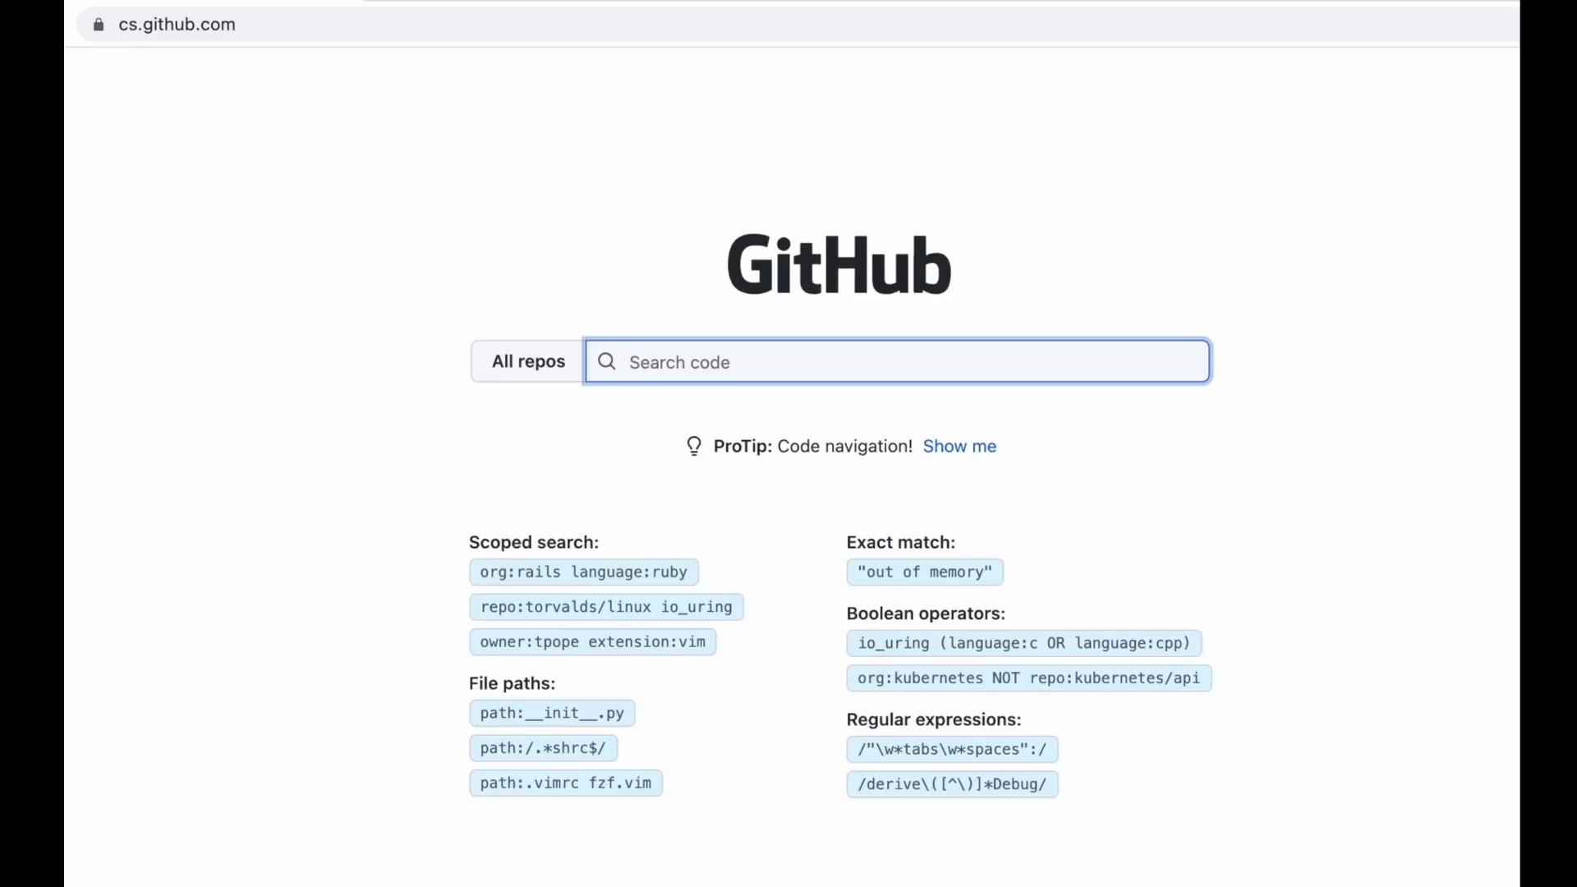
mouse_move(465, 342)
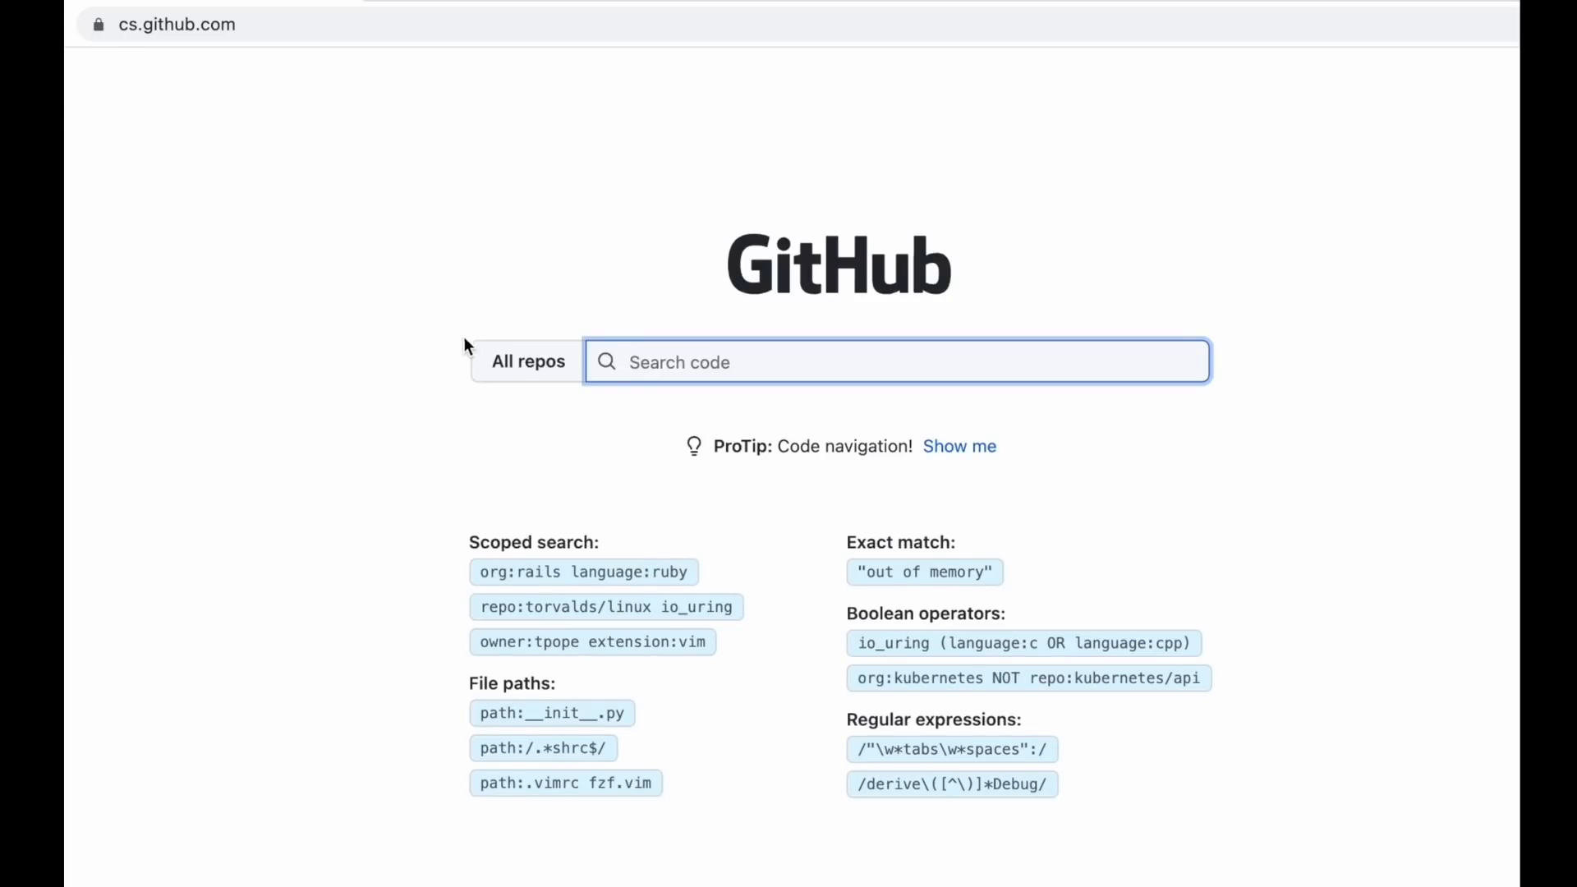
left_click(527, 361)
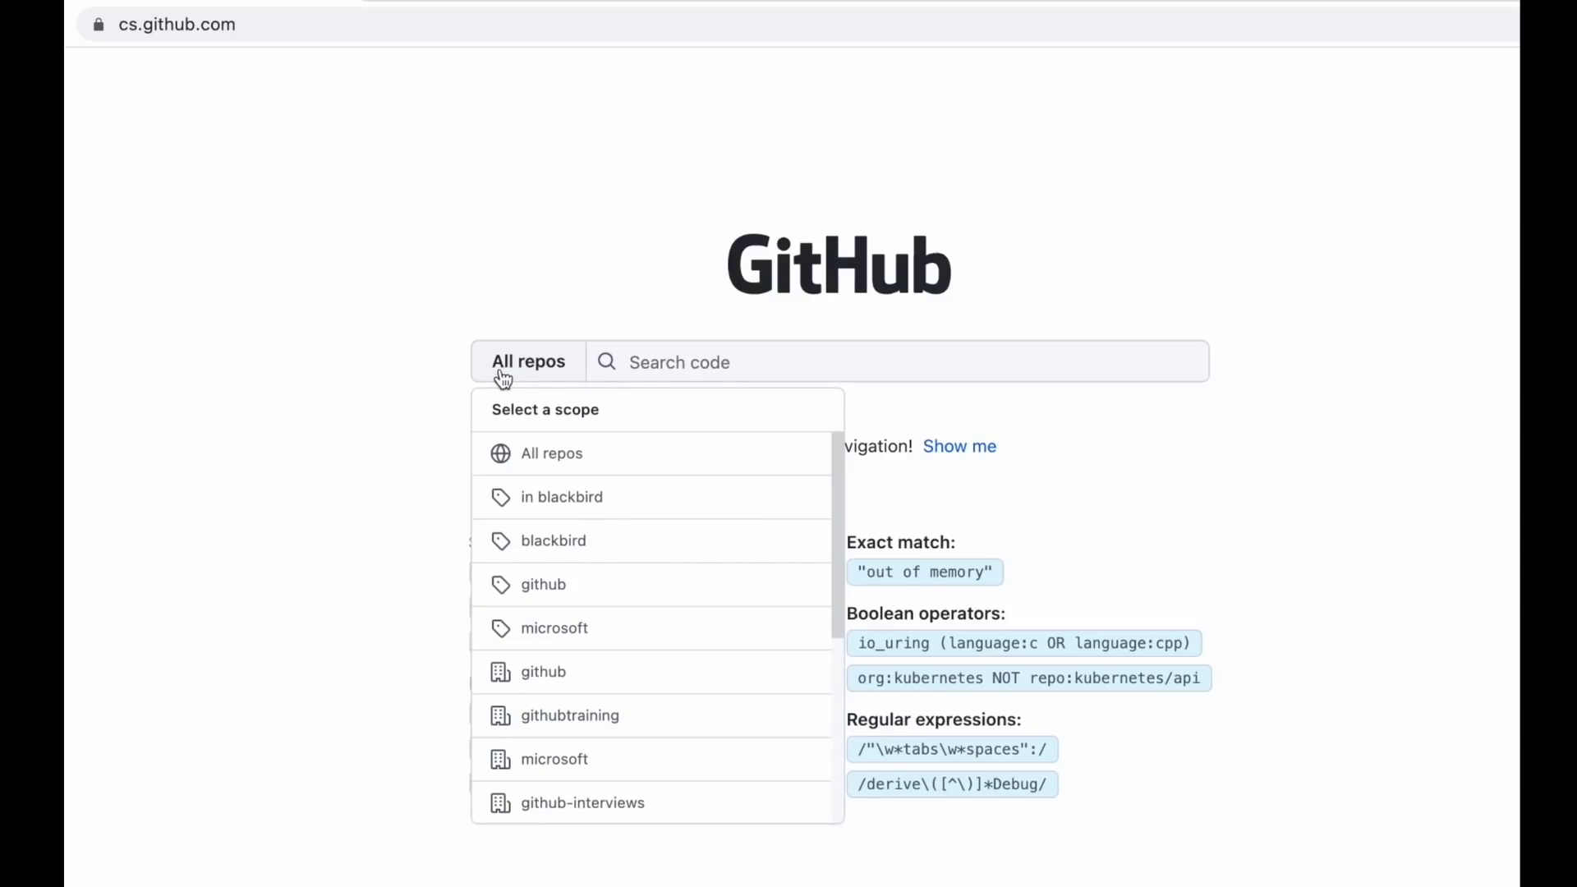
scroll("down", 3)
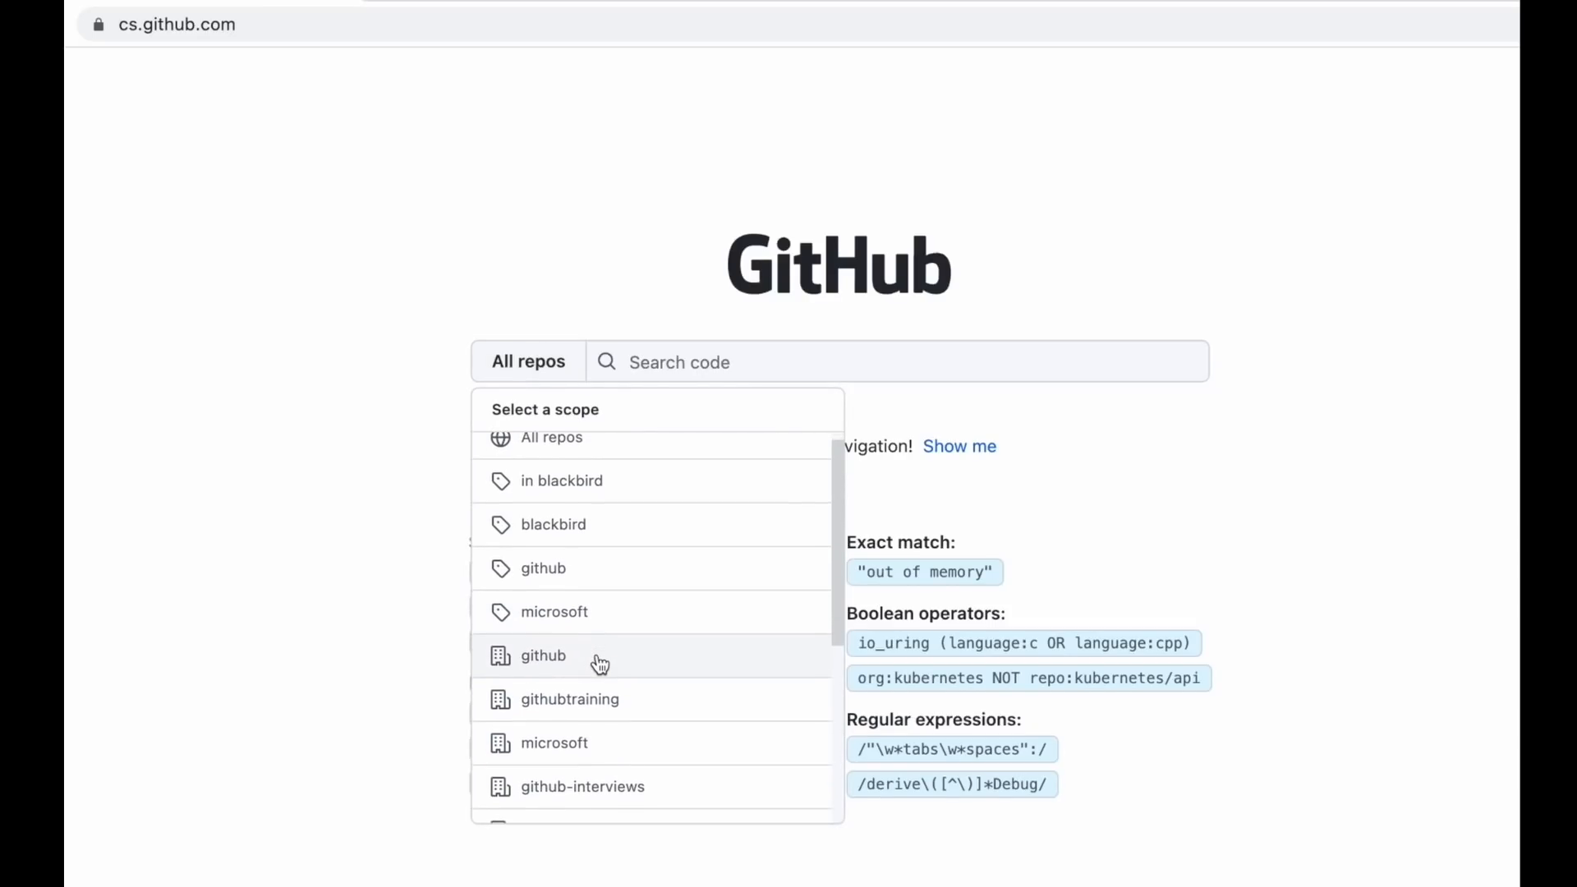
scroll("down", 3)
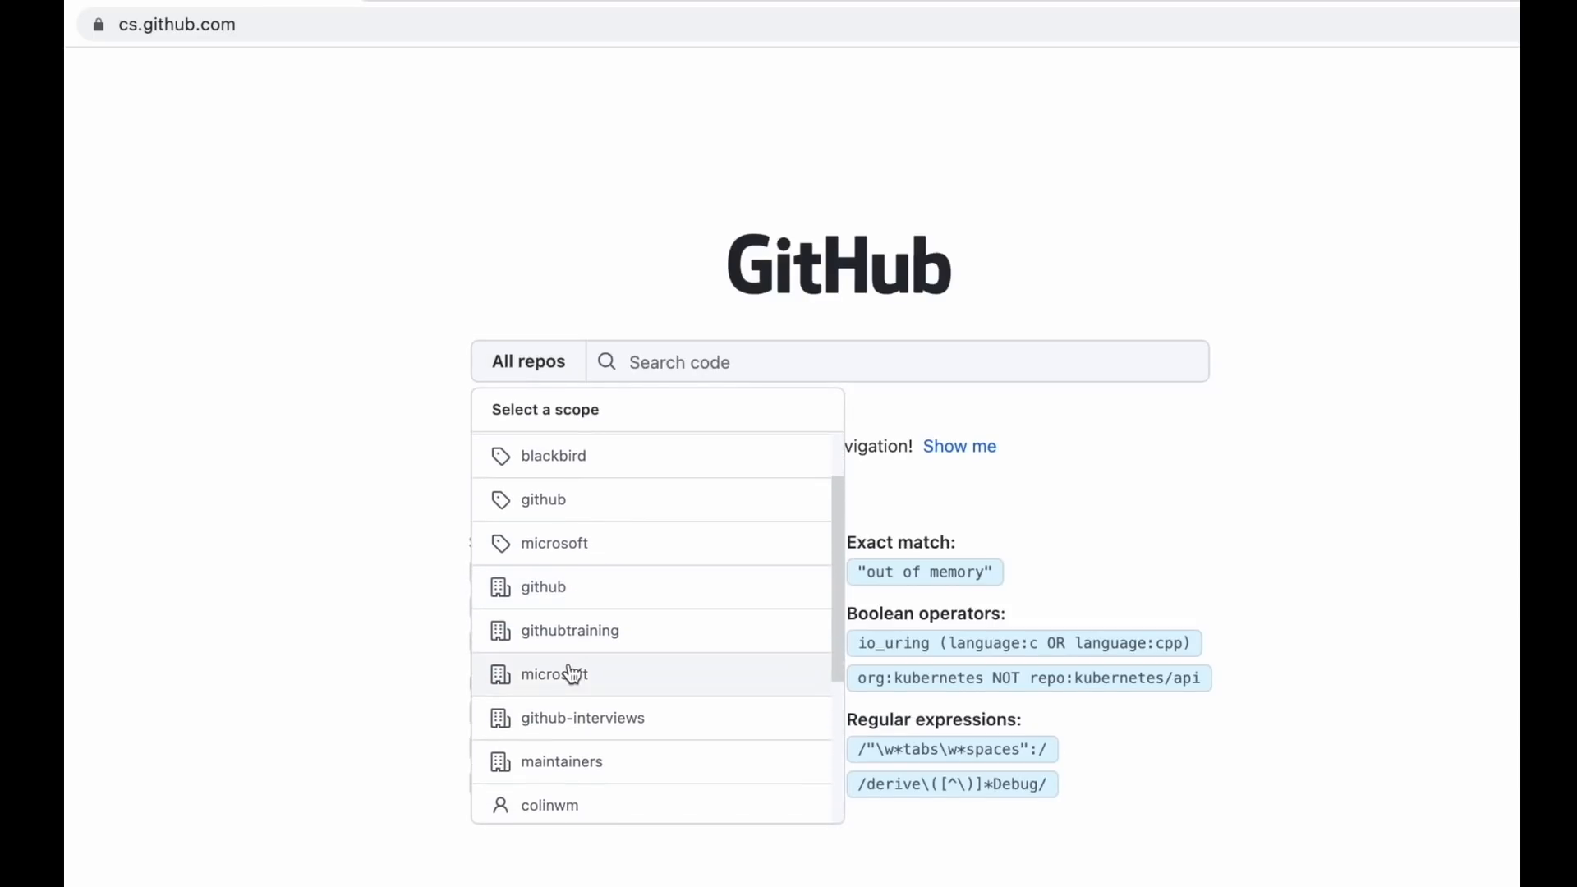
scroll("down", 3)
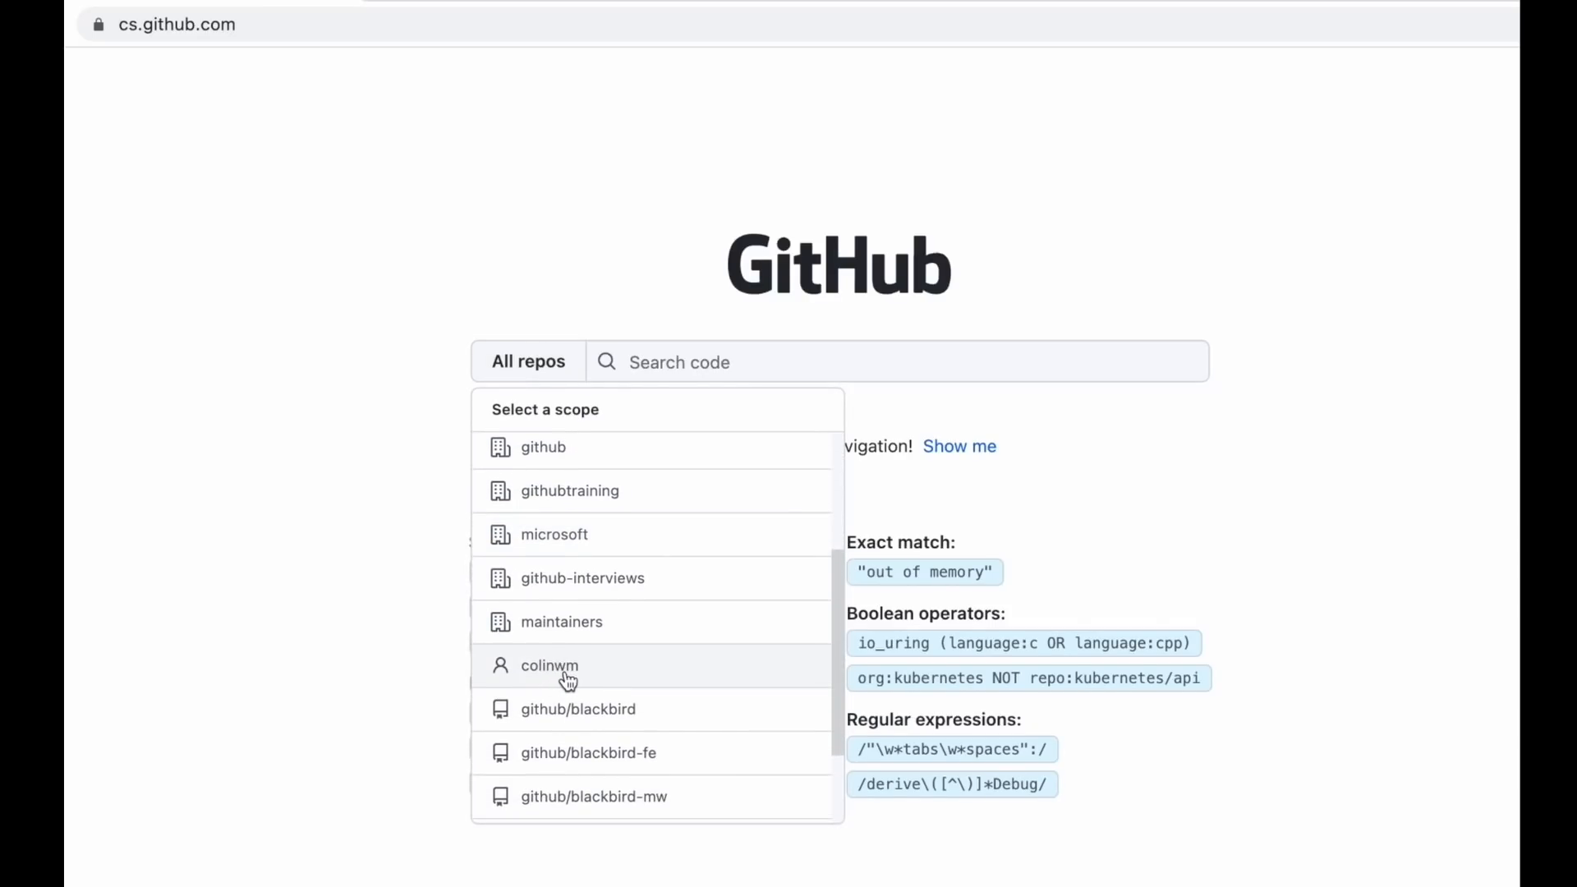
scroll("down", 3)
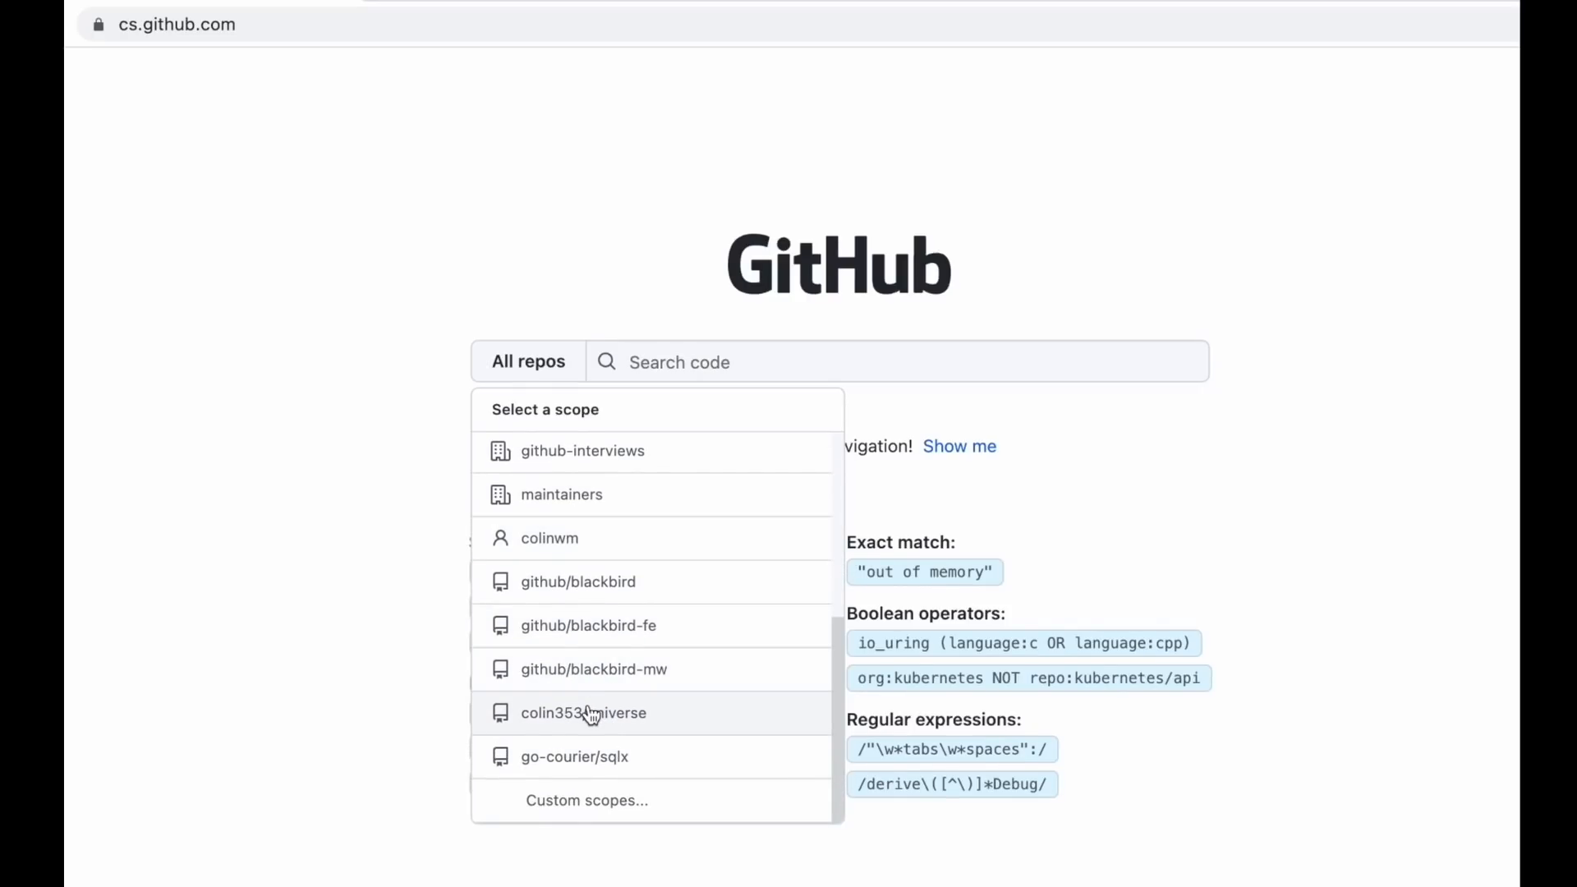
left_click(584, 800)
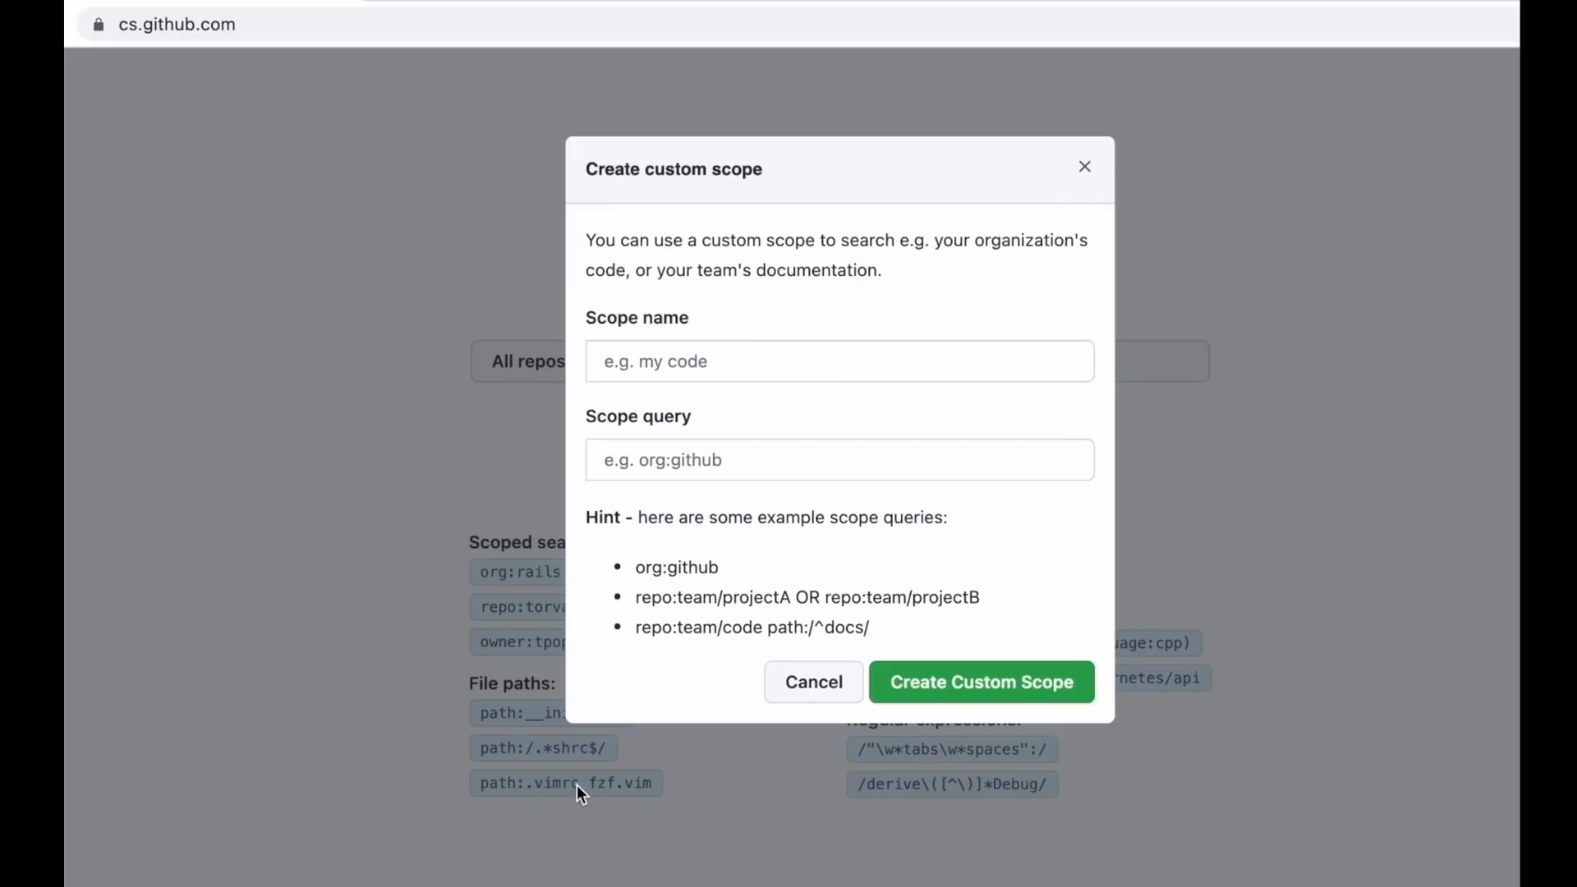
mouse_move(656, 447)
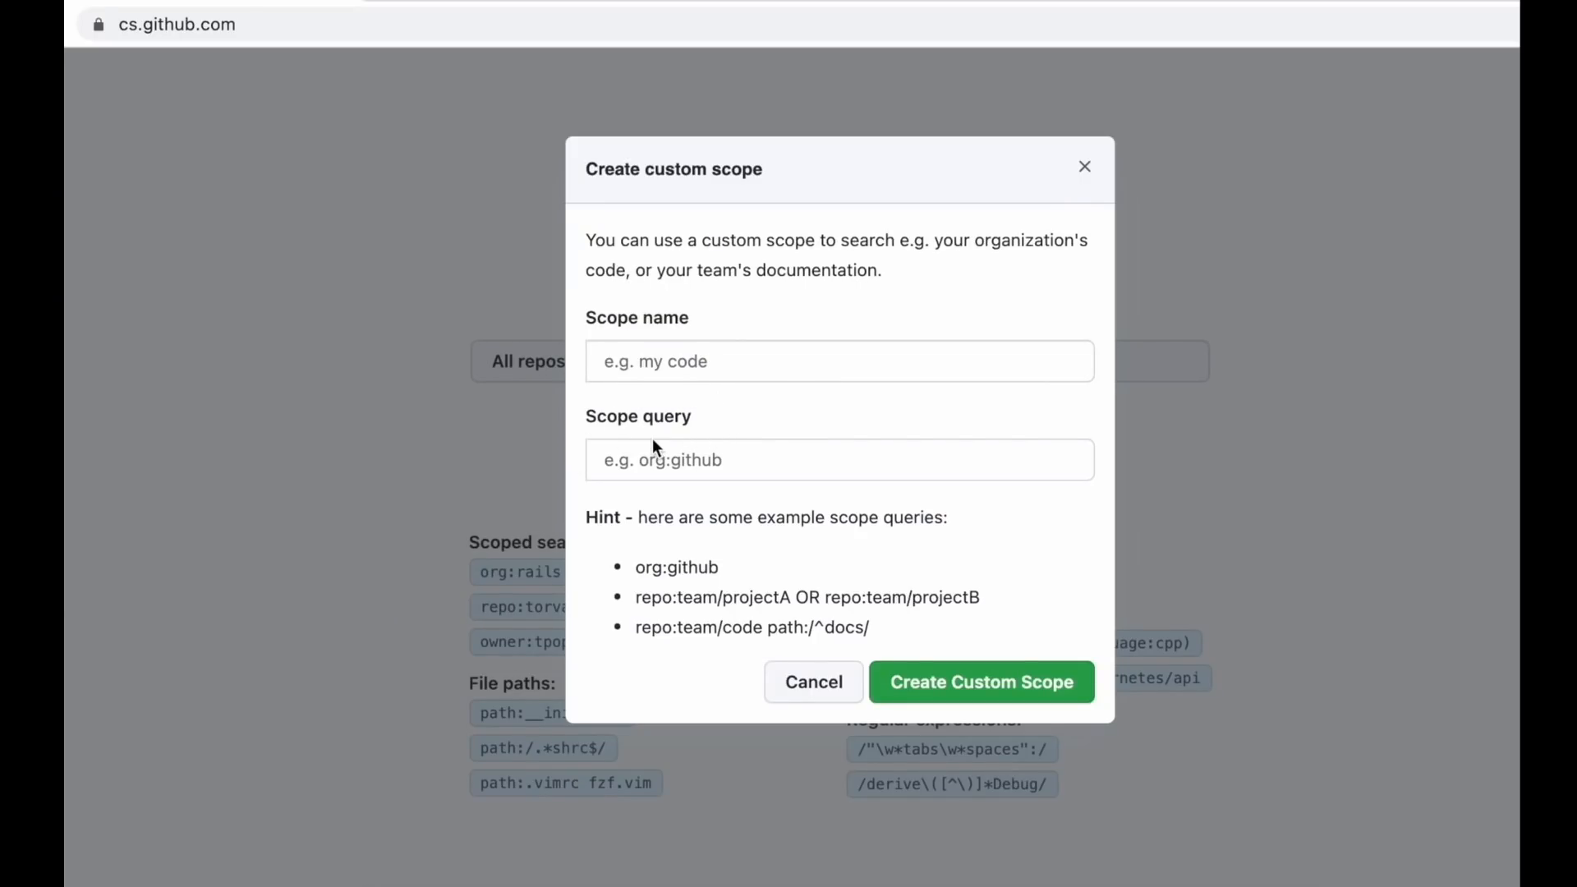
left_click(813, 682)
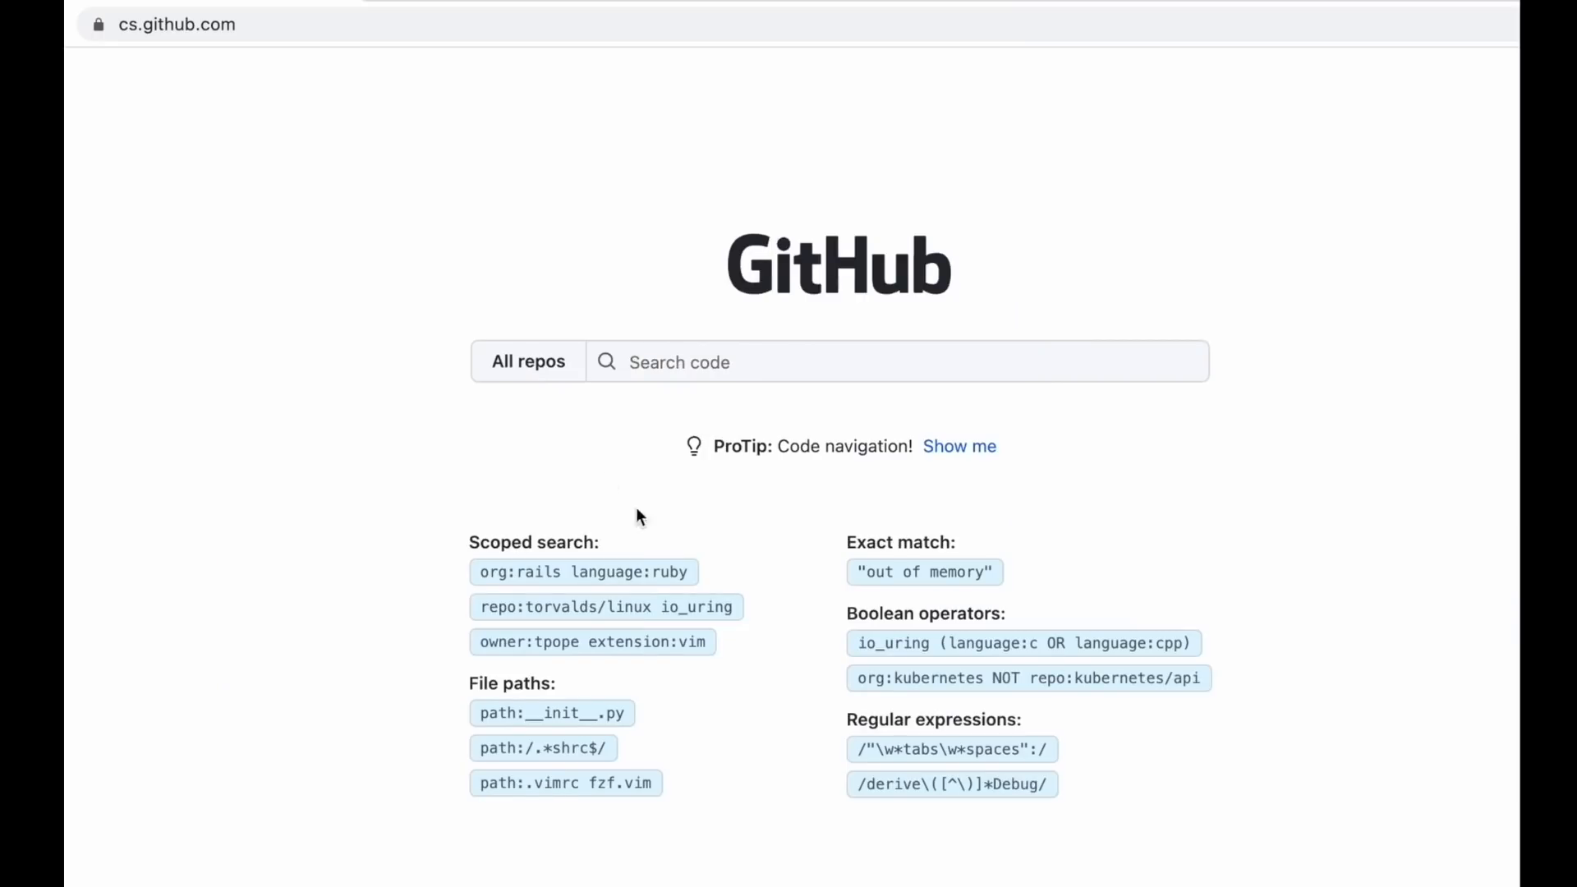
Scope search to blackbird and query 'queryst' to reach the QueryStats source stats.rs.
left_click(527, 361)
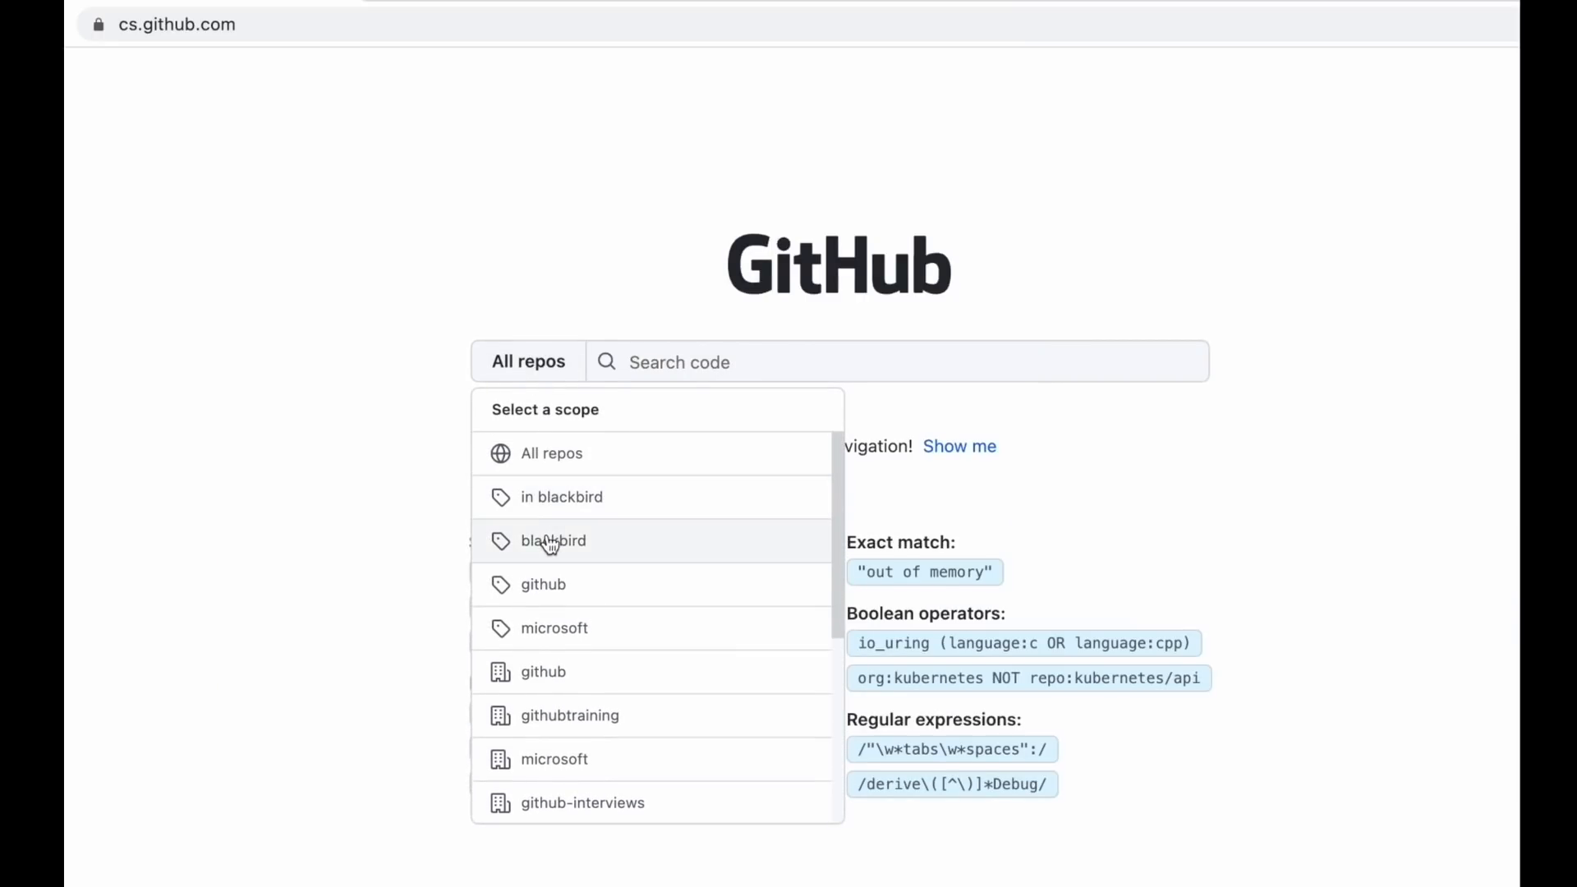
left_click(553, 540)
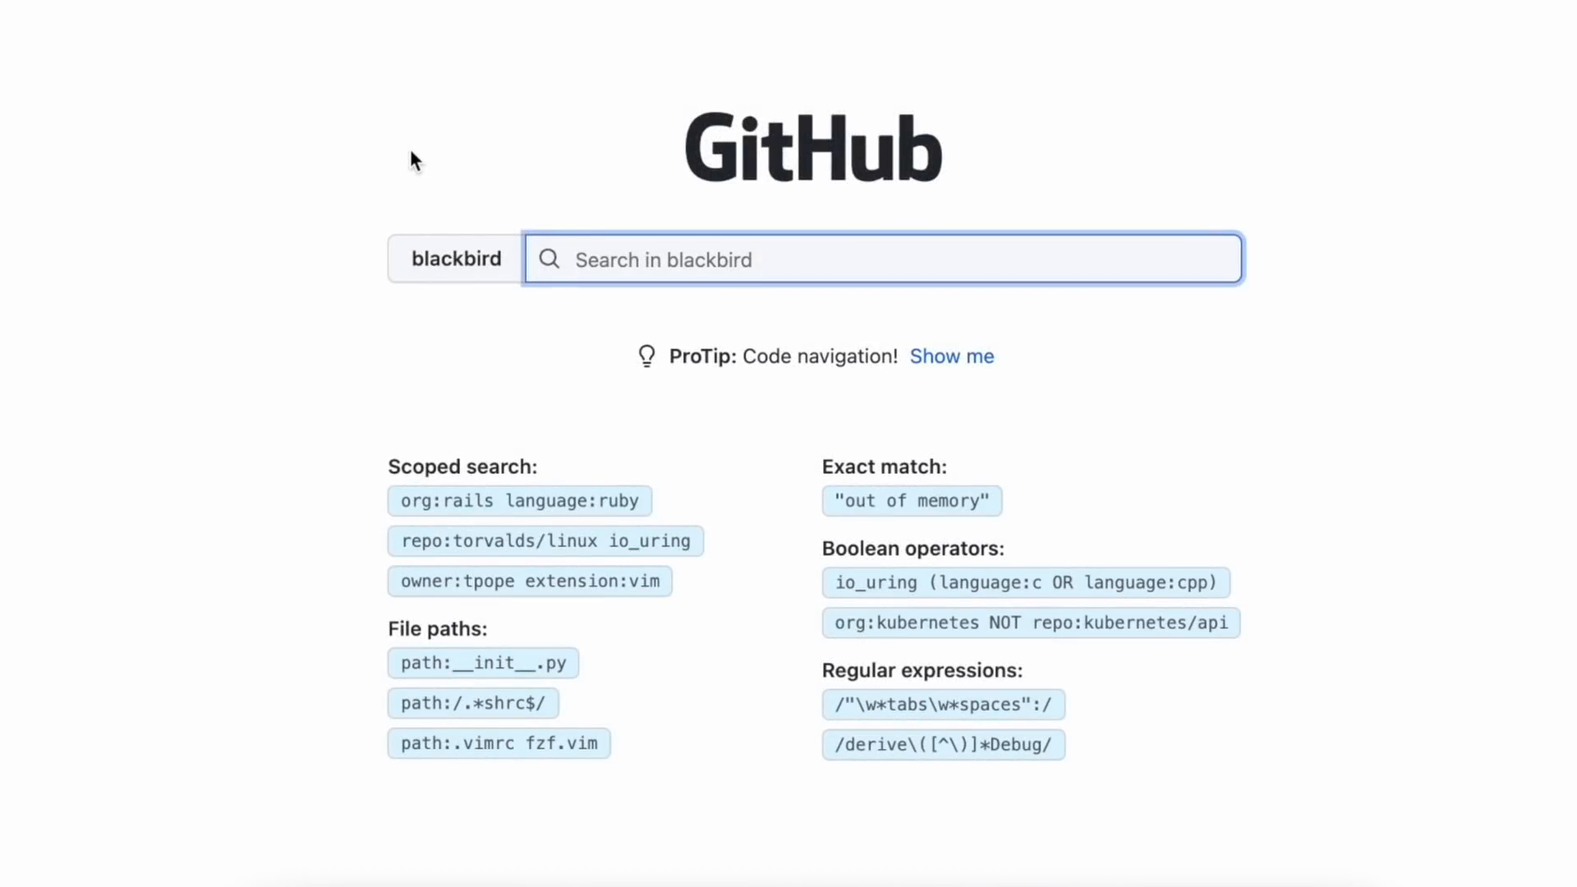
type(".sql")
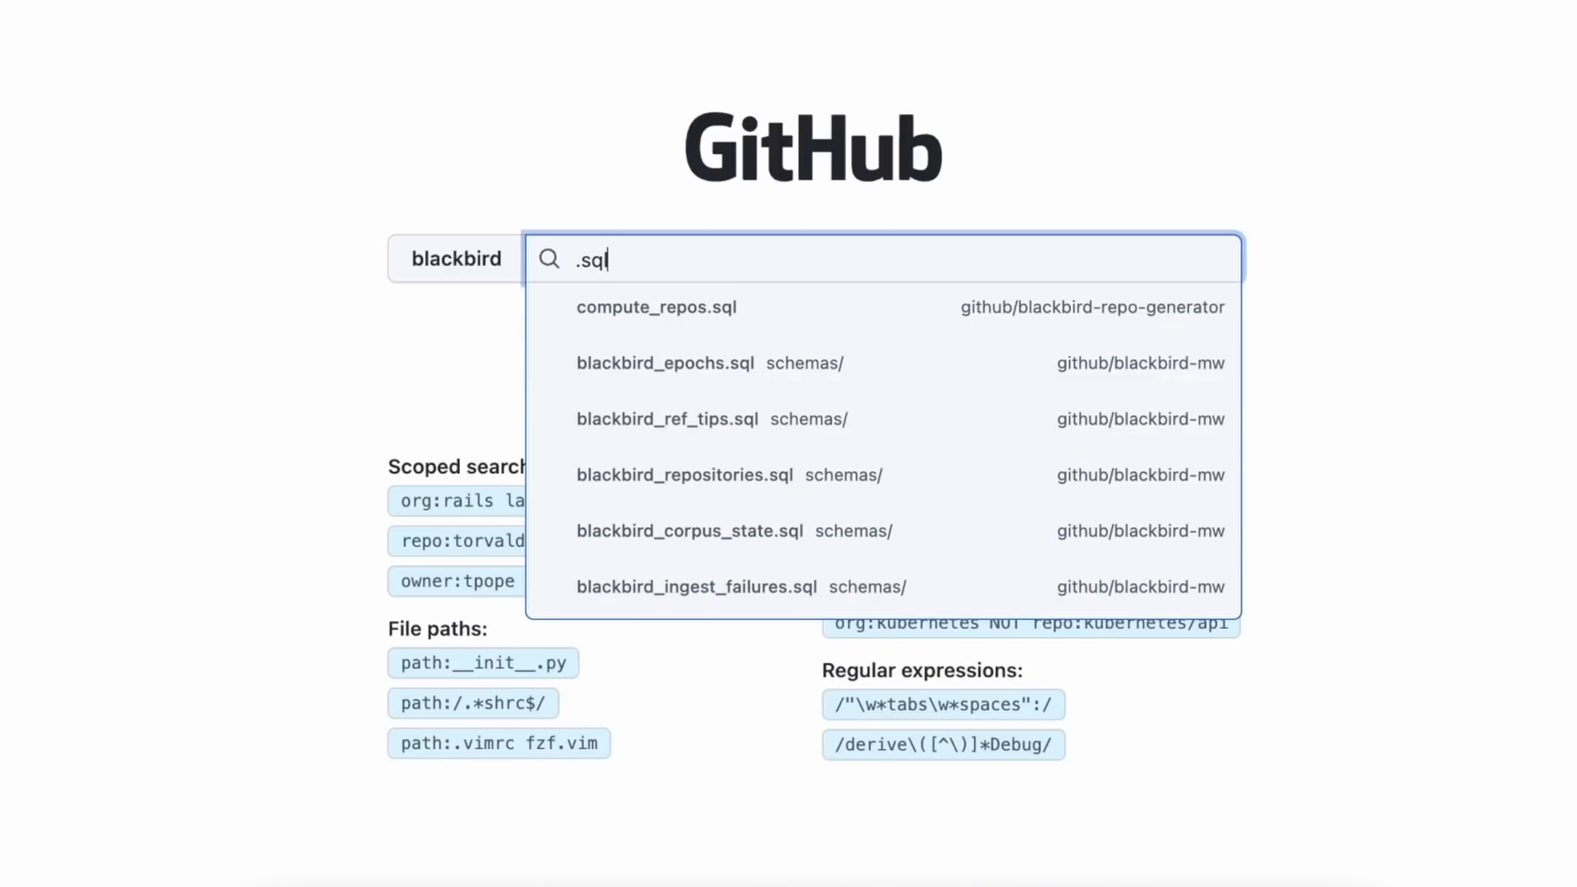
mouse_move(696, 296)
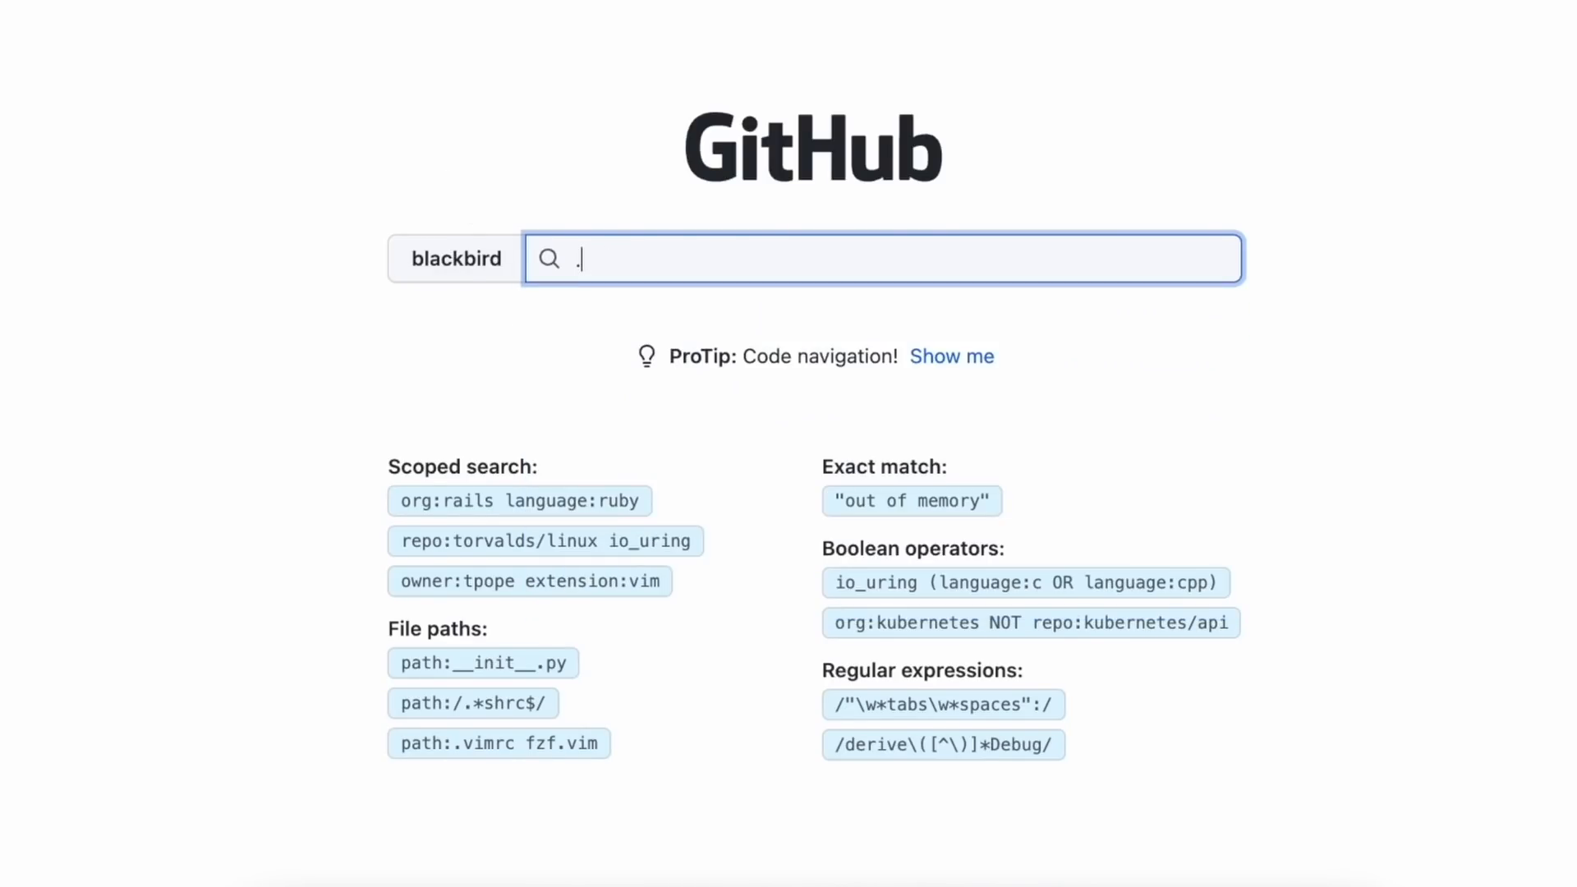
type("queryst")
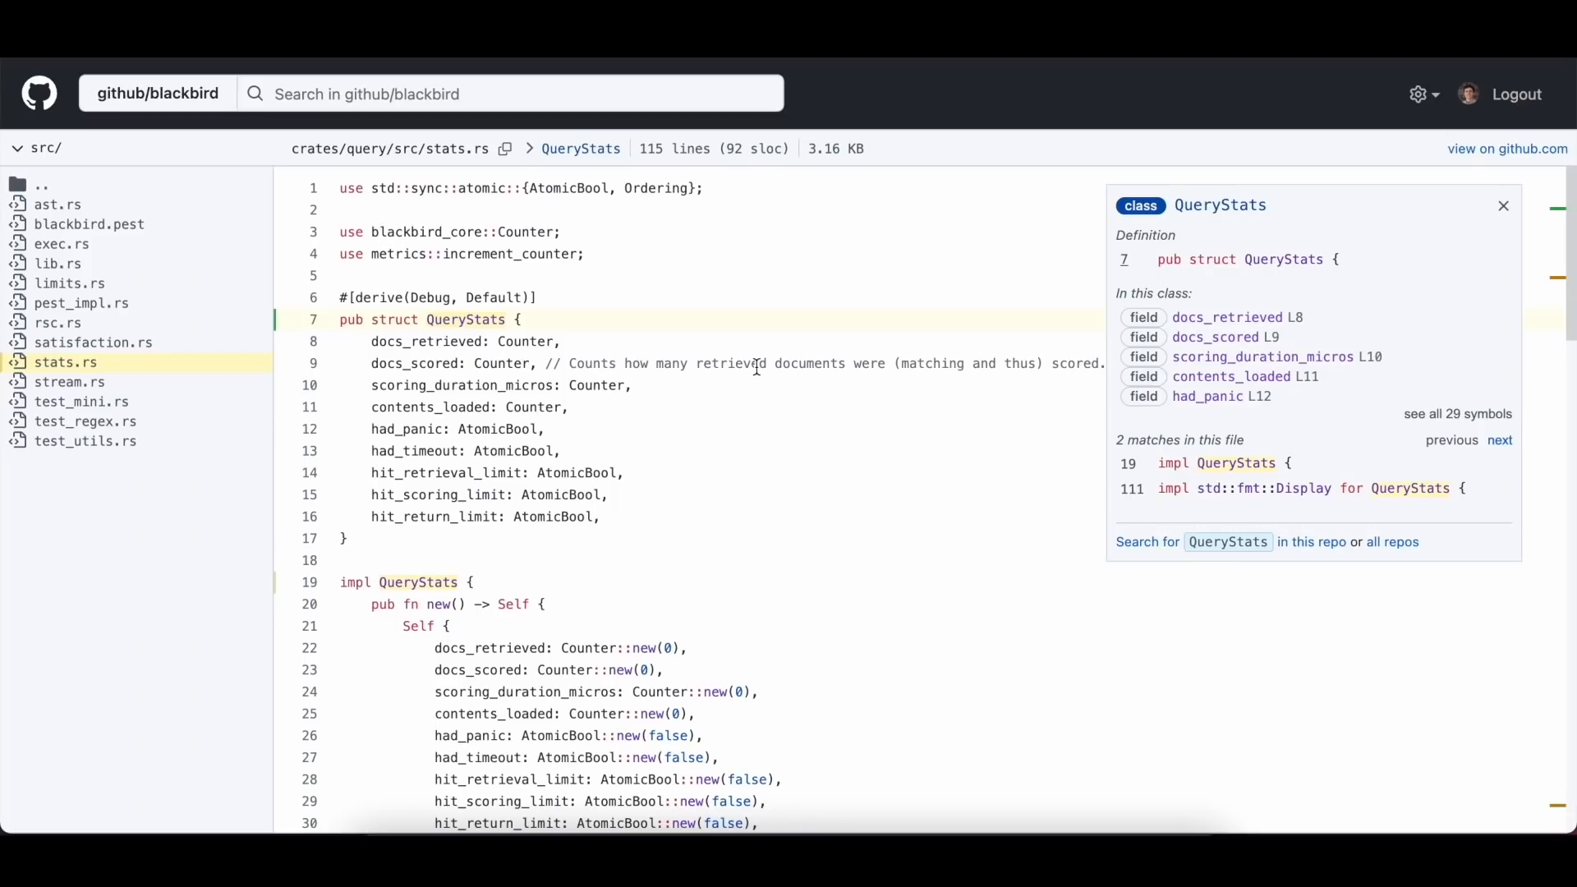
mouse_move(1170, 183)
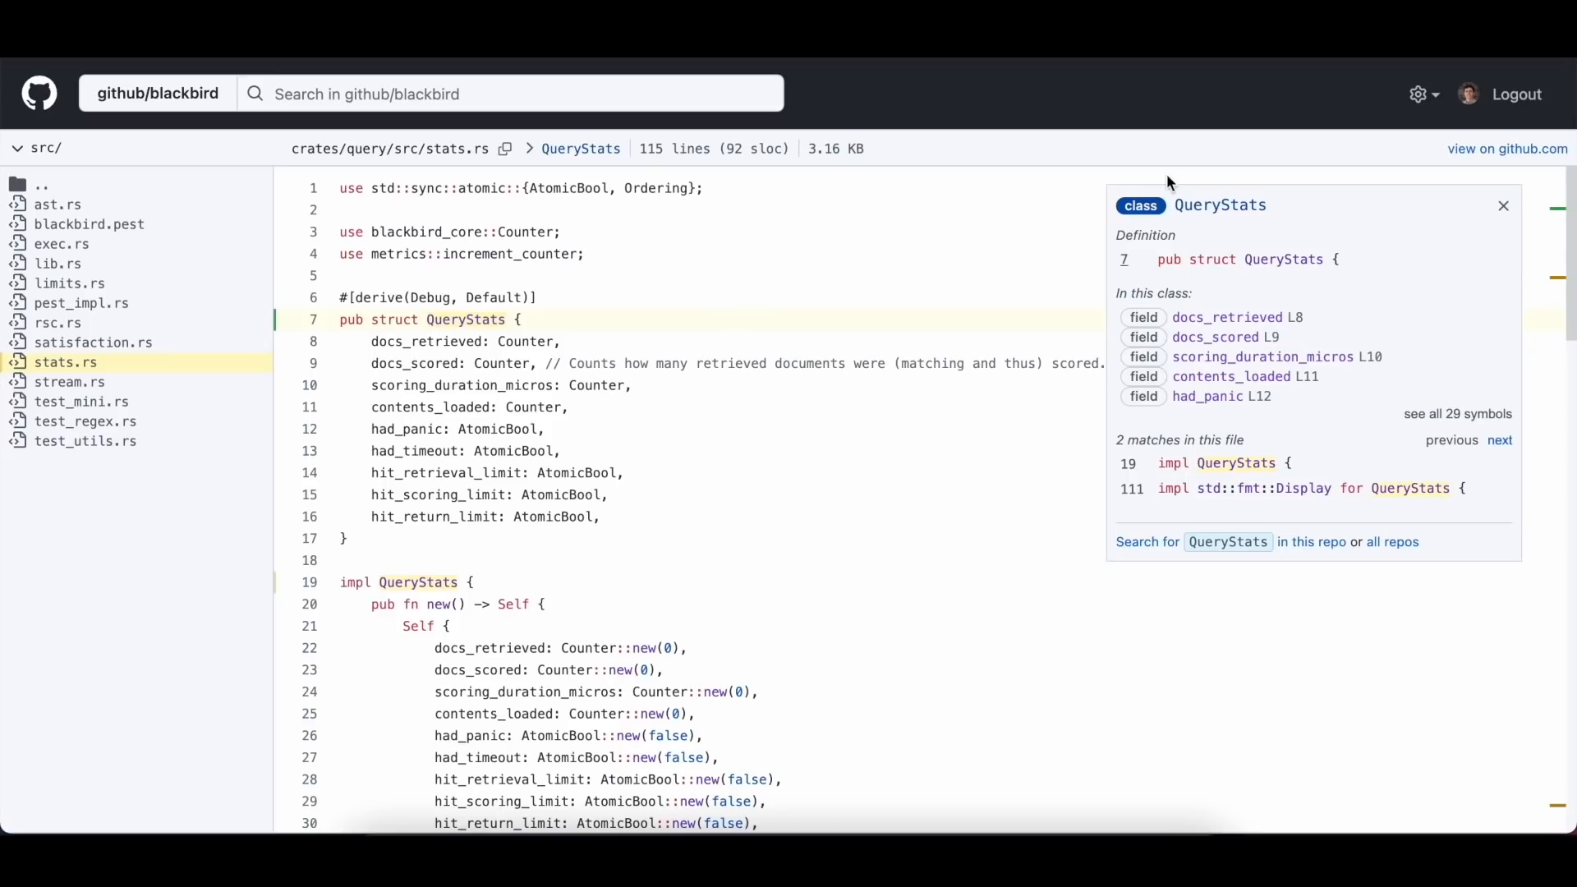
mouse_move(928, 254)
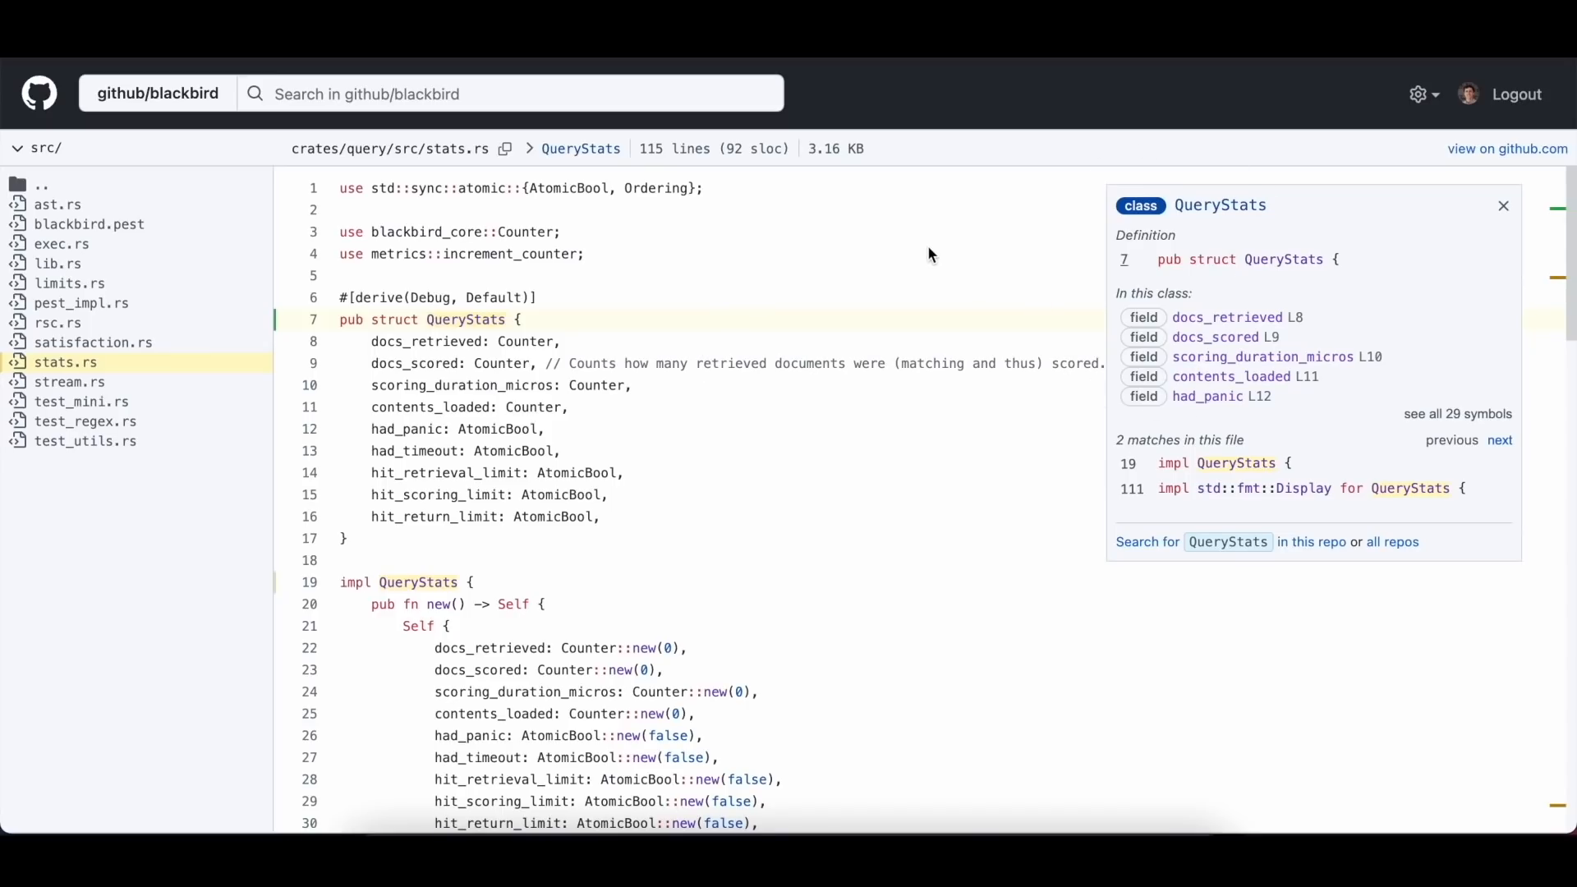
Show the symbol panel for inc_contents_loaded, defined at line 73 of stats.rs.
scroll("down", 3)
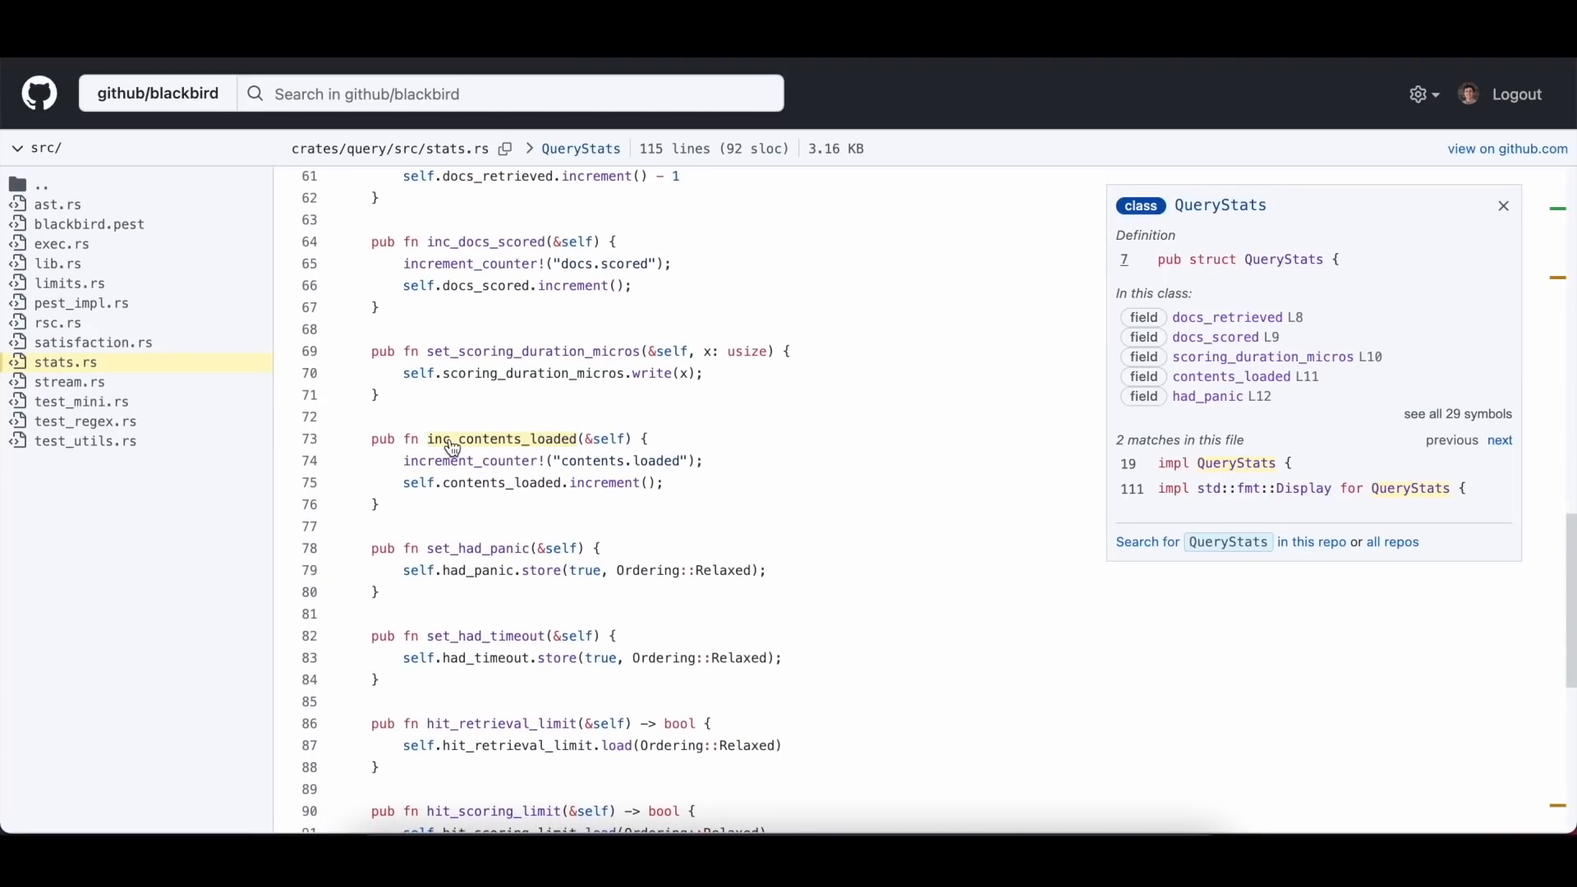
left_click(498, 439)
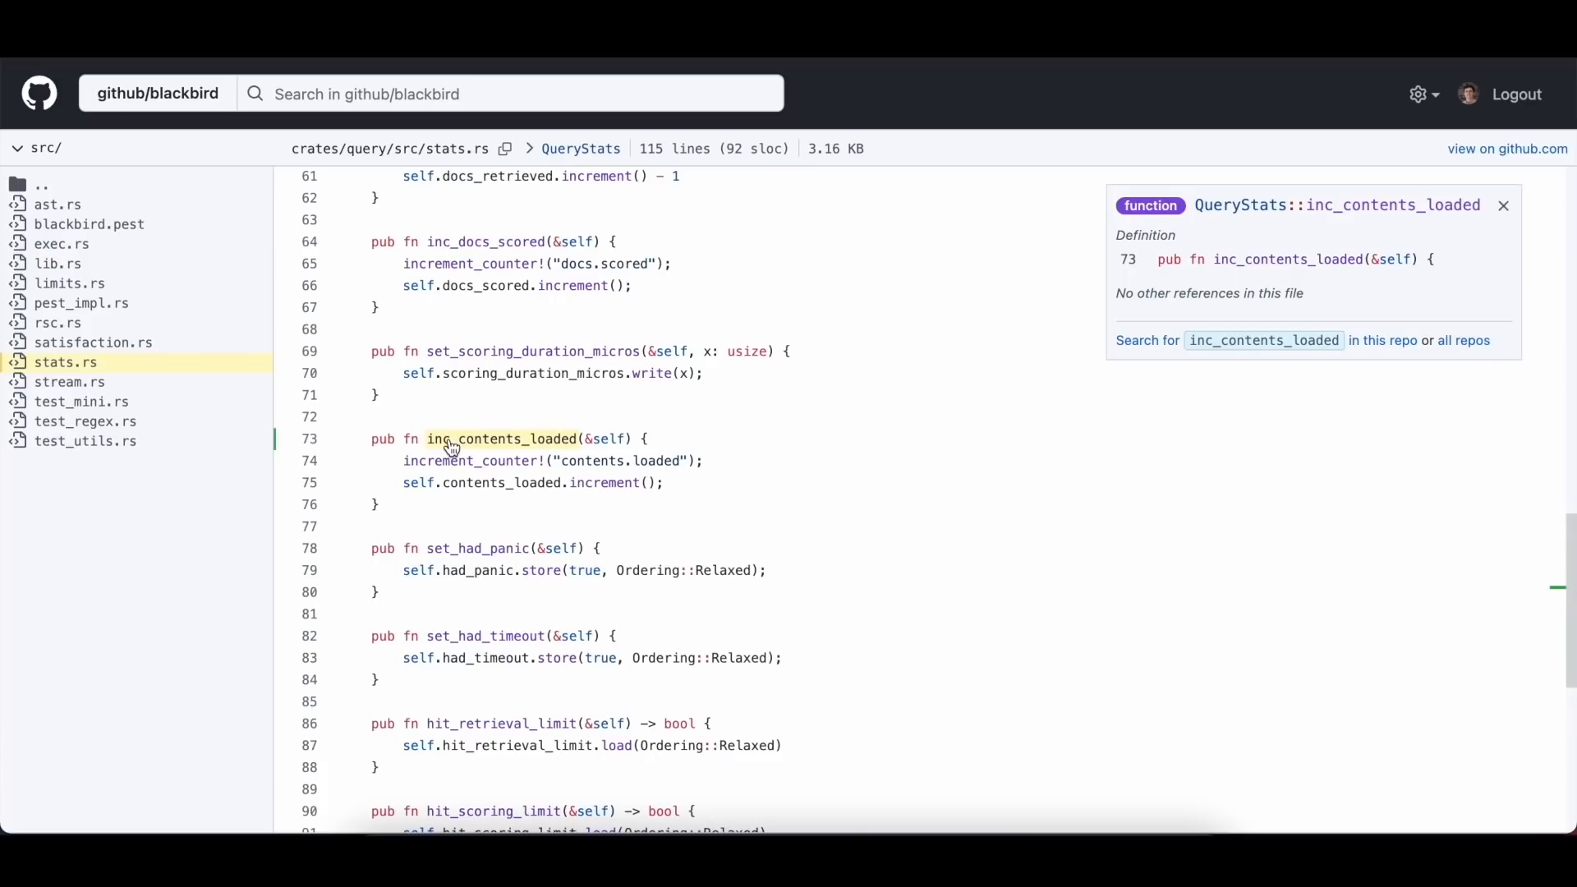
mouse_move(1133, 332)
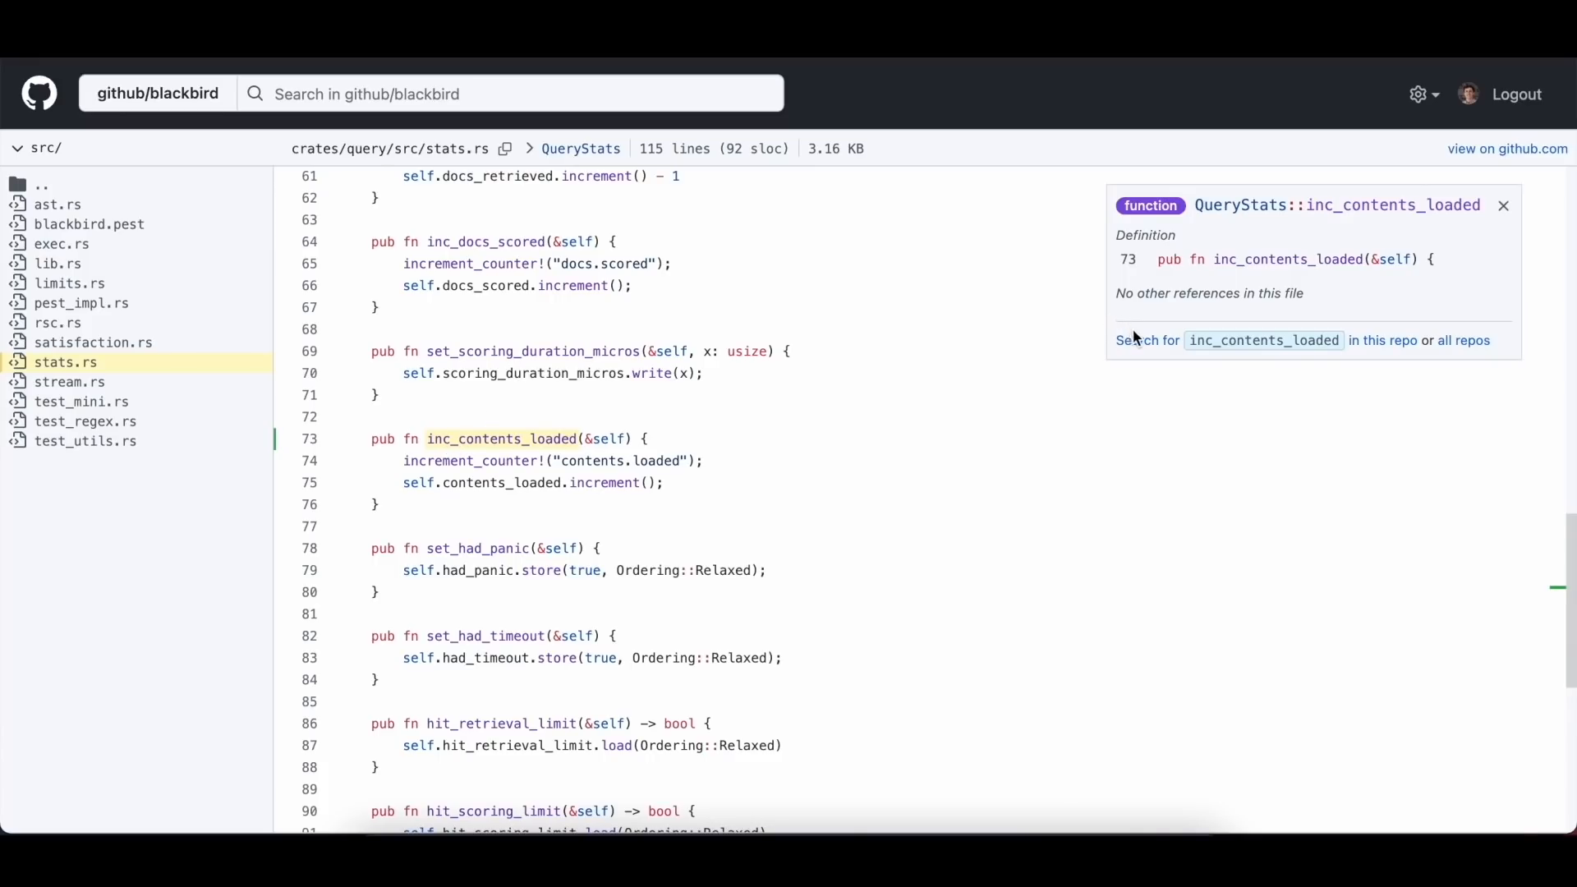
mouse_move(1140, 341)
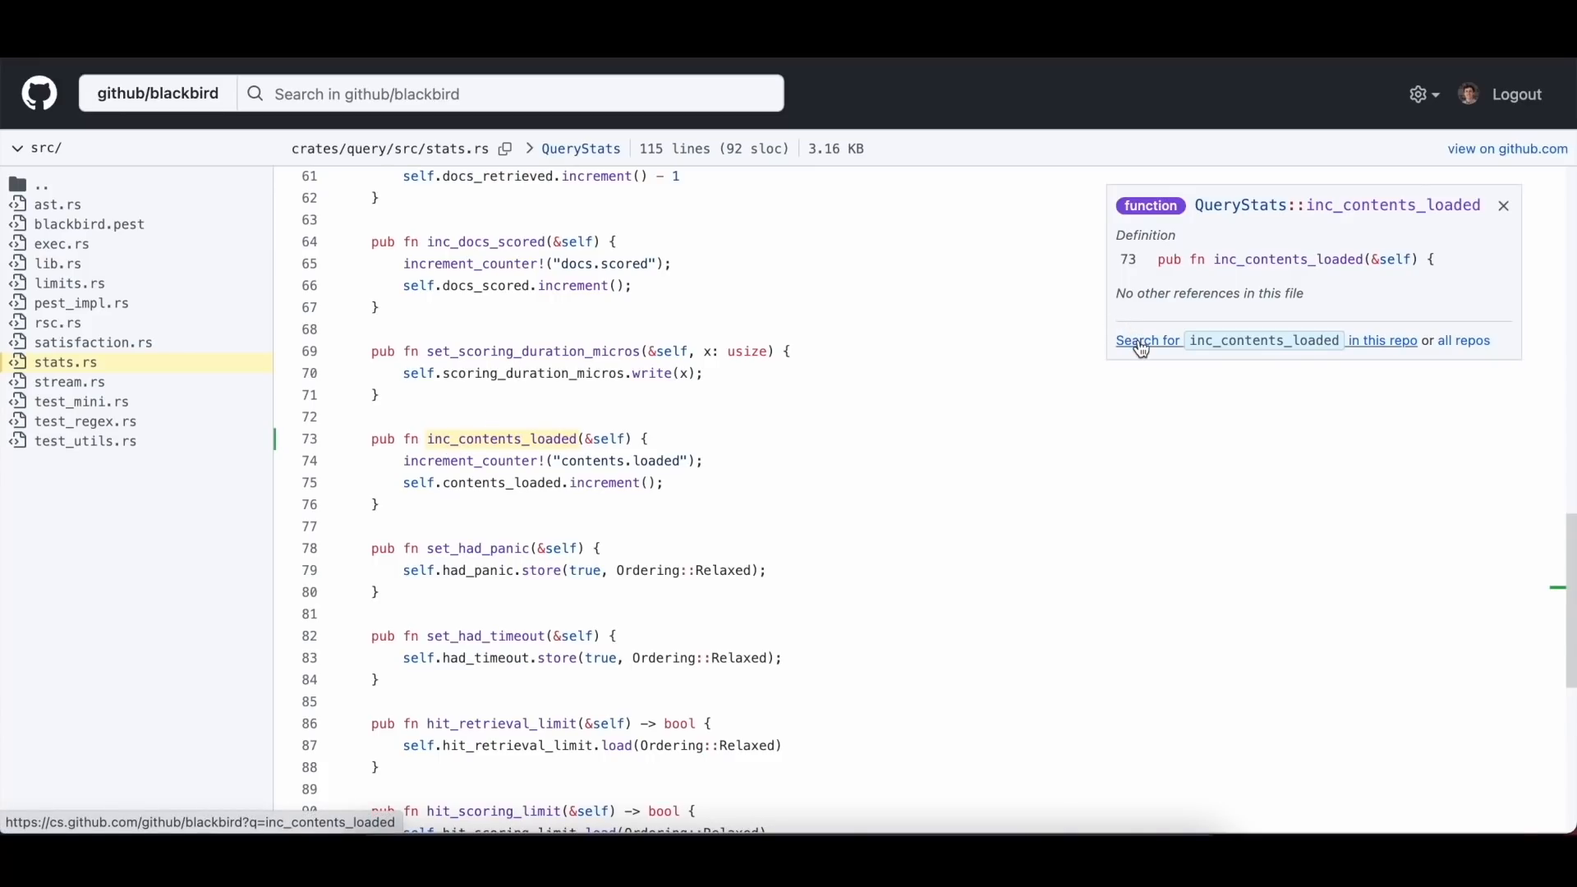
Search blackbird for inc_contents_loaded and open its call on line 26 of stream.rs.
left_click(1148, 340)
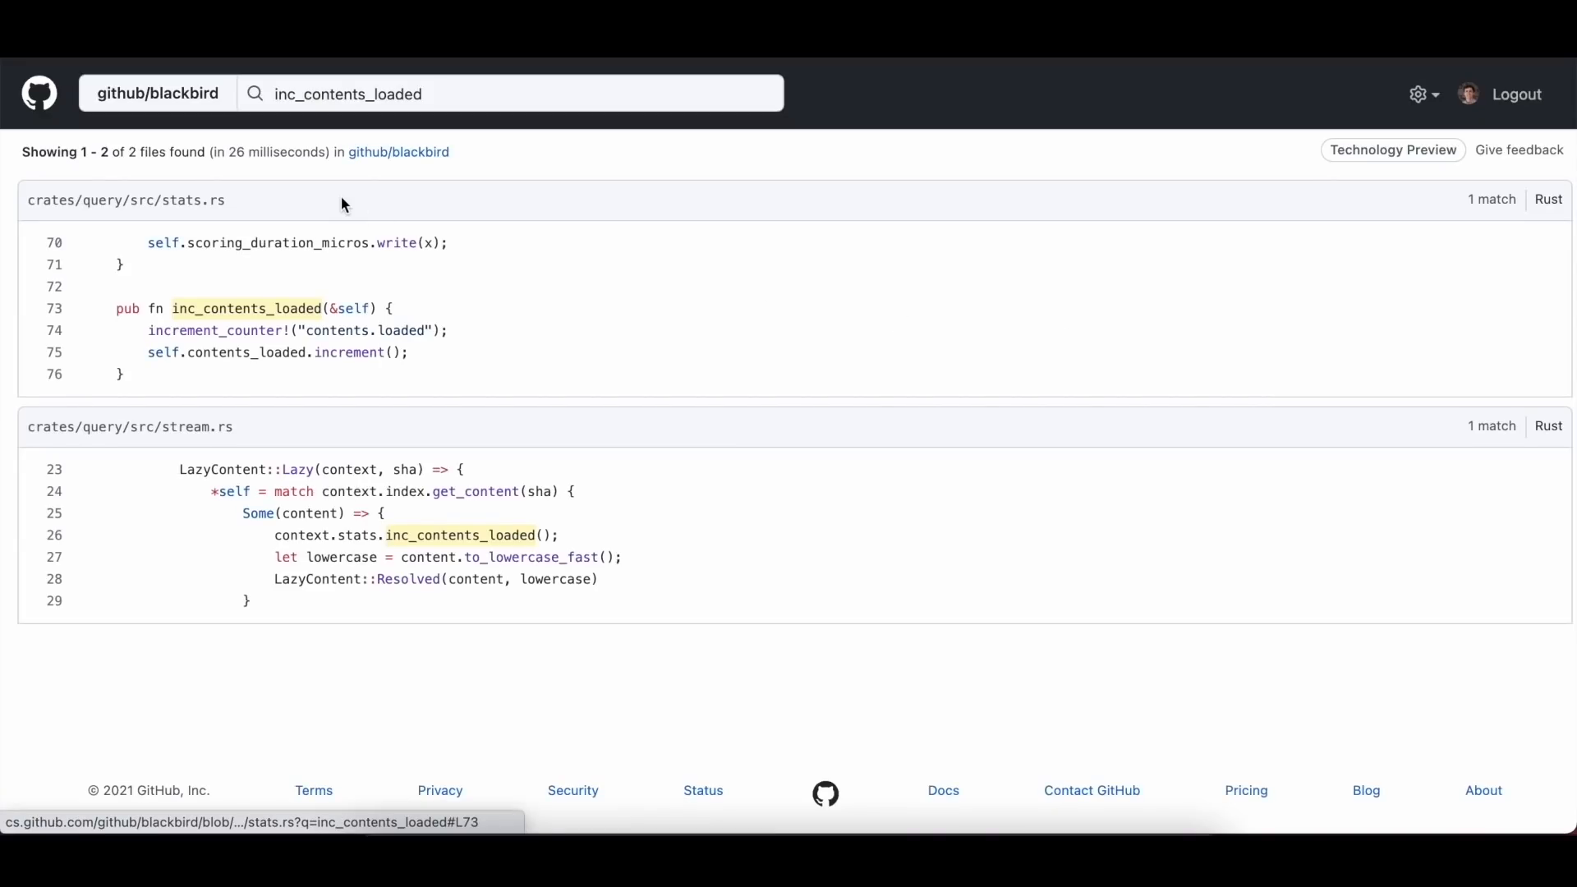
mouse_move(444, 530)
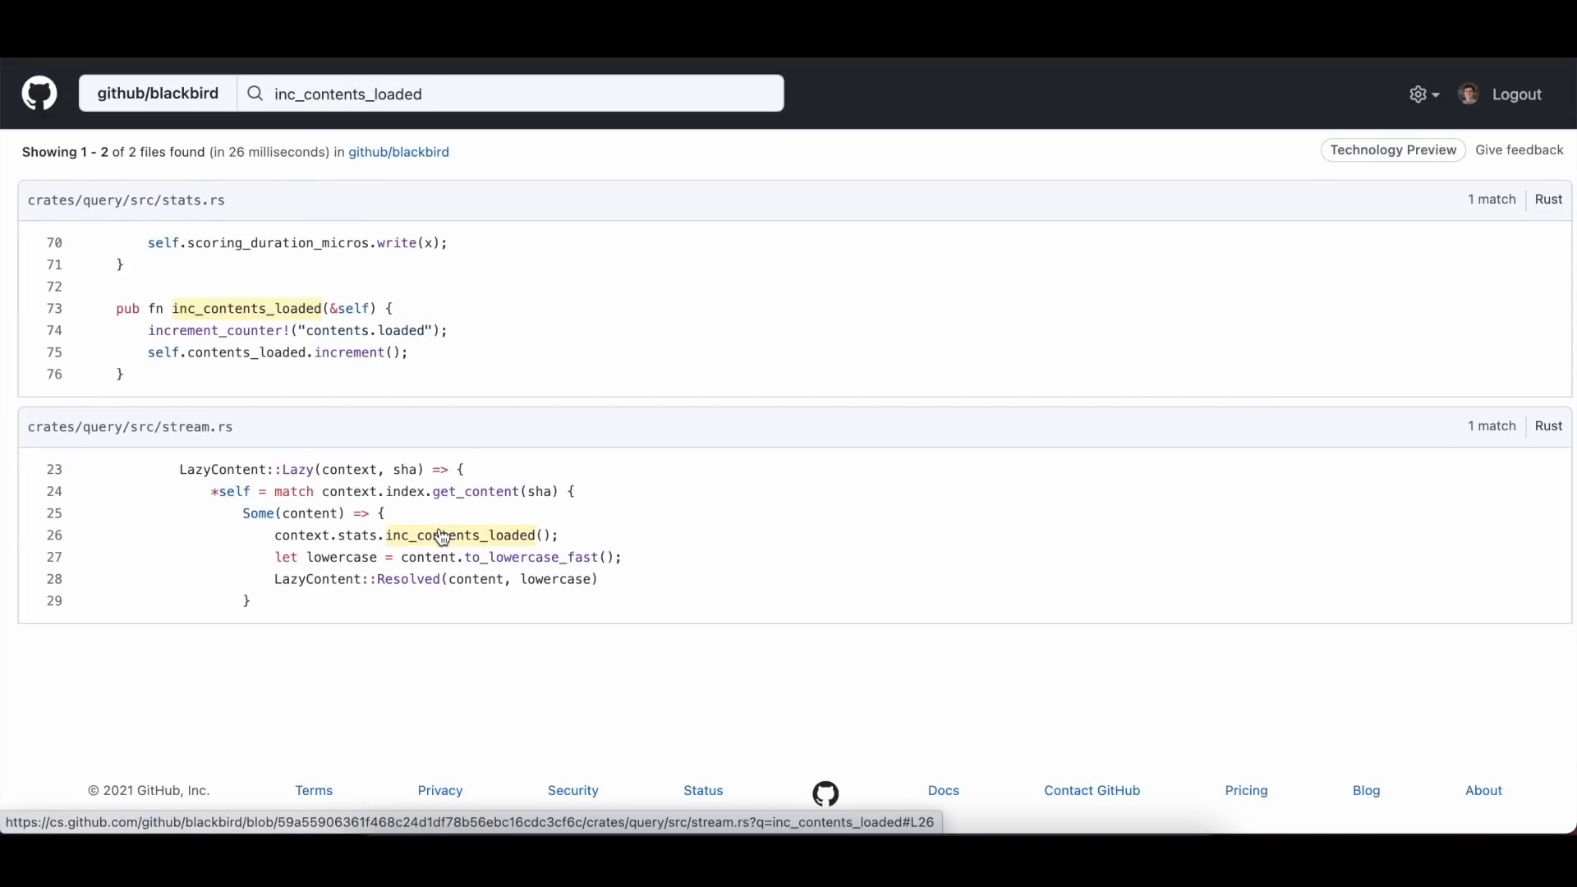
left_click(460, 535)
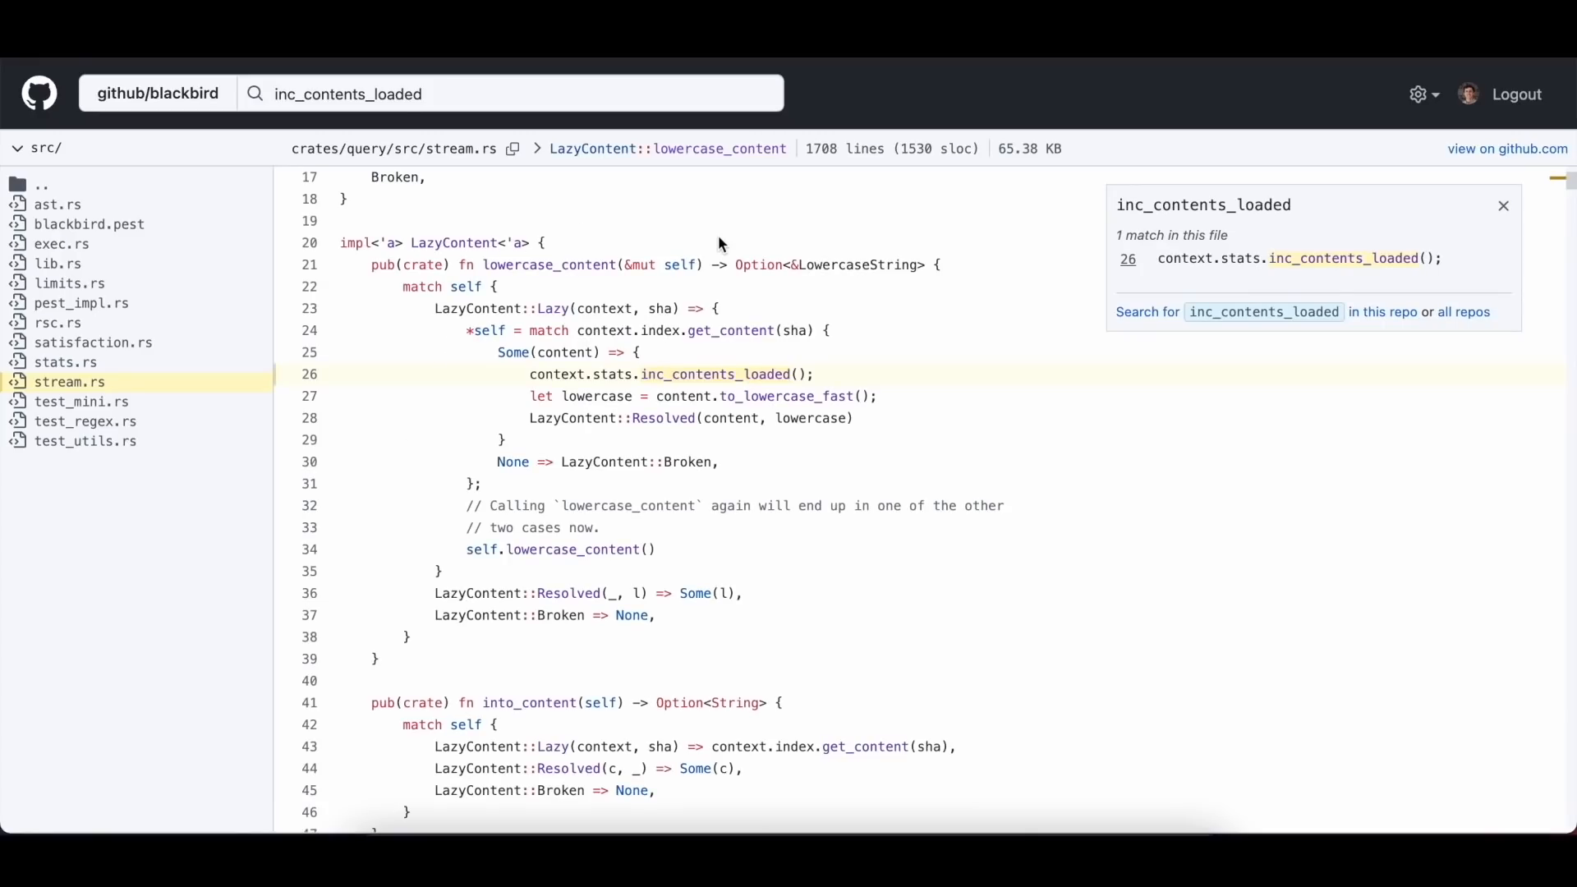
mouse_move(680, 156)
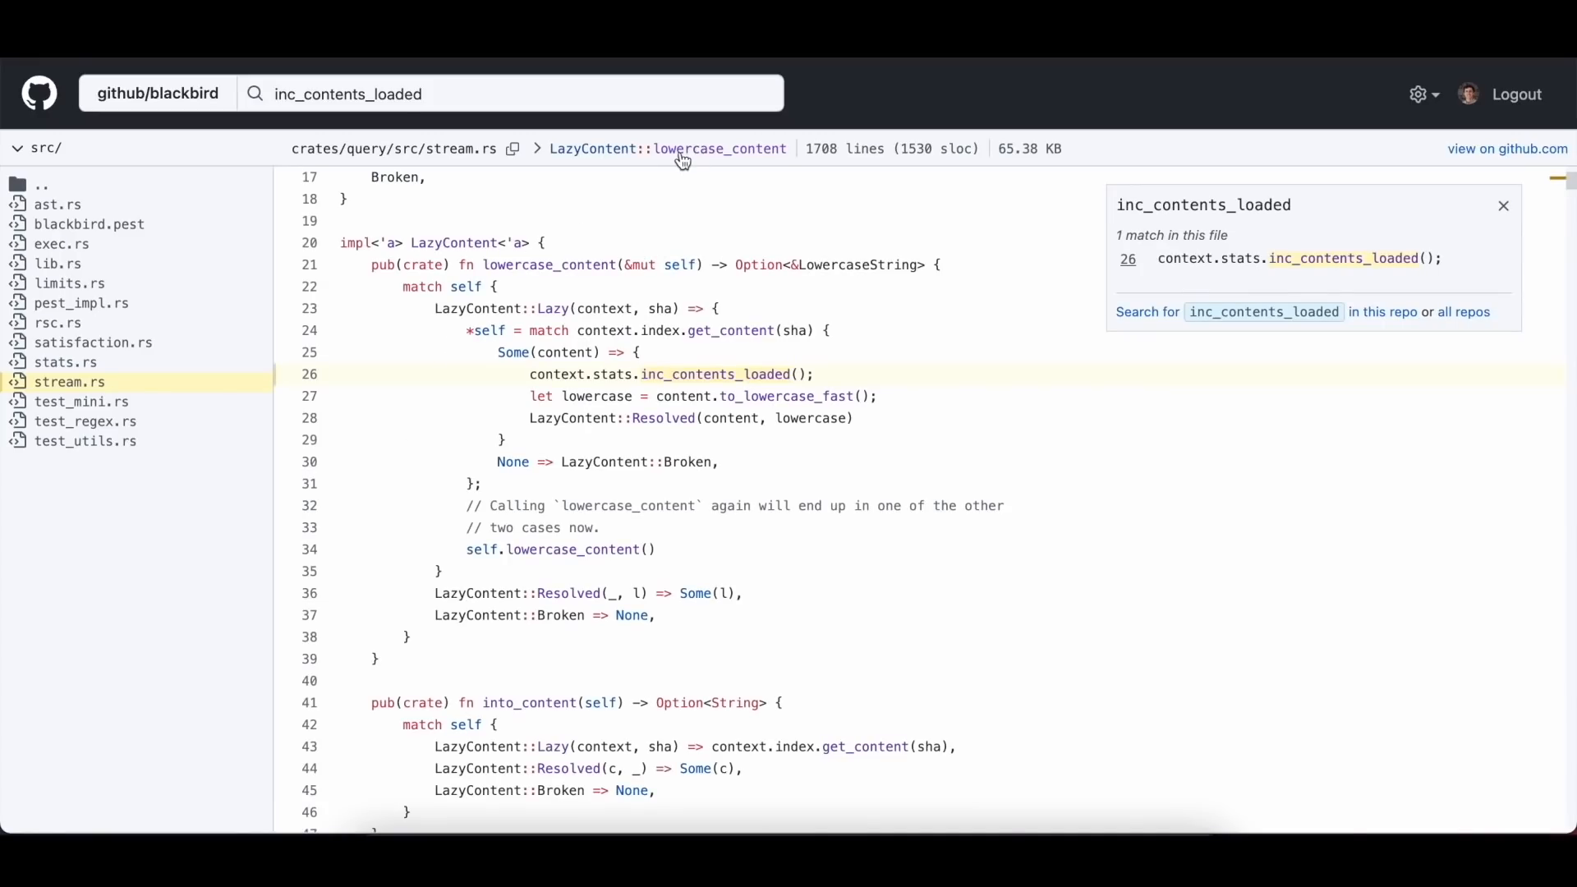
mouse_move(608, 156)
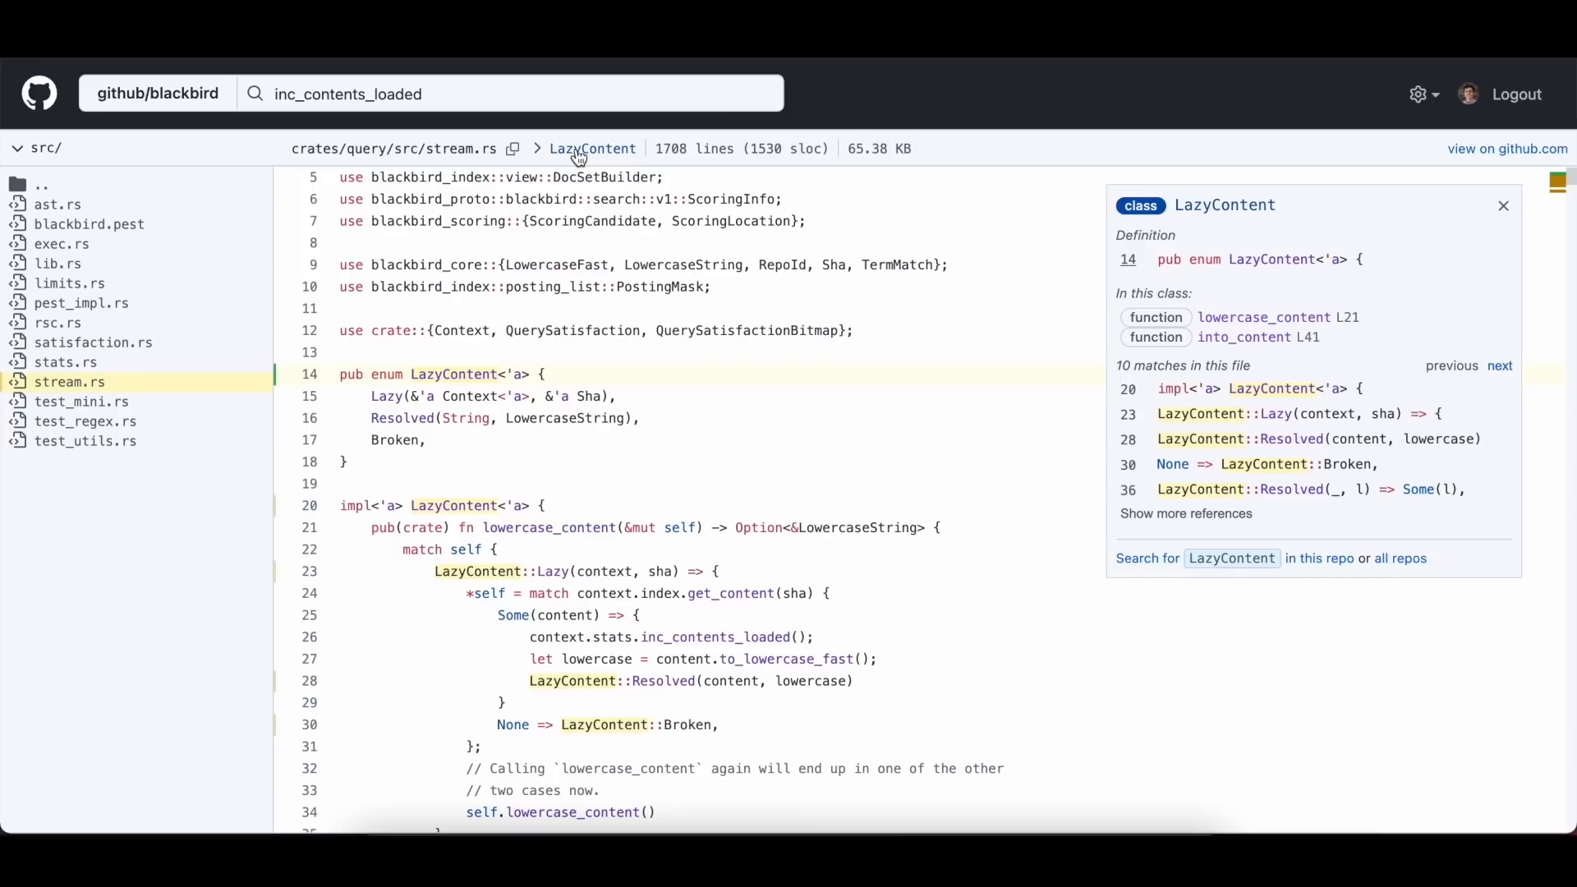
mouse_move(667, 371)
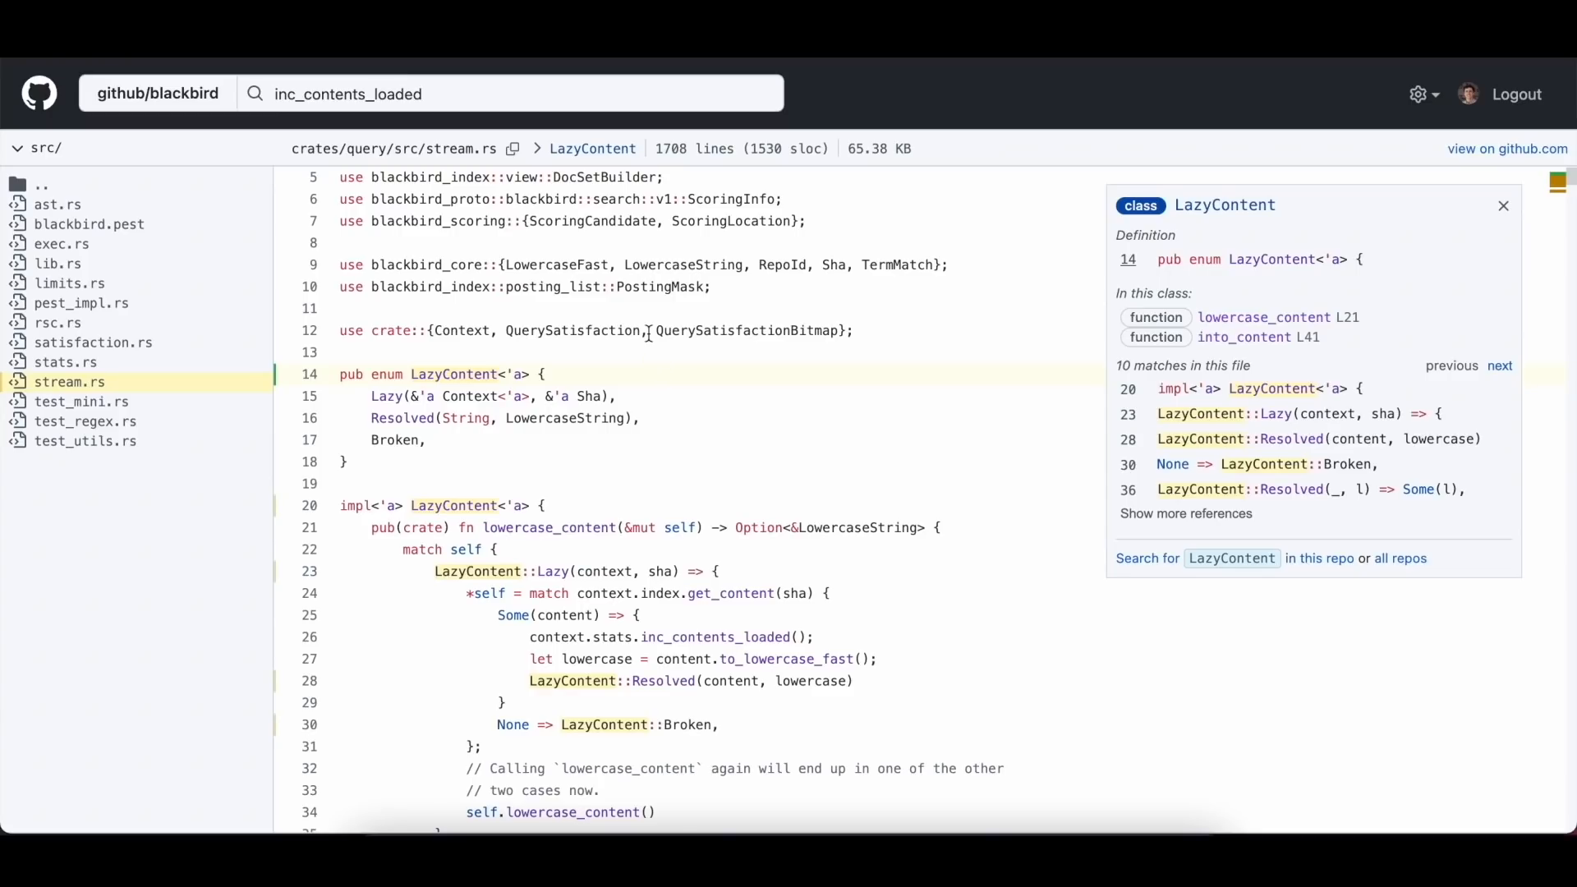
mouse_move(680, 271)
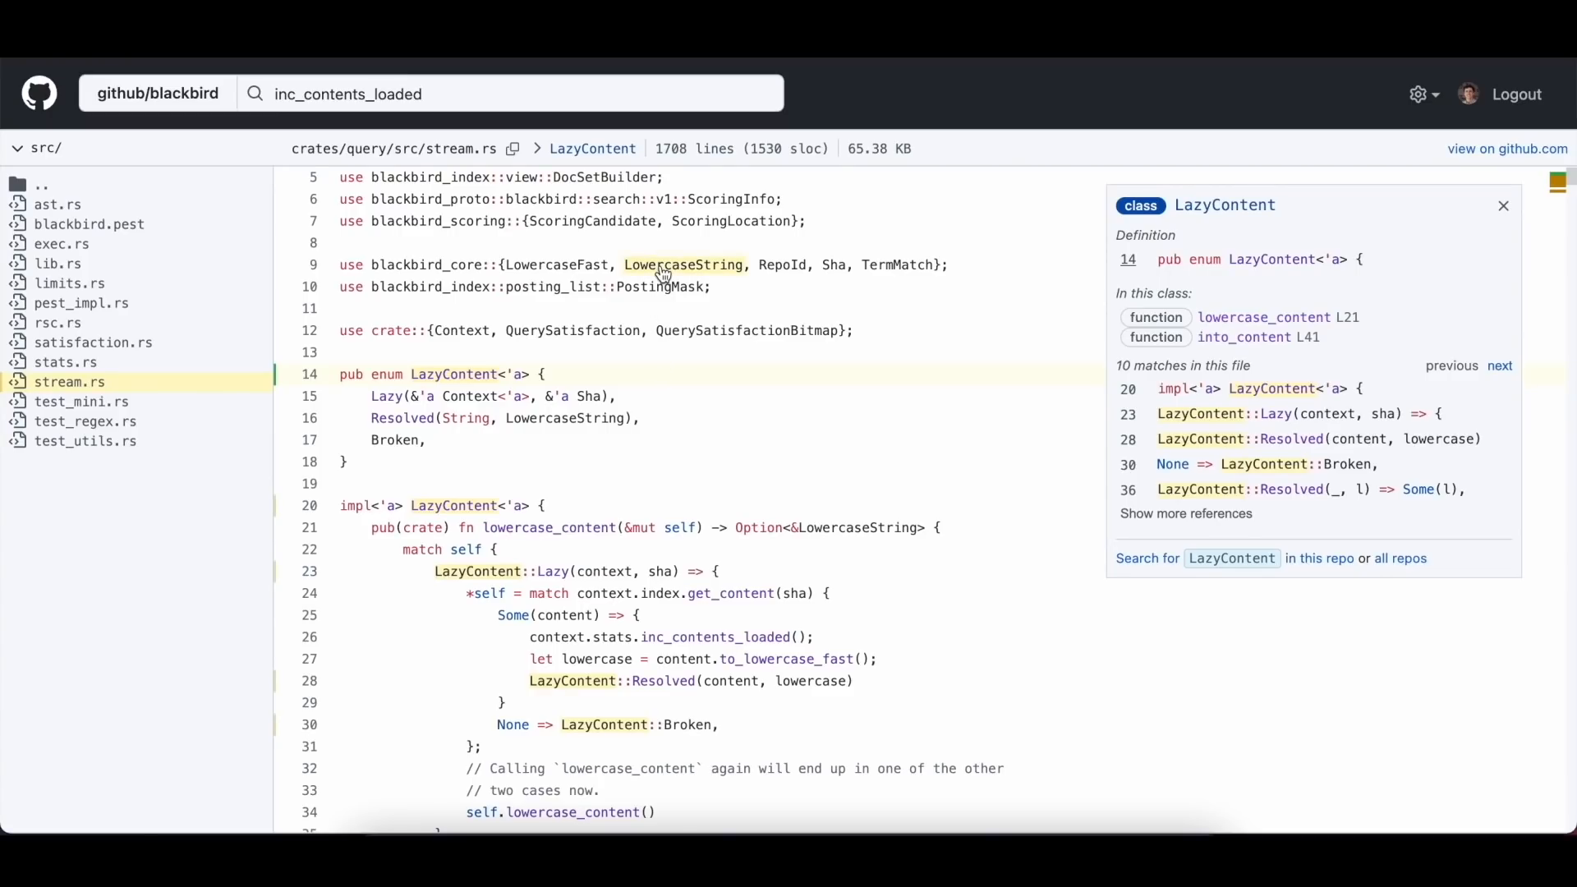
Follow LowercaseString from stream.rs line 9 to its definition in lowercase_alloc.rs.
left_click(684, 264)
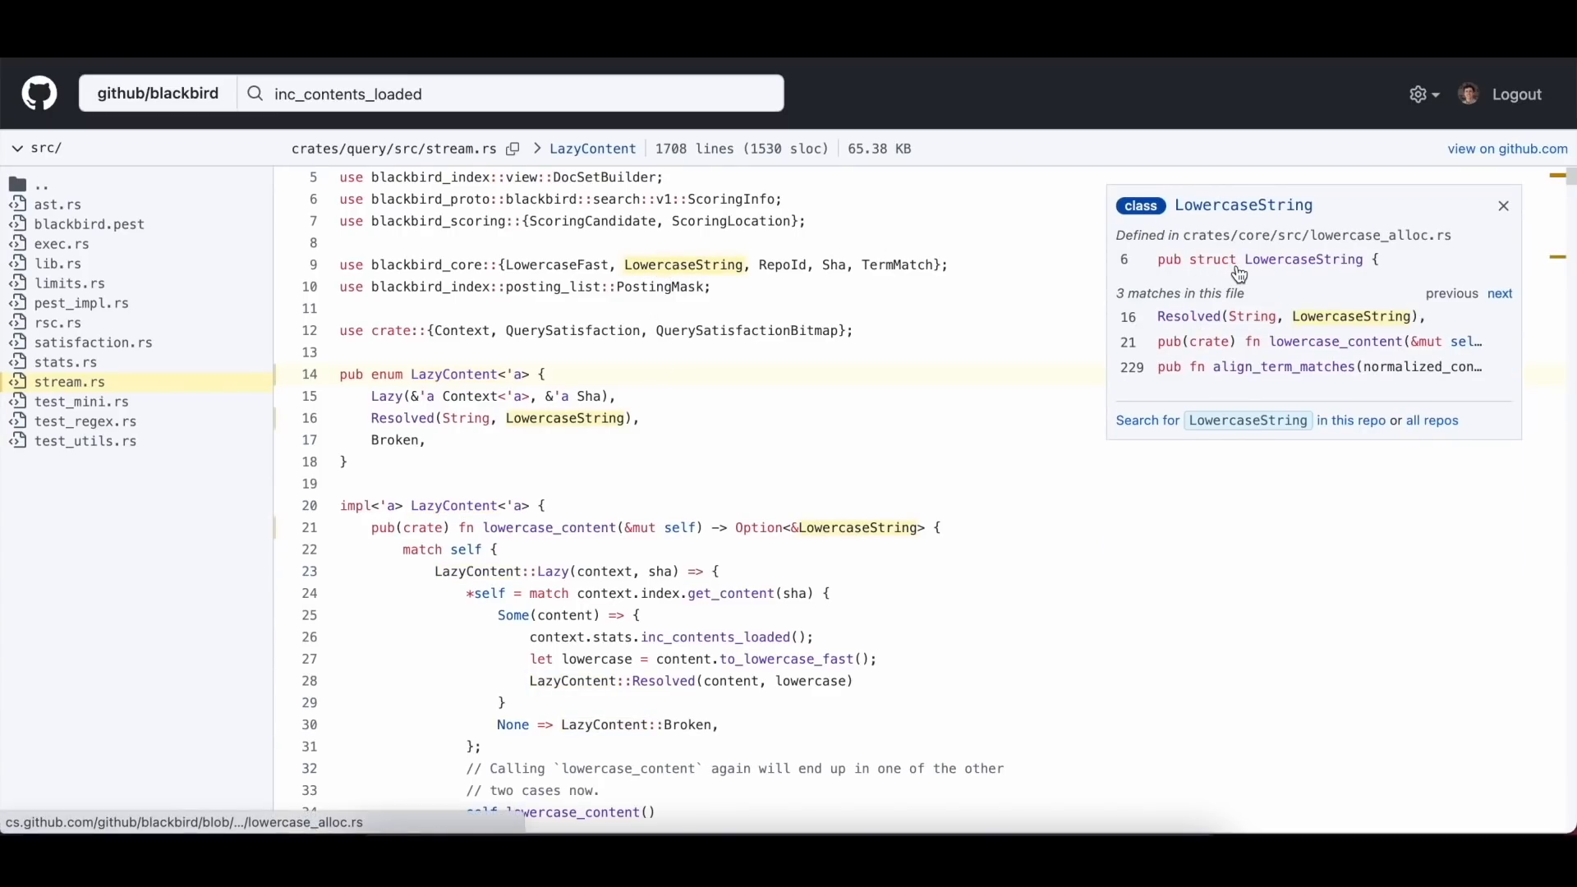
left_click(1239, 263)
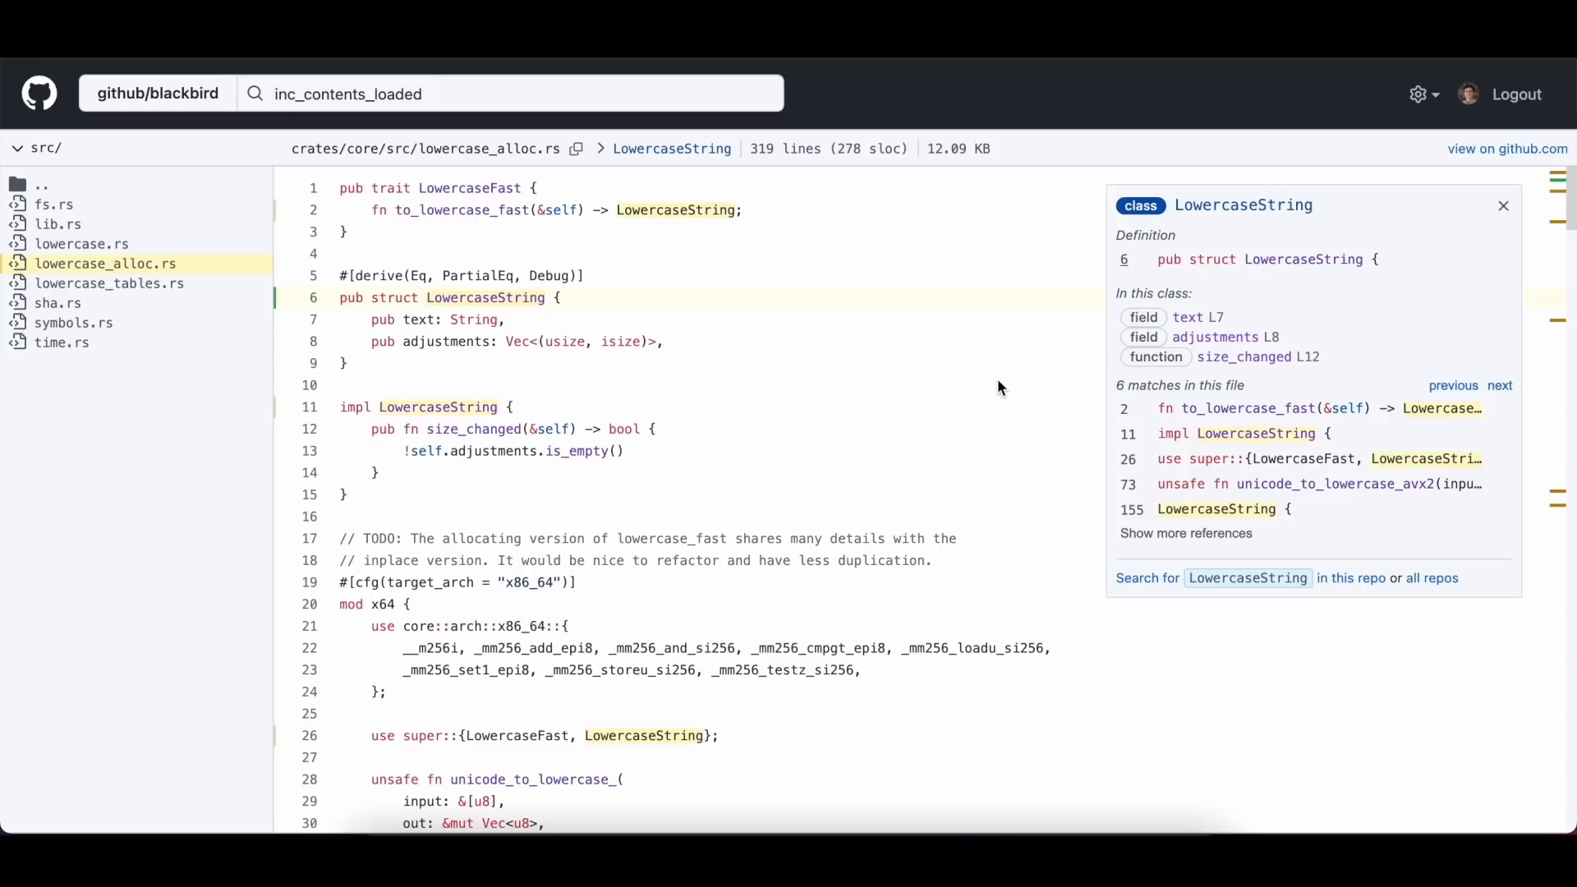
mouse_move(898, 378)
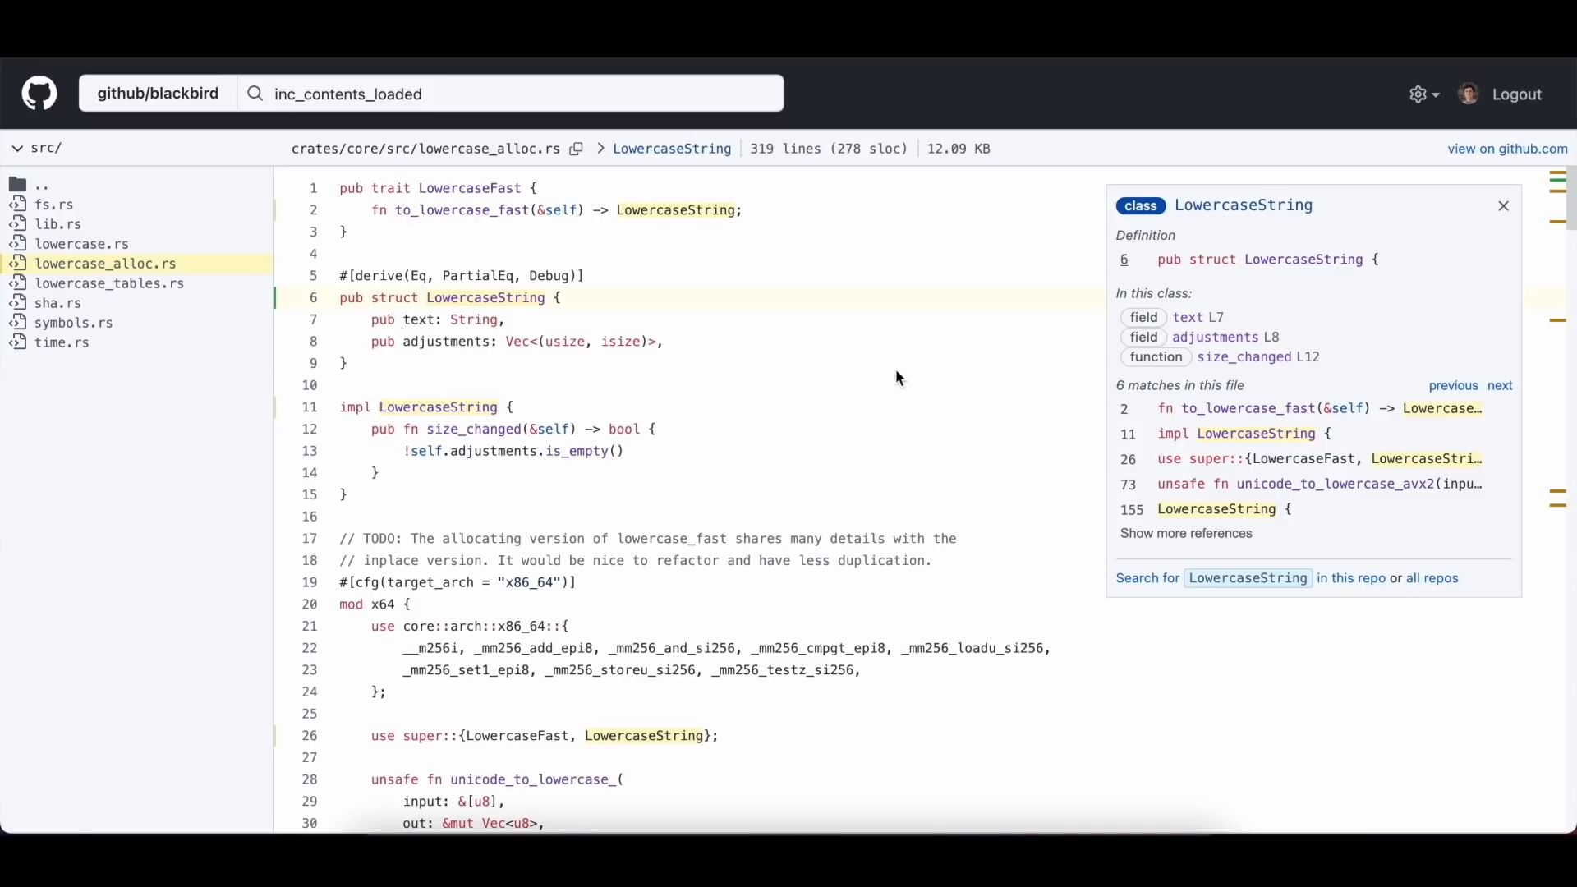
mouse_move(39, 95)
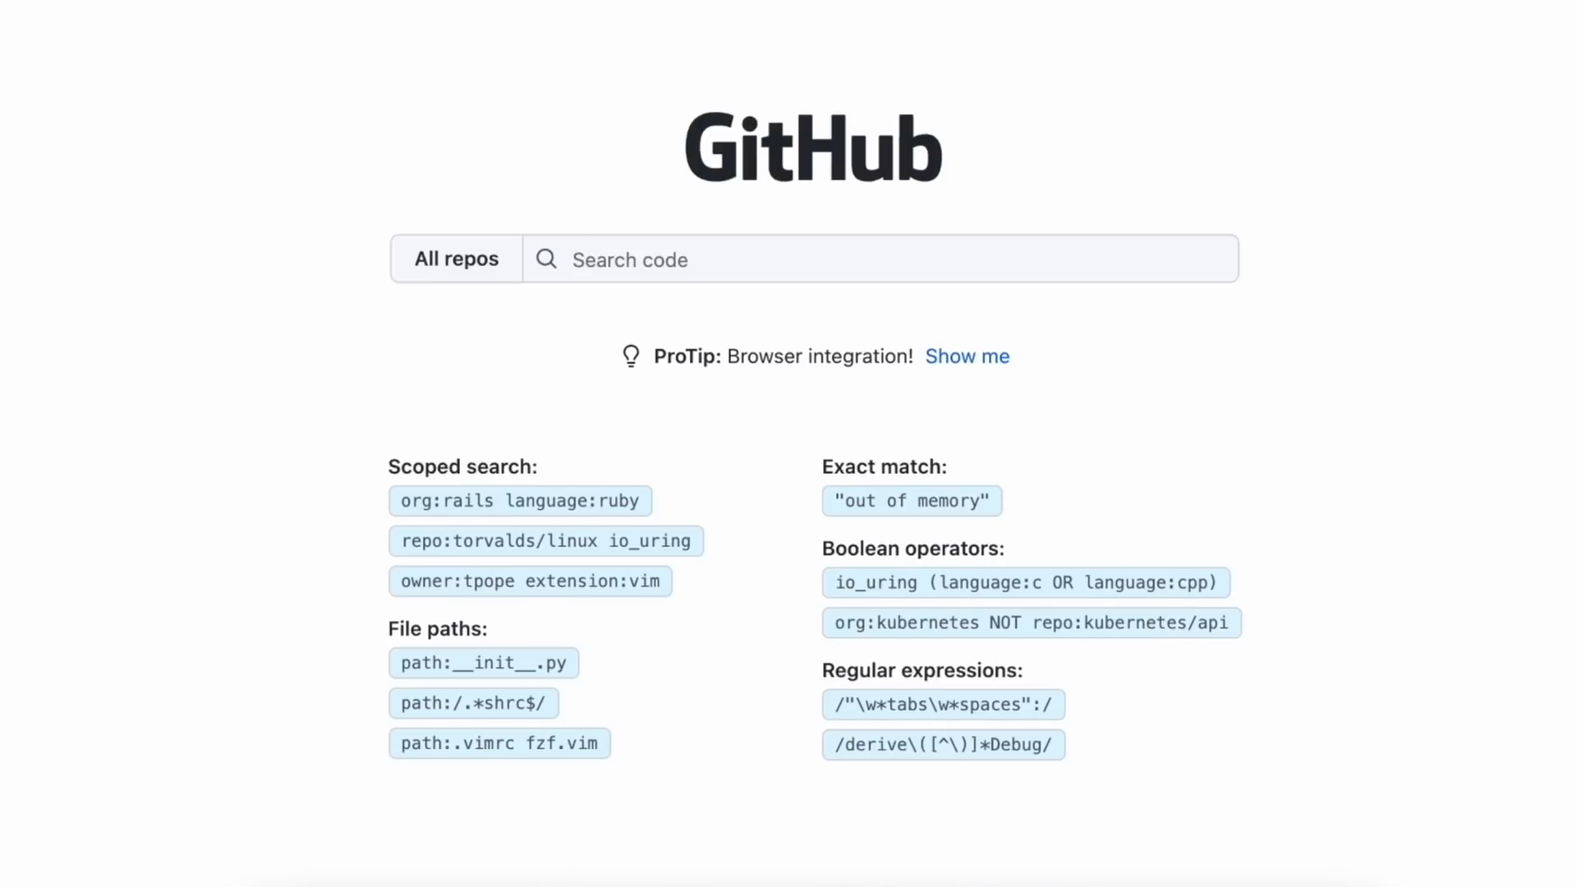
mouse_move(233, 174)
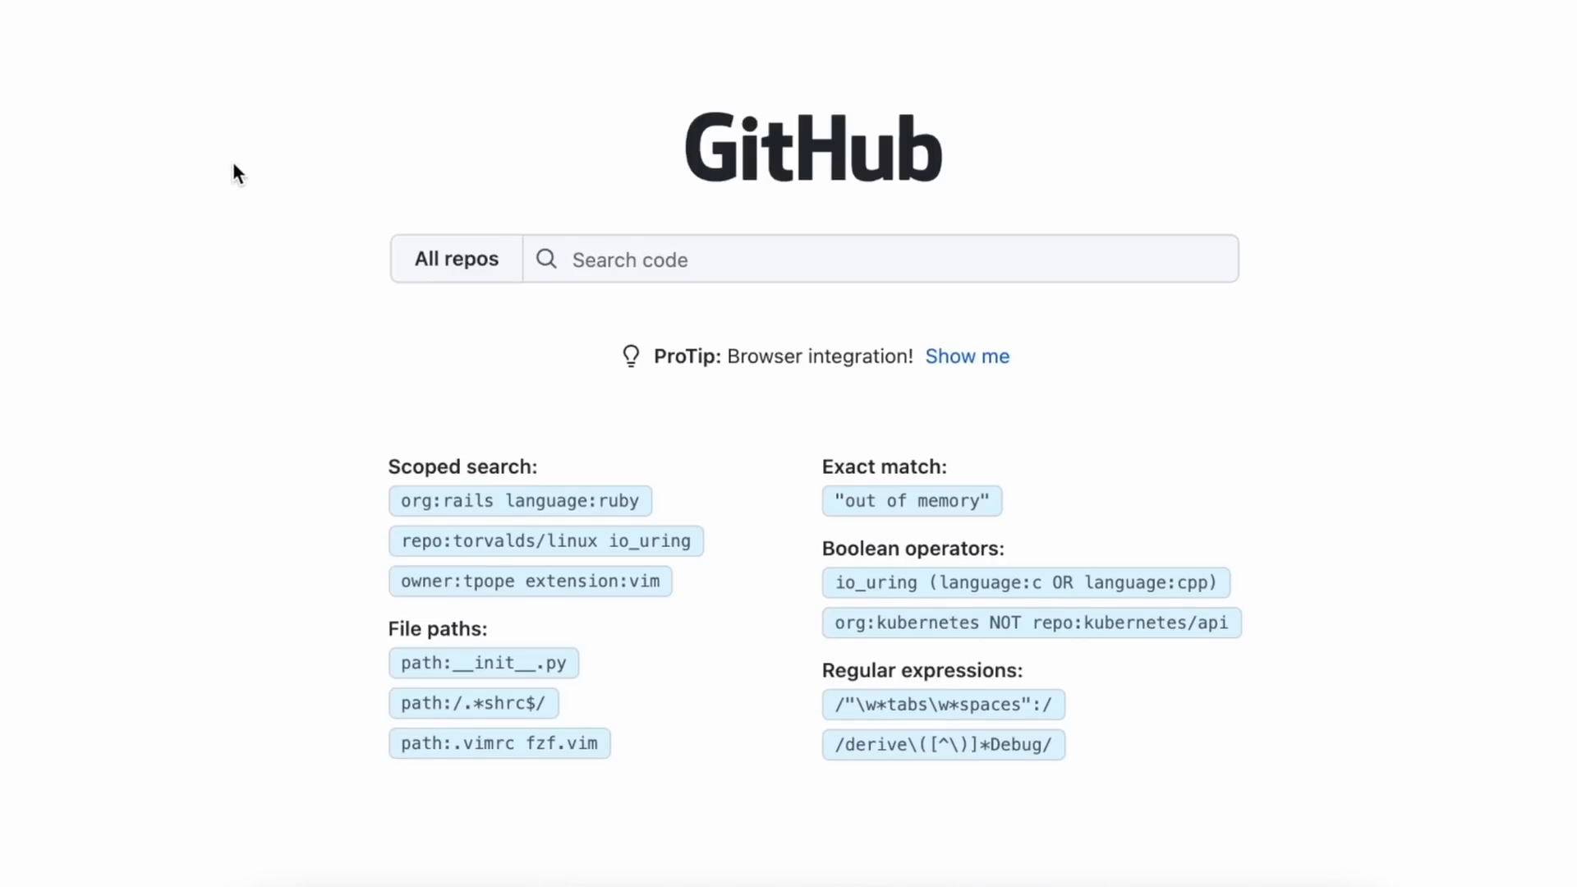
mouse_move(437, 276)
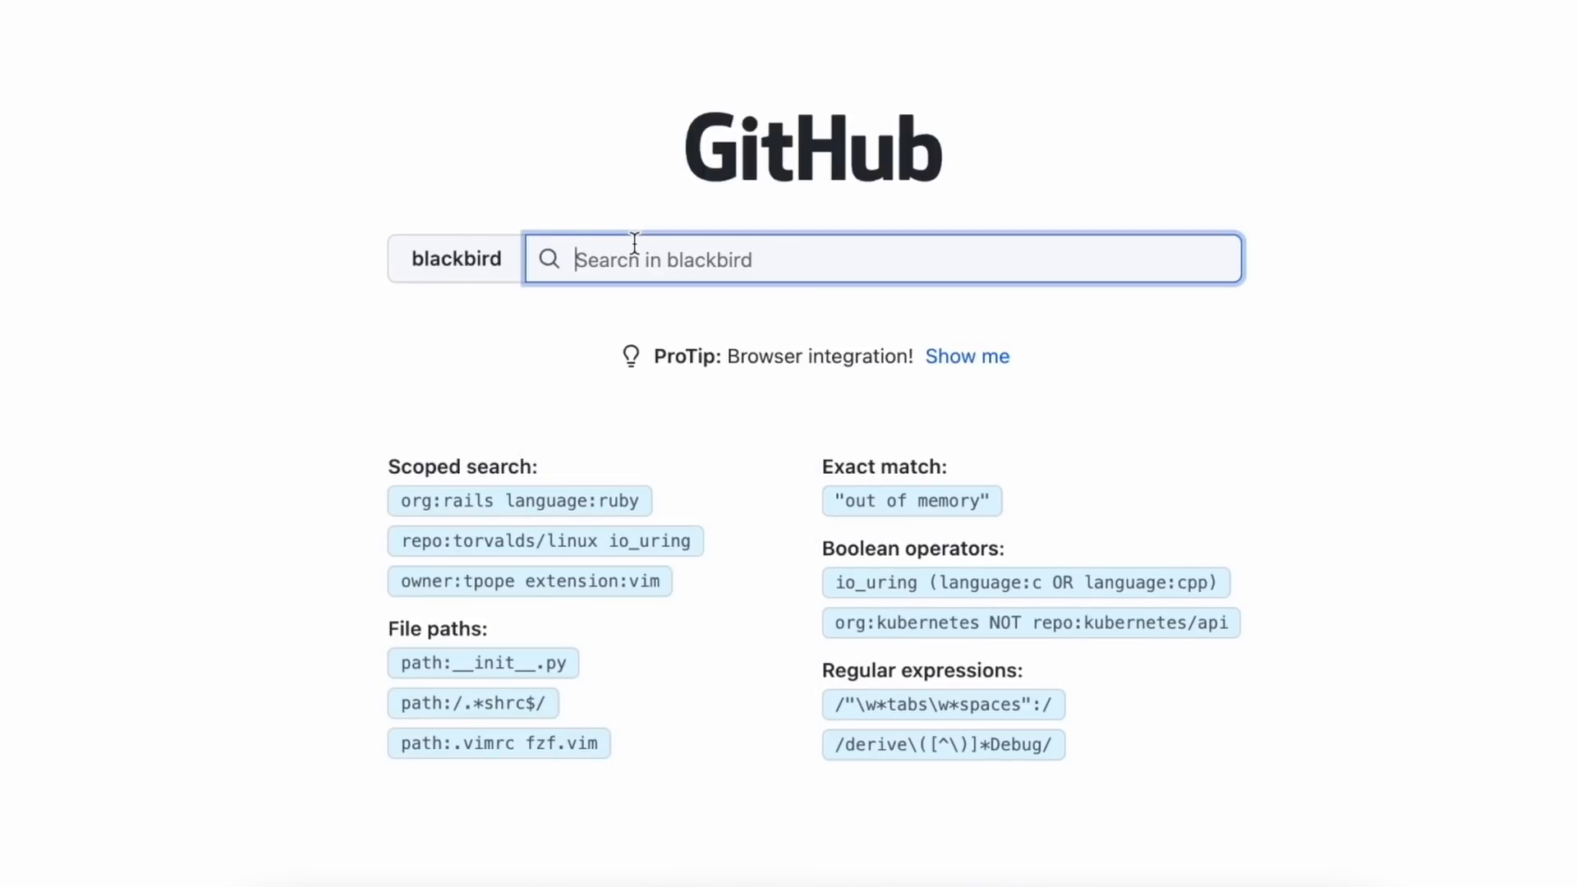
Search blackbird for 'language:shell twirp', listing 7 matching shell files.
type("language:shell twirp")
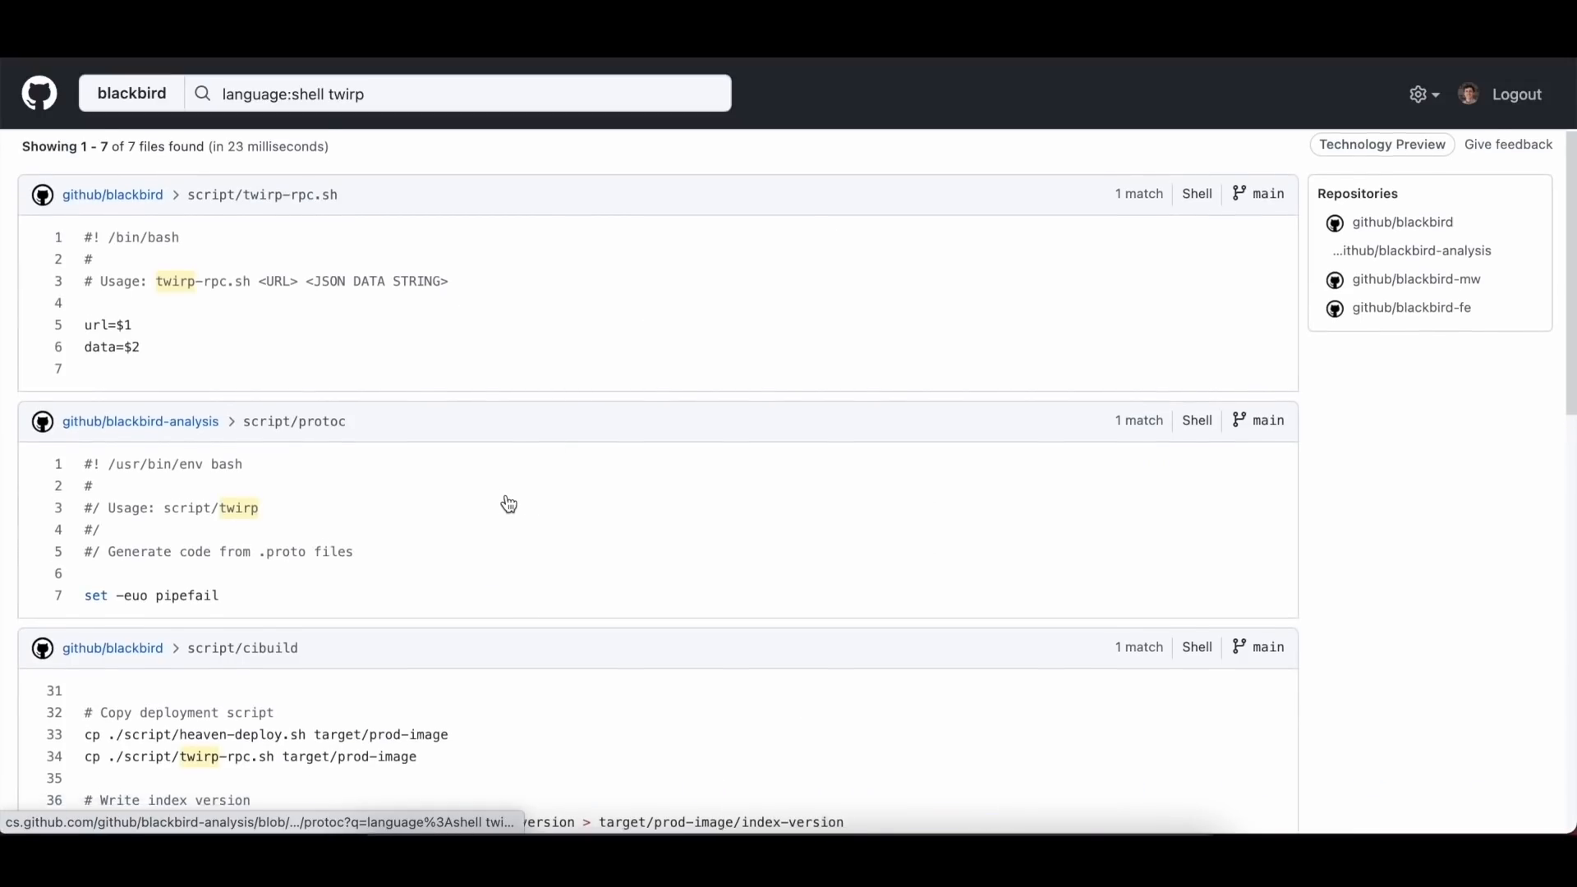
Scroll the results to the script/twirp-rpc.sh match.
scroll("down", 3)
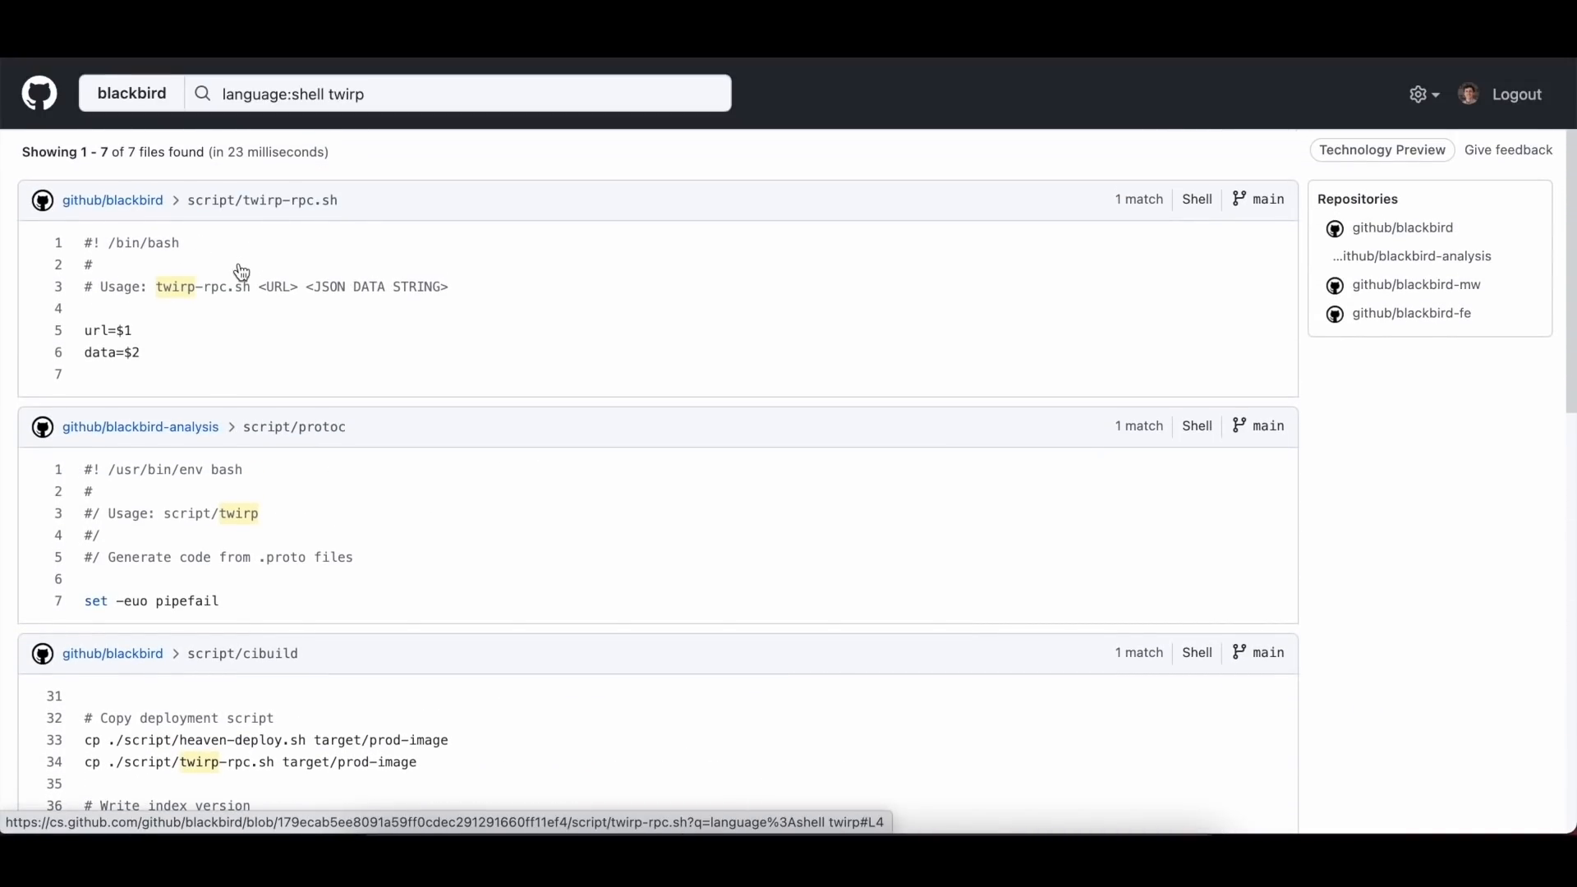
mouse_move(248, 278)
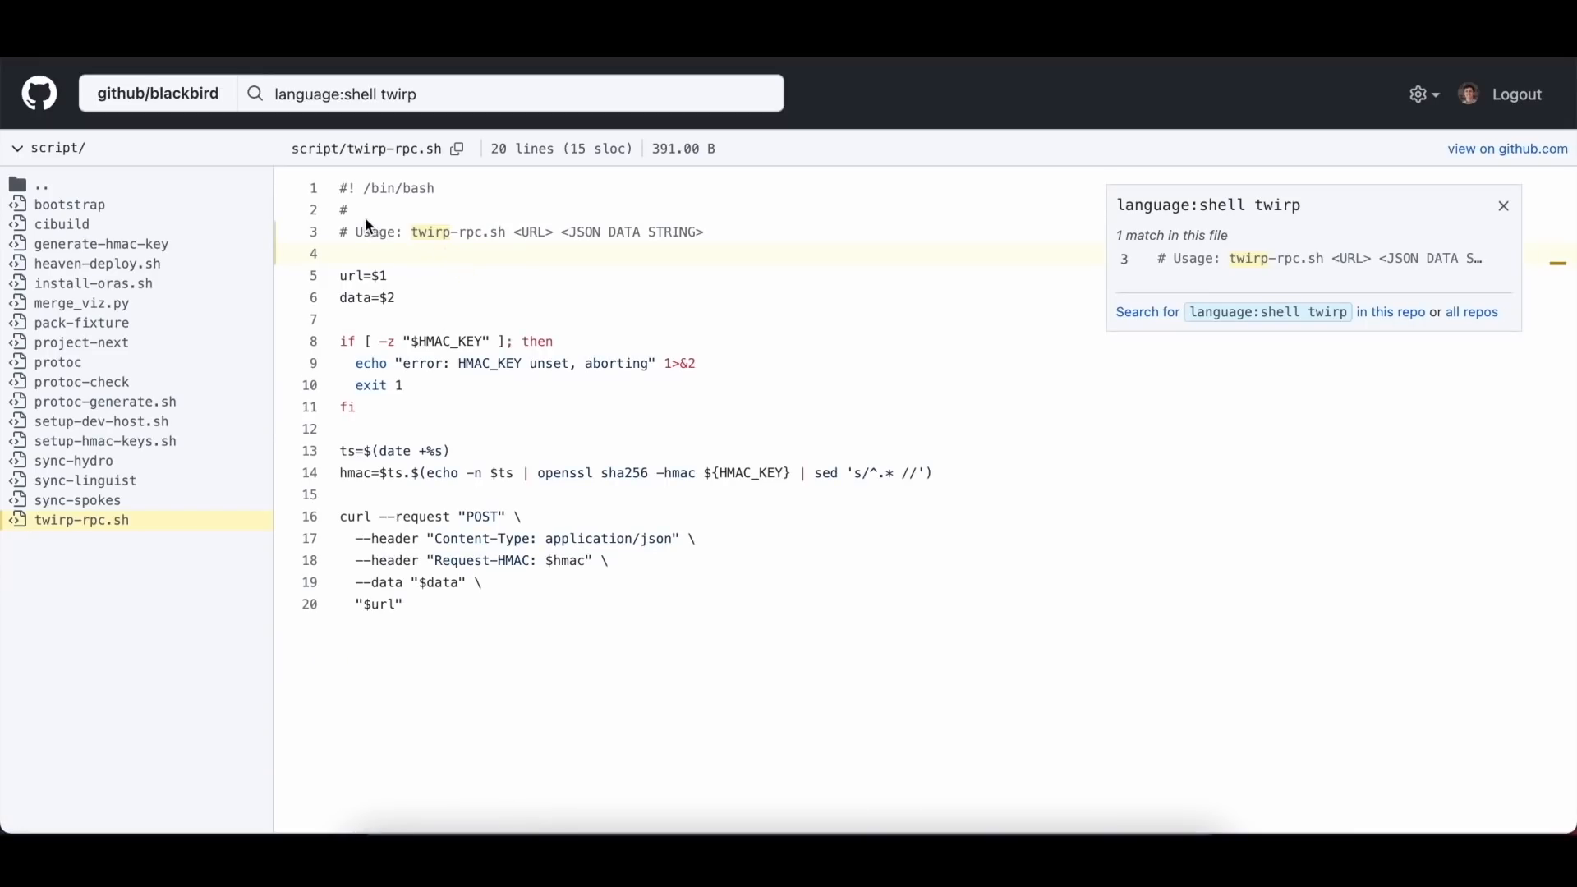
mouse_move(533, 303)
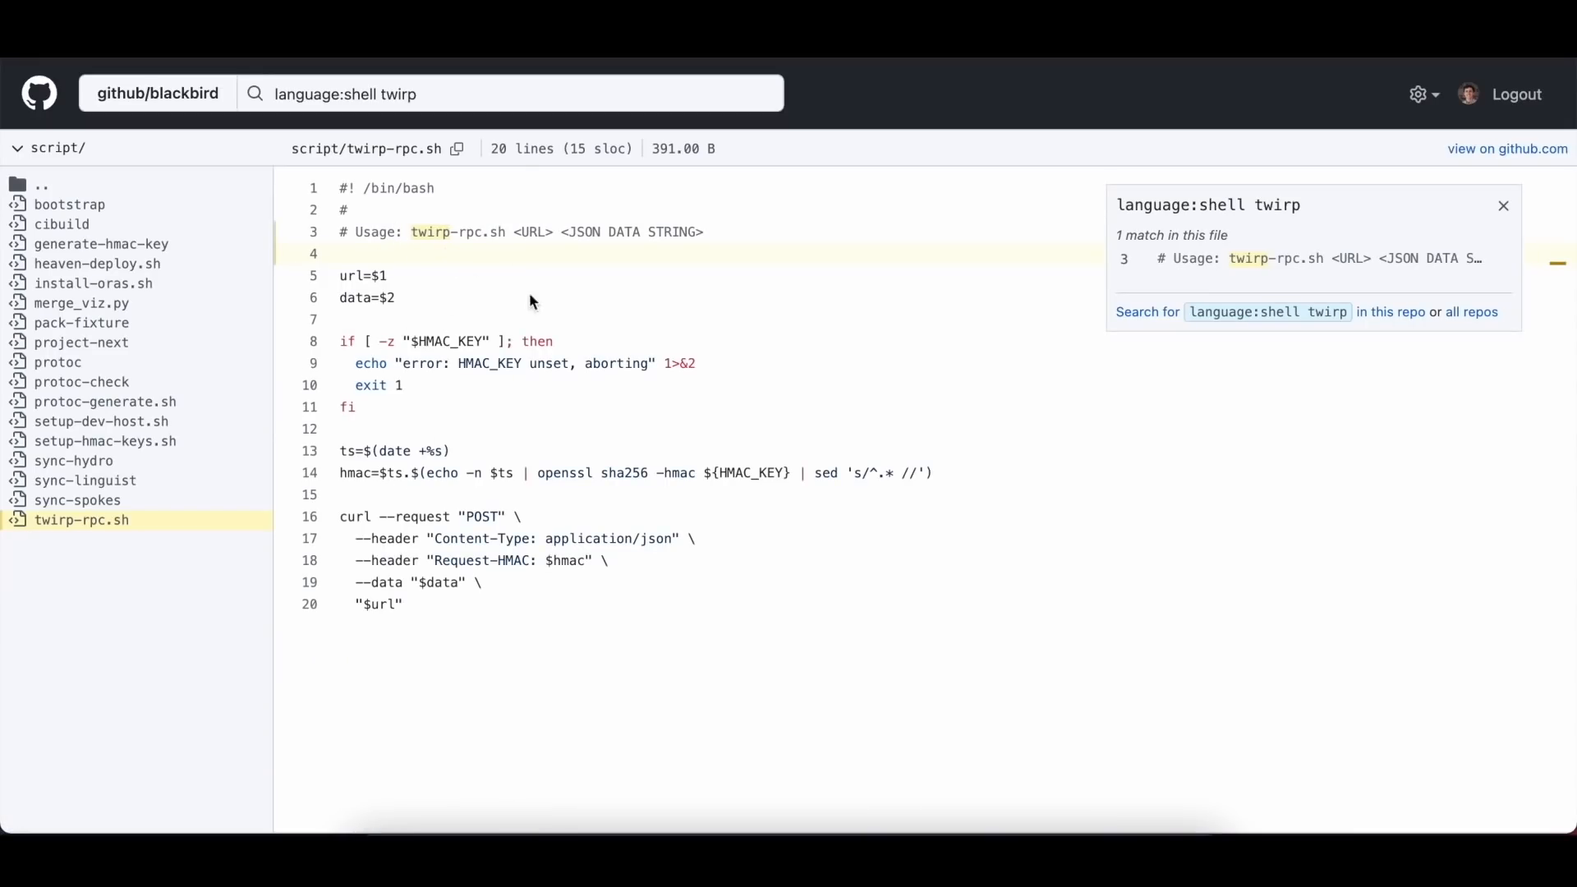
mouse_move(493, 335)
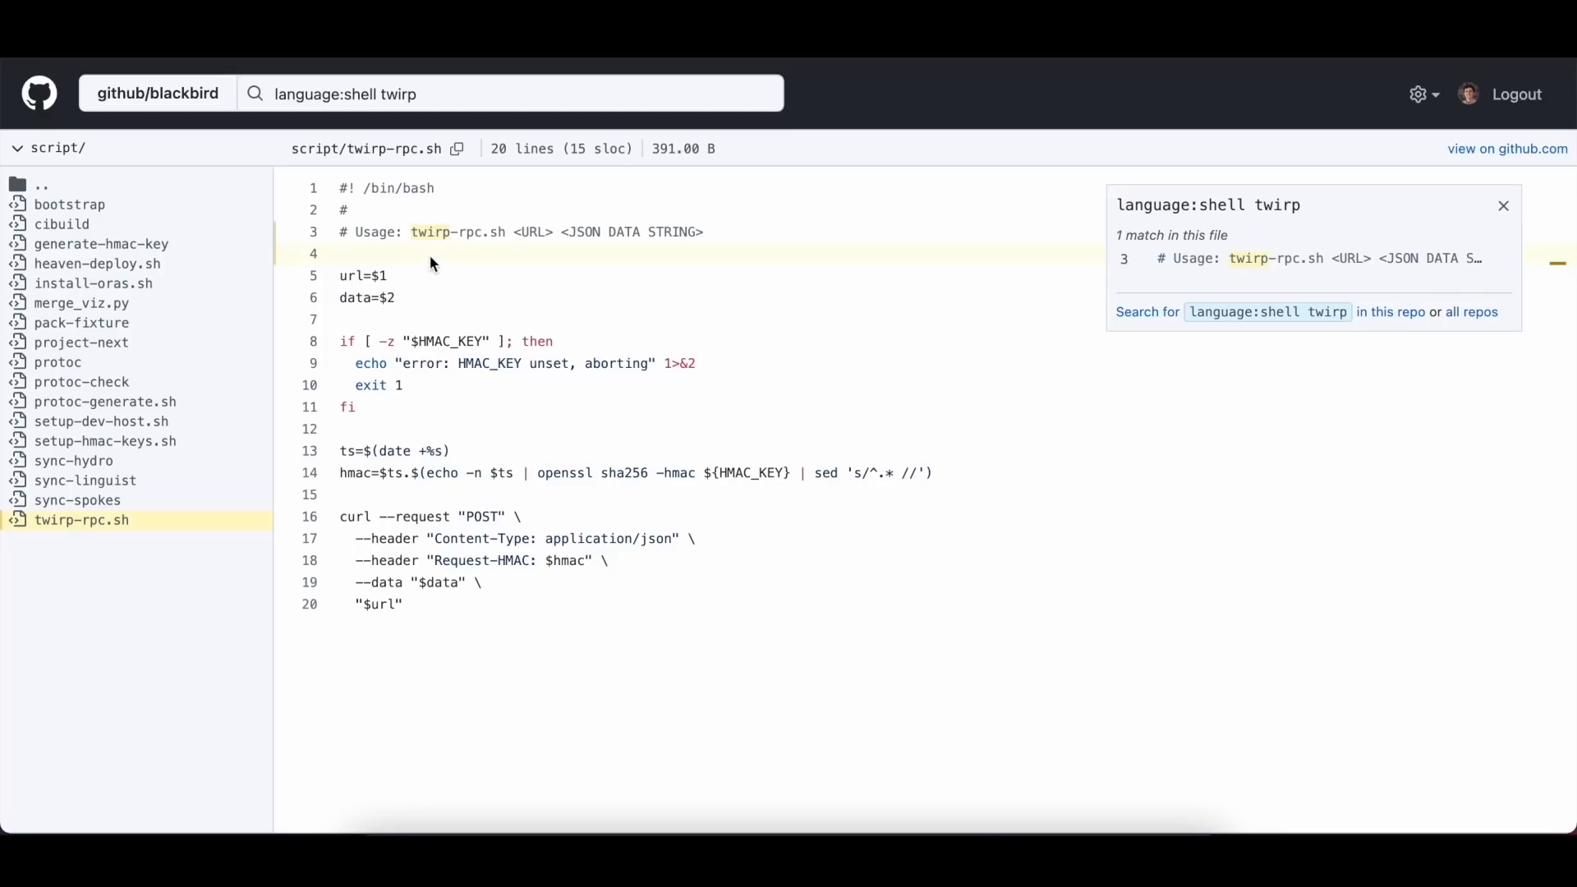
mouse_move(419, 232)
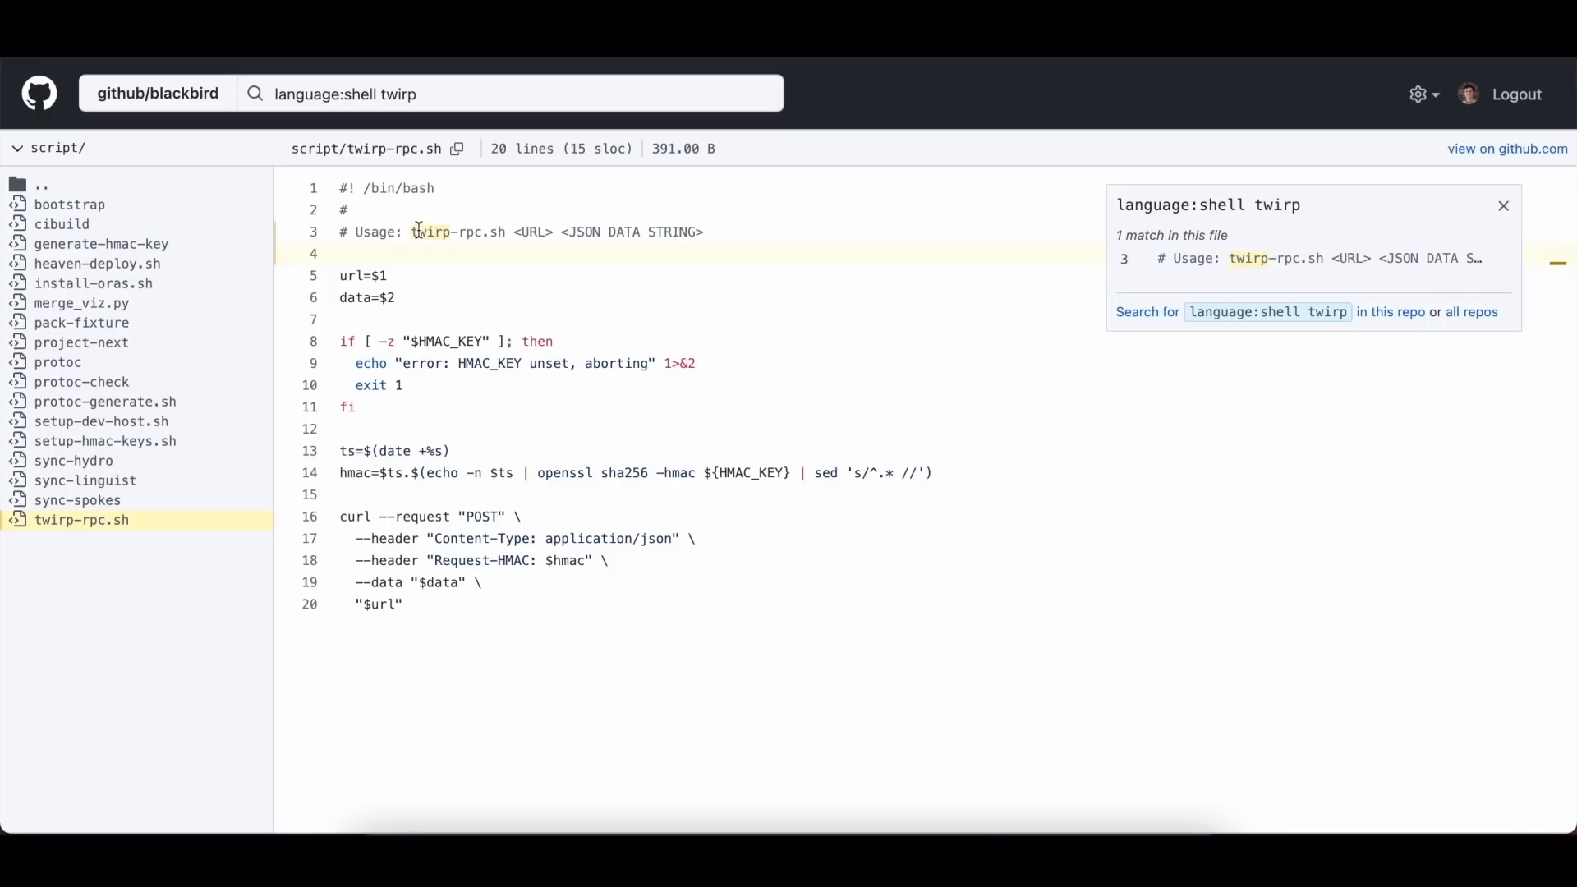
Search github/blackbird for twirp-rpc.sh, finding it copied in script/cibuild.
double_click(453, 231)
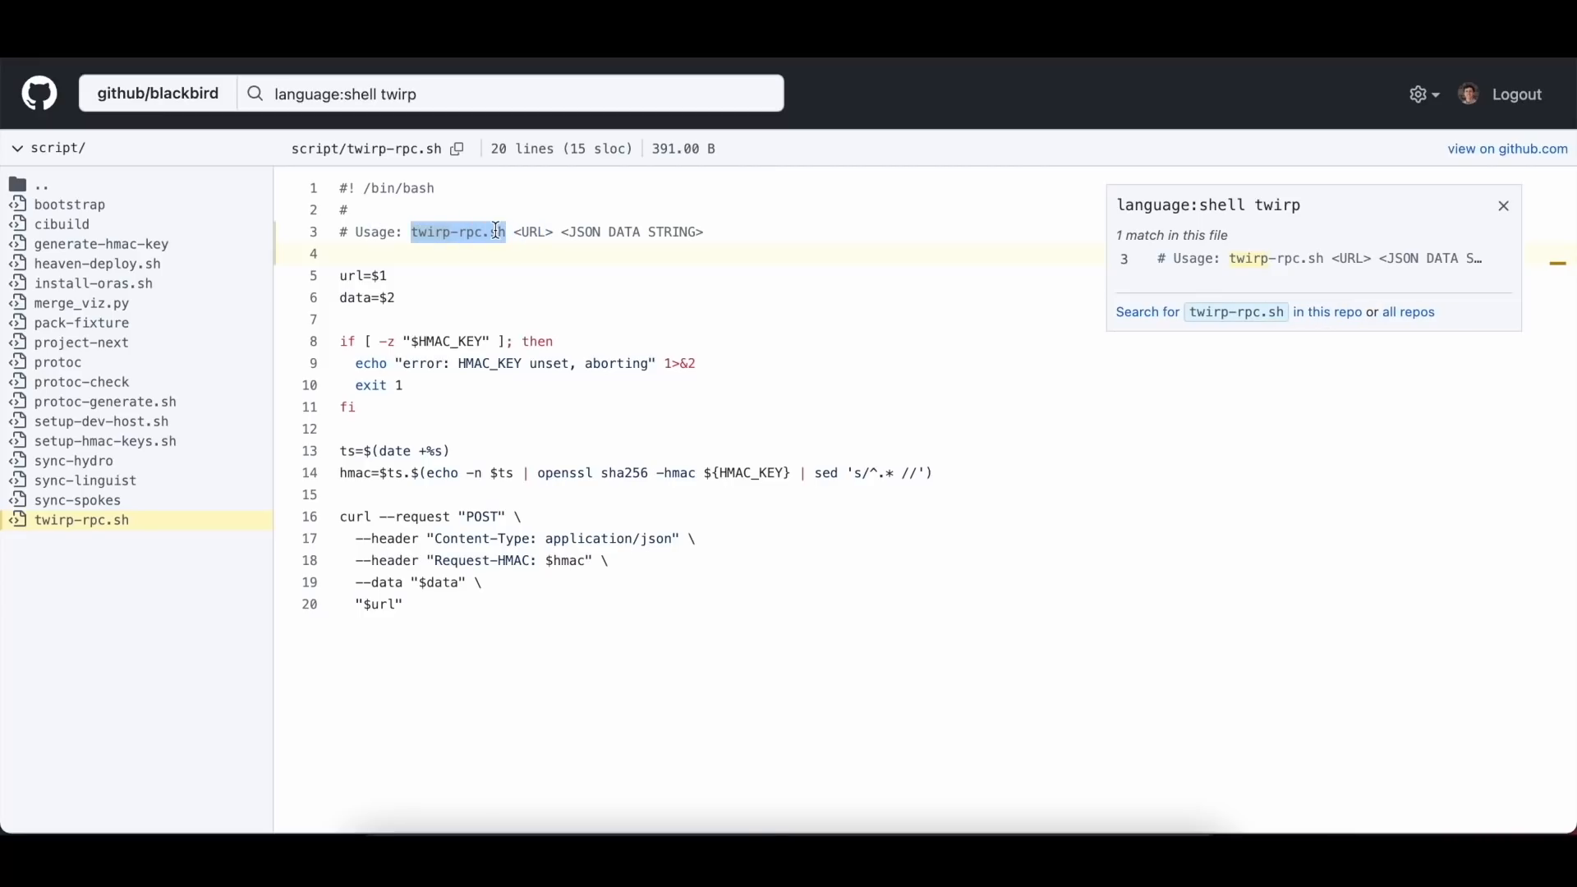
mouse_move(1182, 319)
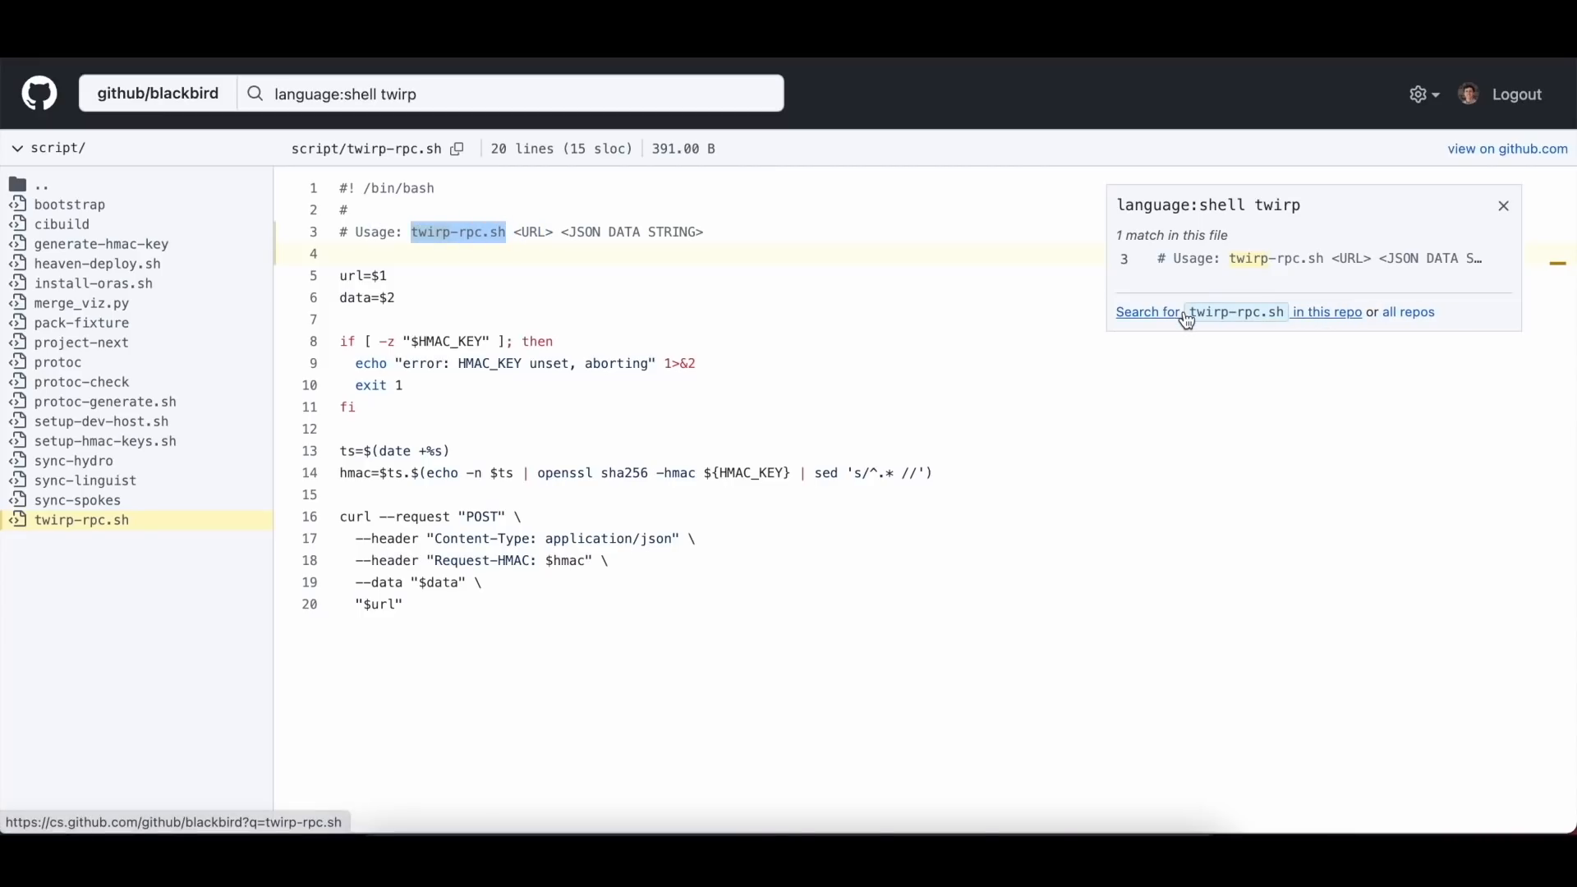
left_click(1235, 312)
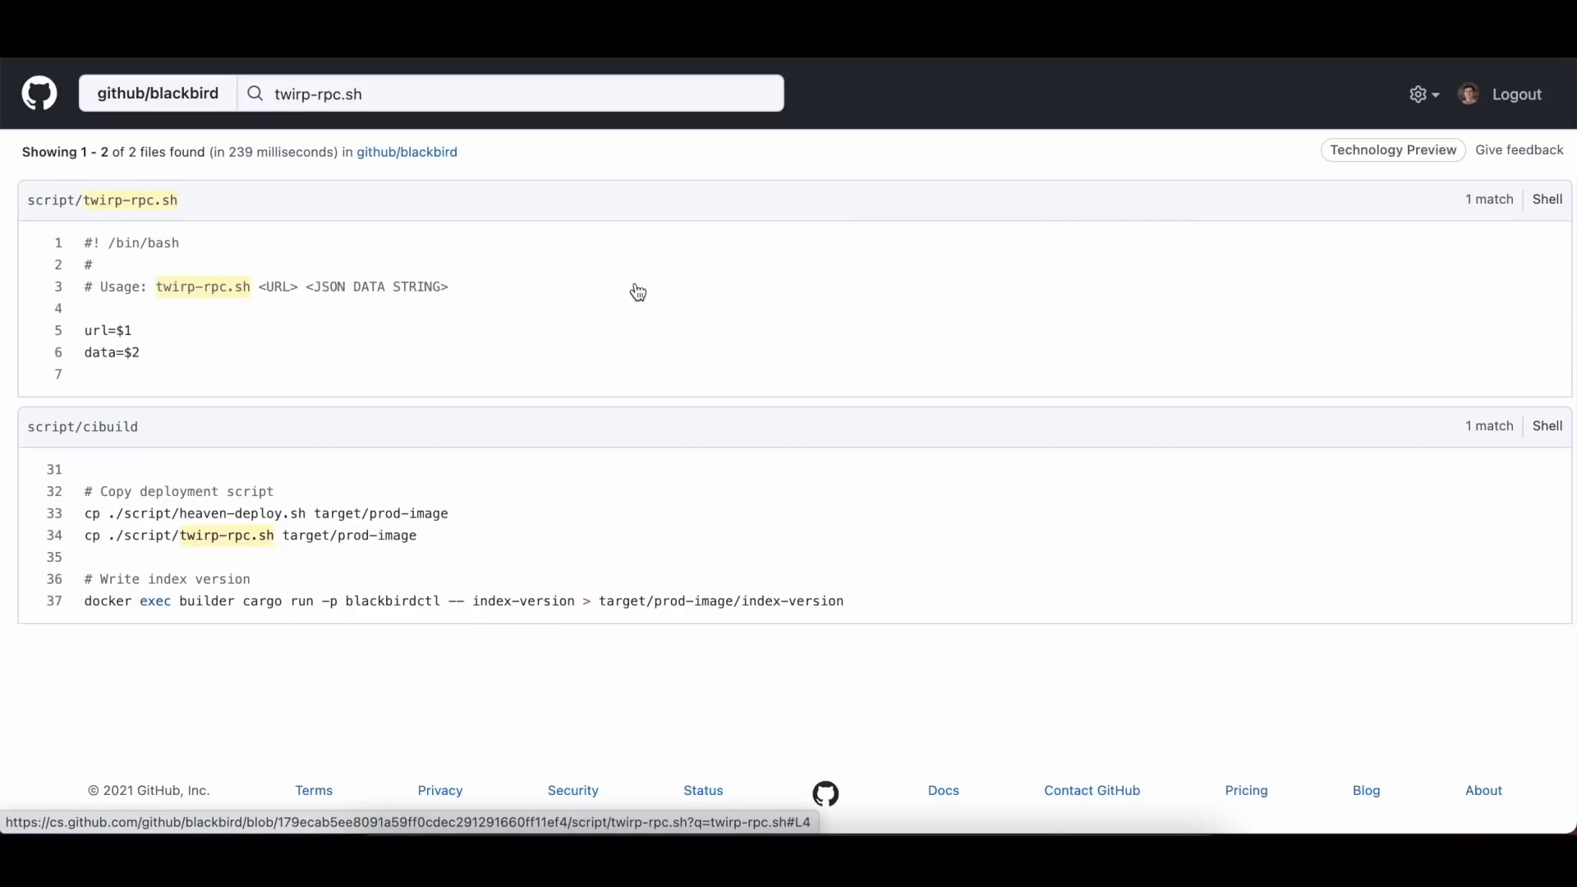
mouse_move(256, 559)
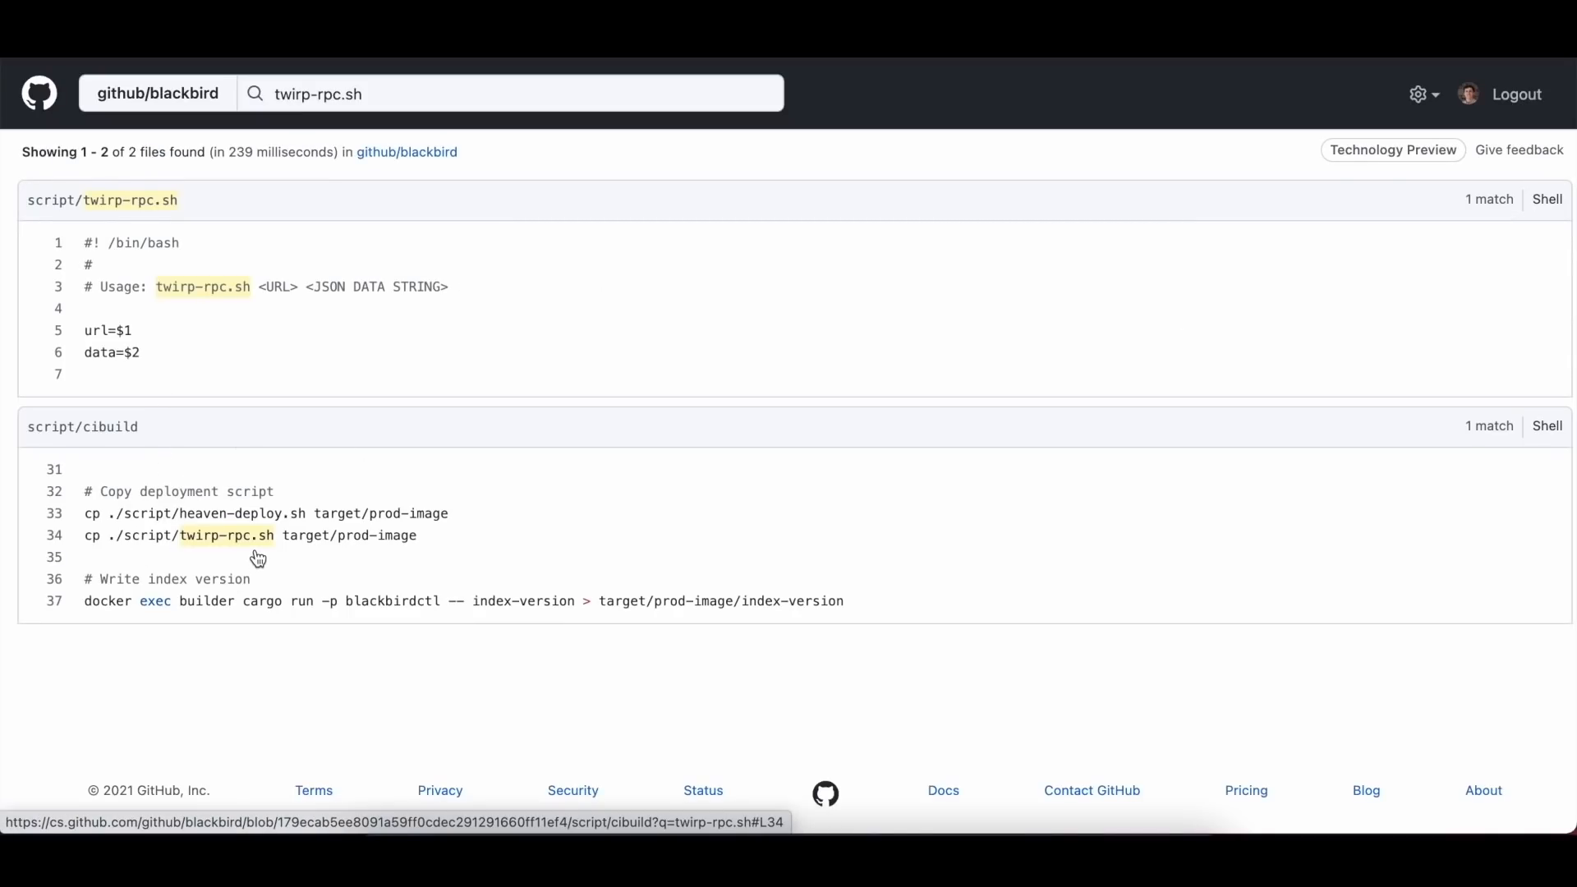